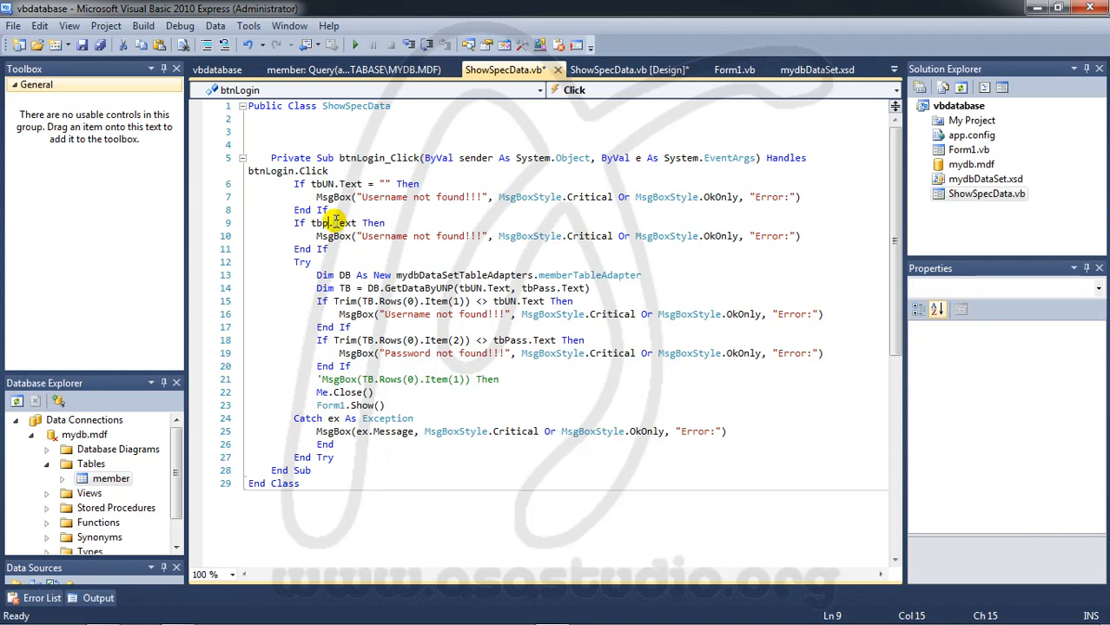
# Test tbPass.Text against Nothing and reword prompts to 'You must type a Username!!!'/'Password!!!'
pyautogui.write('ass')
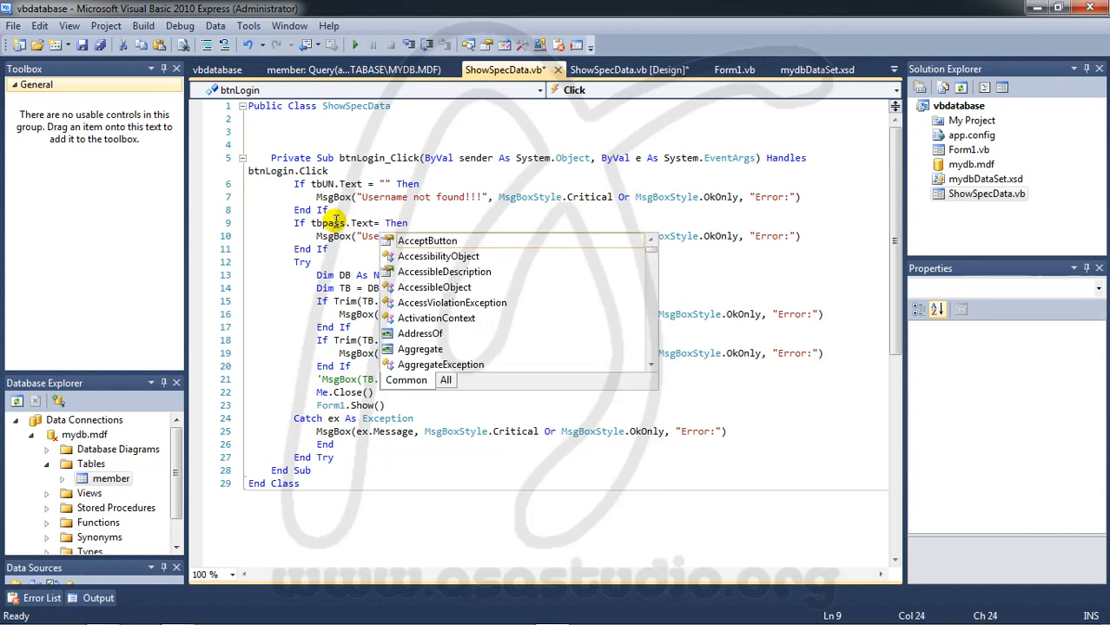
pyautogui.write('nothin')
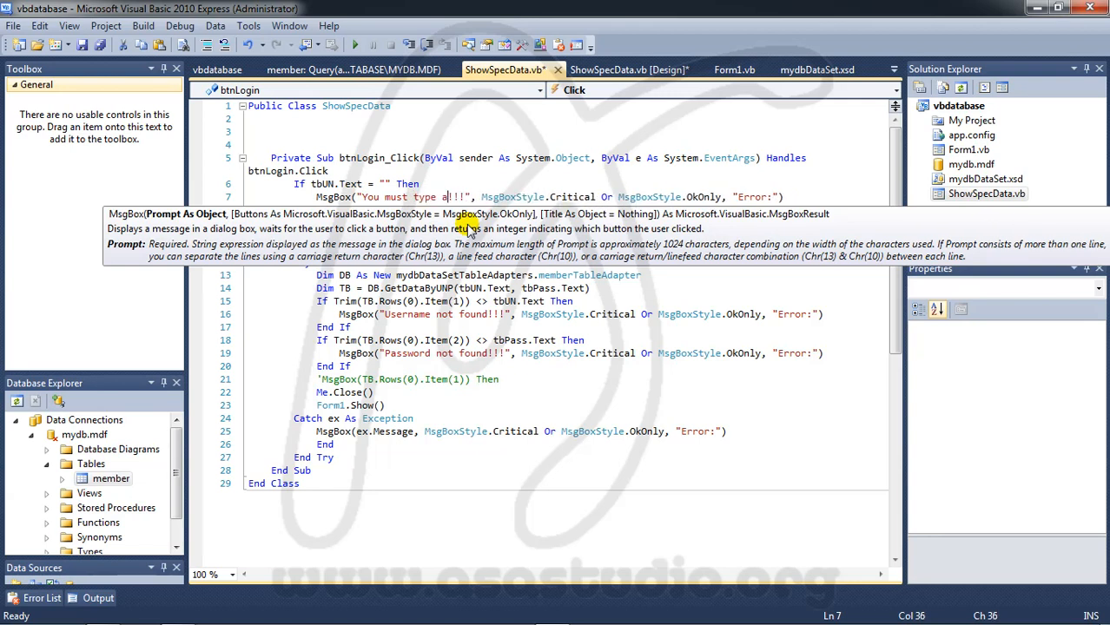
pyautogui.write('User')
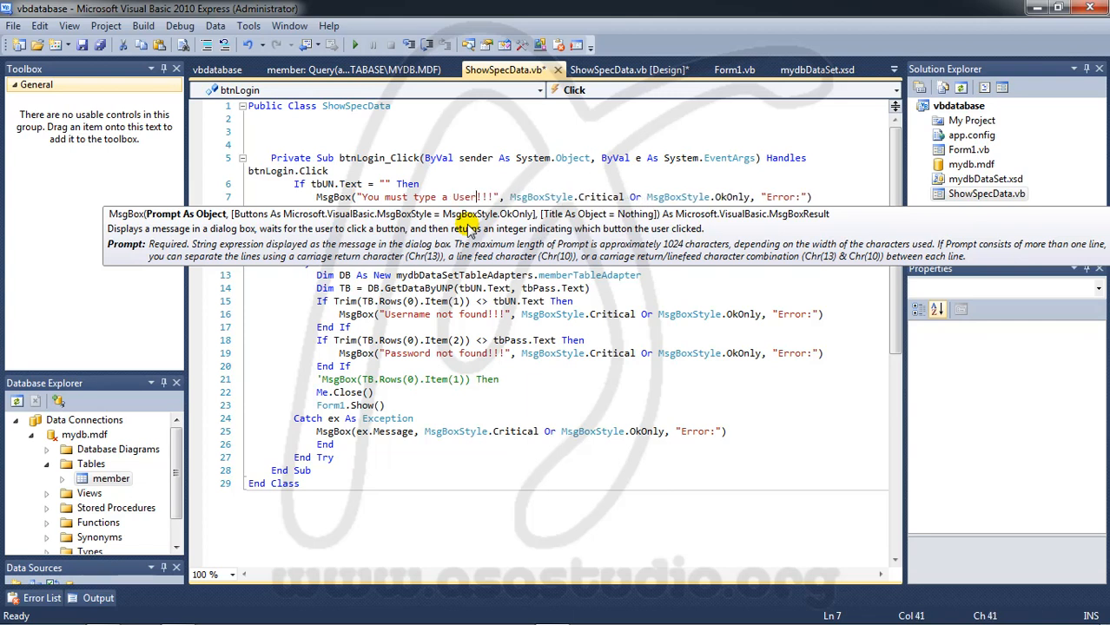
pyautogui.write('name')
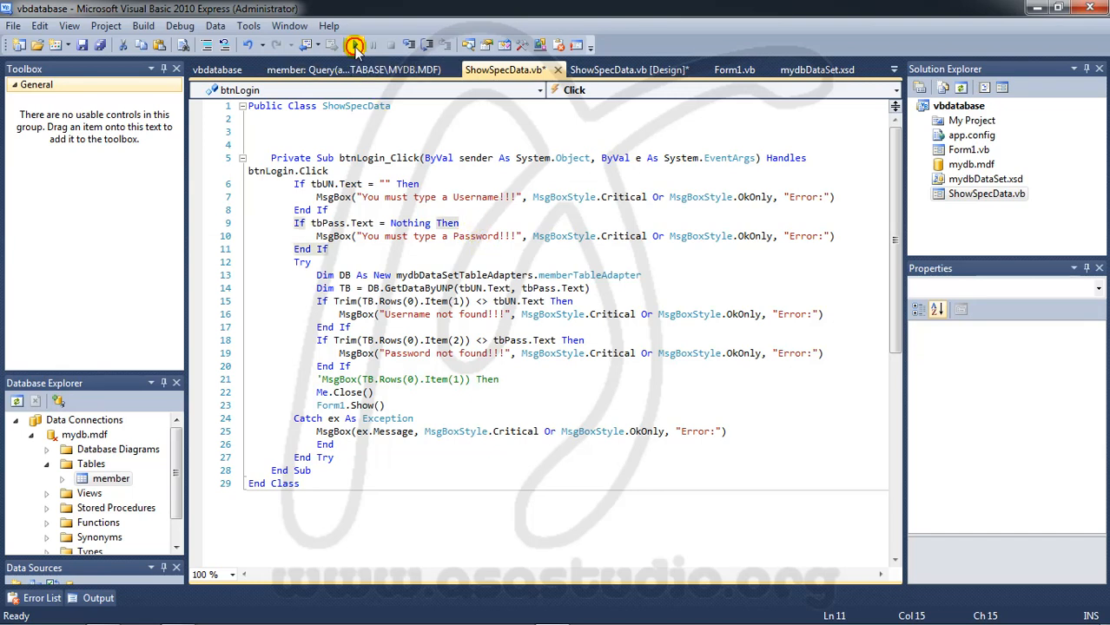
# Run the login form with empty fields and dismiss both the username and password warnings
pyautogui.click(355, 45)
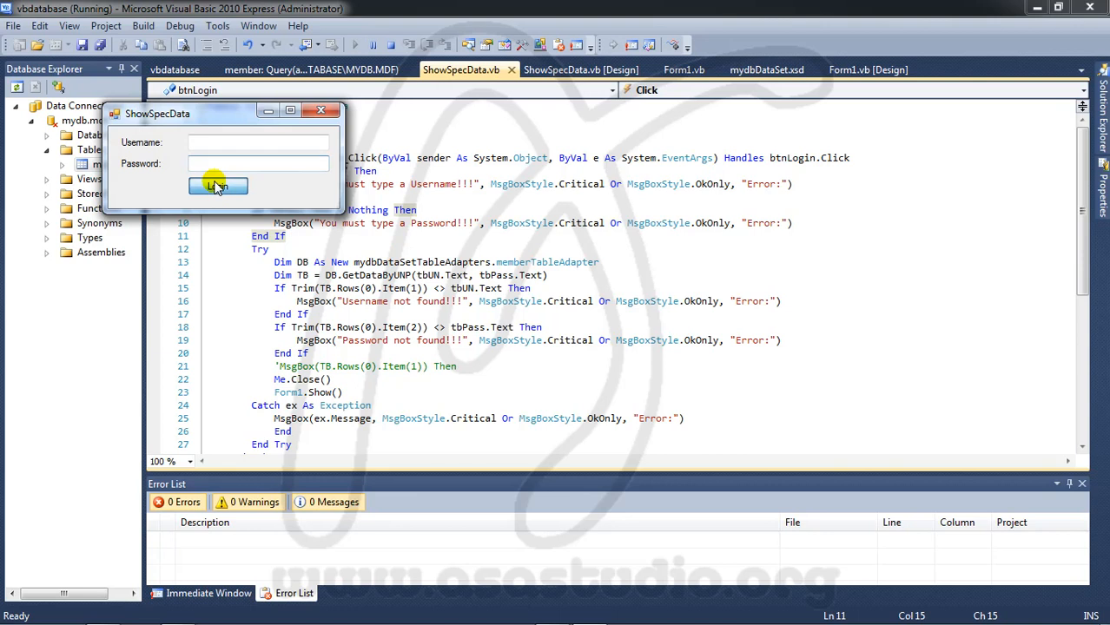
pyautogui.click(218, 186)
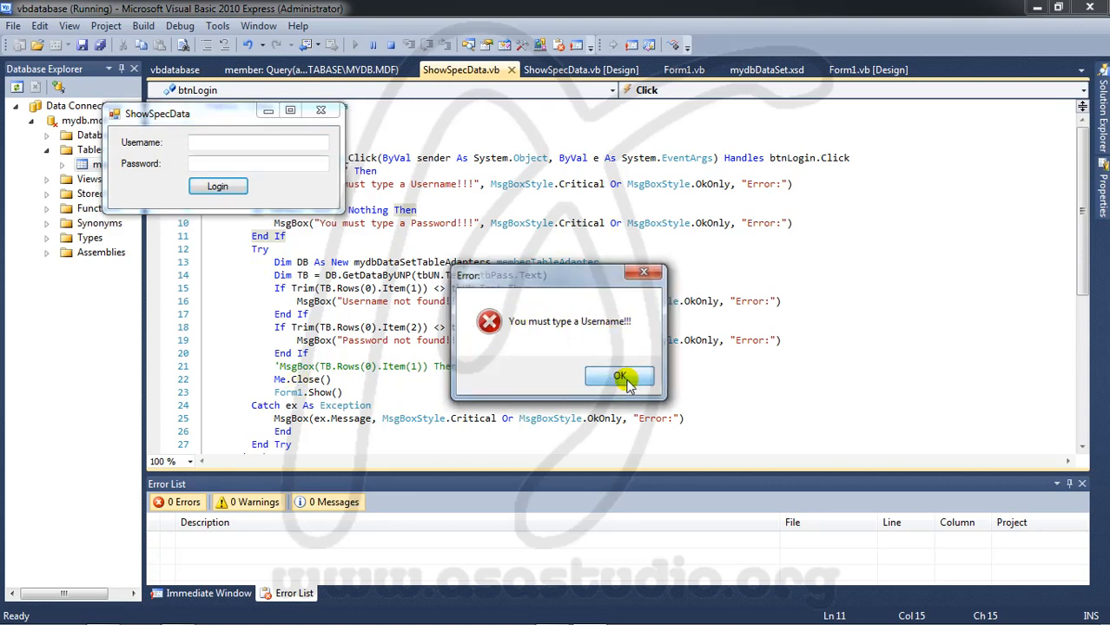
pyautogui.click(619, 376)
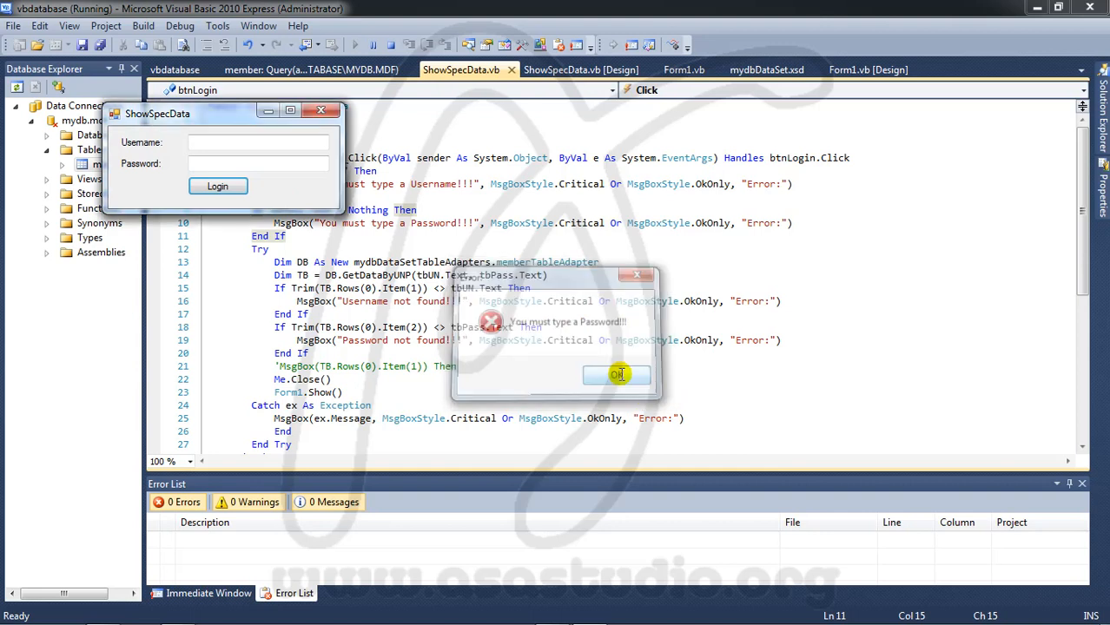
pyautogui.click(618, 375)
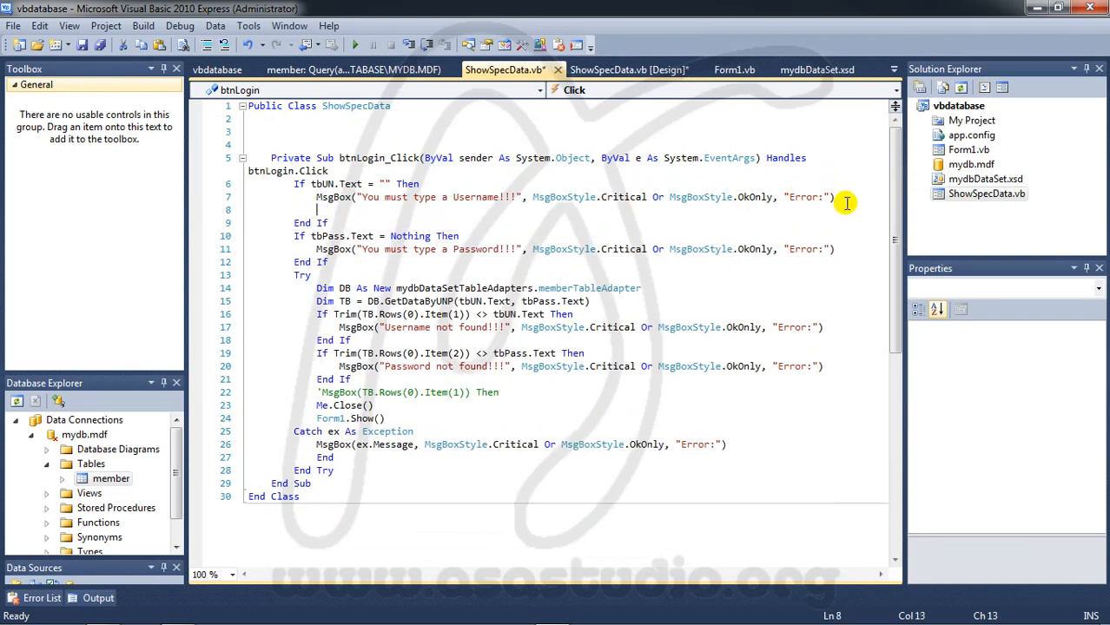
# Add an Exit Sub line after the missing-username MsgBox warning
pyautogui.write('exit')
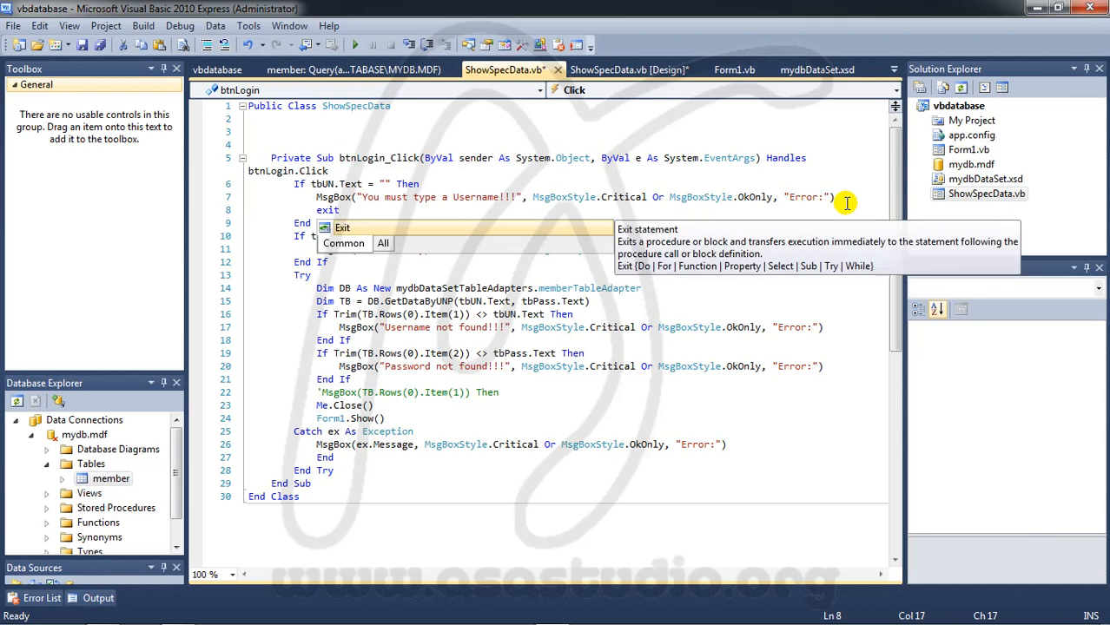
pyautogui.write('sub')
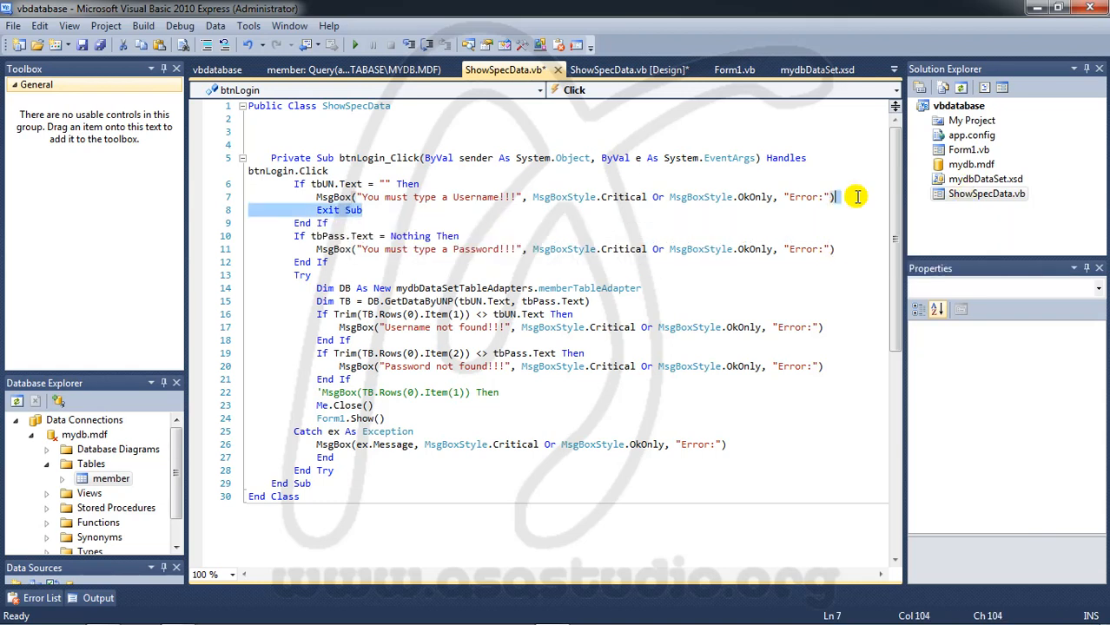
pyautogui.moveTo(855, 241)
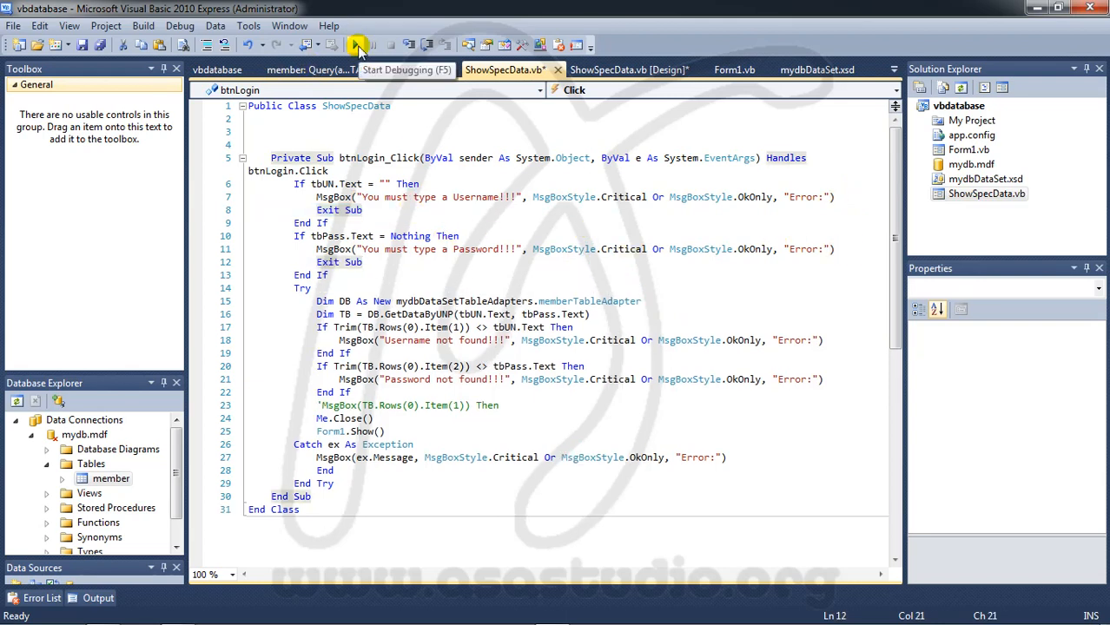
# Run the form and confirm blank login and username-only 'agus' each show one warning
pyautogui.click(357, 44)
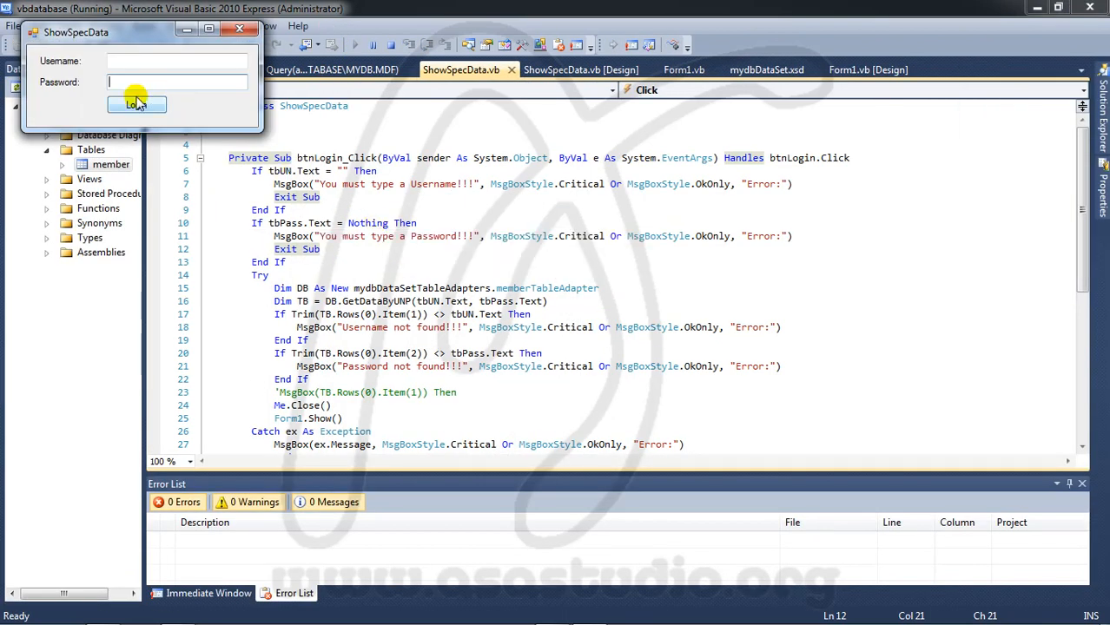
pyautogui.click(137, 104)
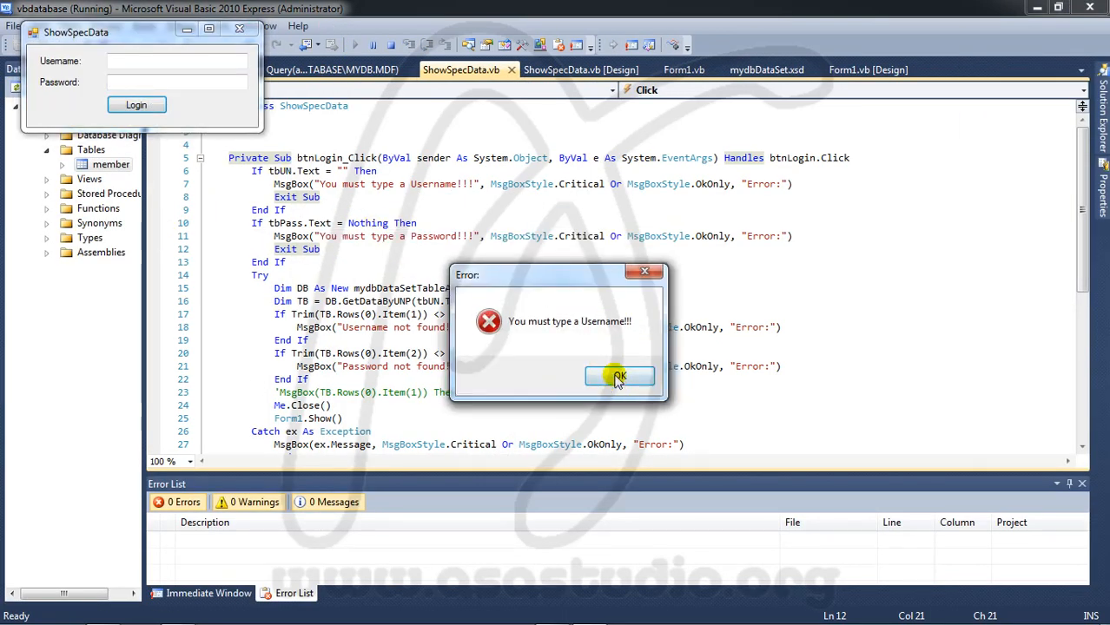
pyautogui.moveTo(582, 326)
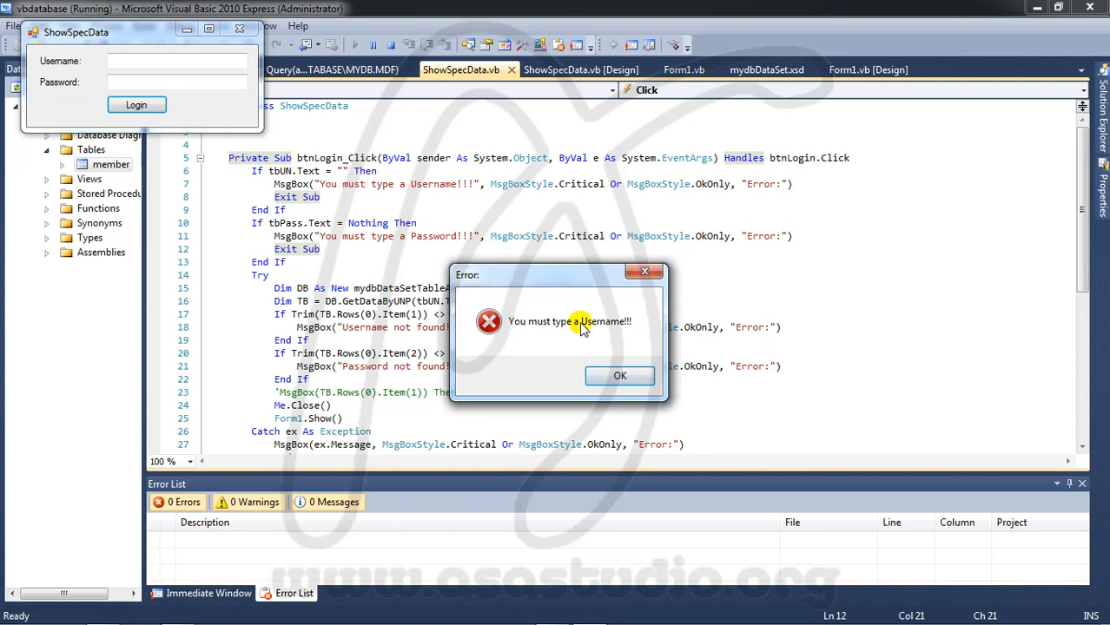
pyautogui.click(620, 375)
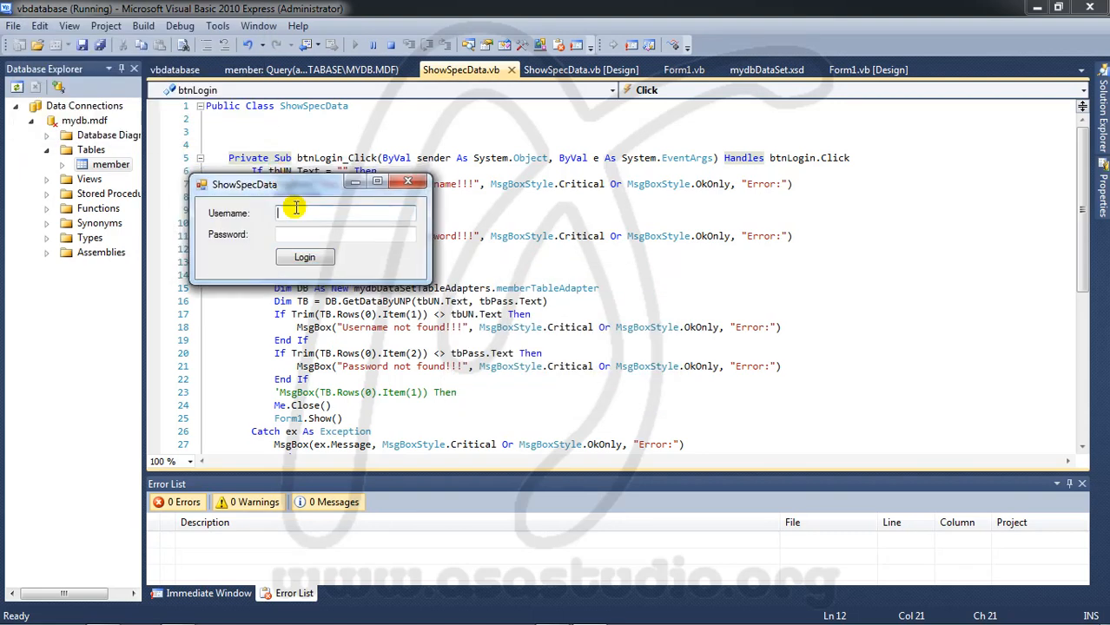
pyautogui.write('agus')
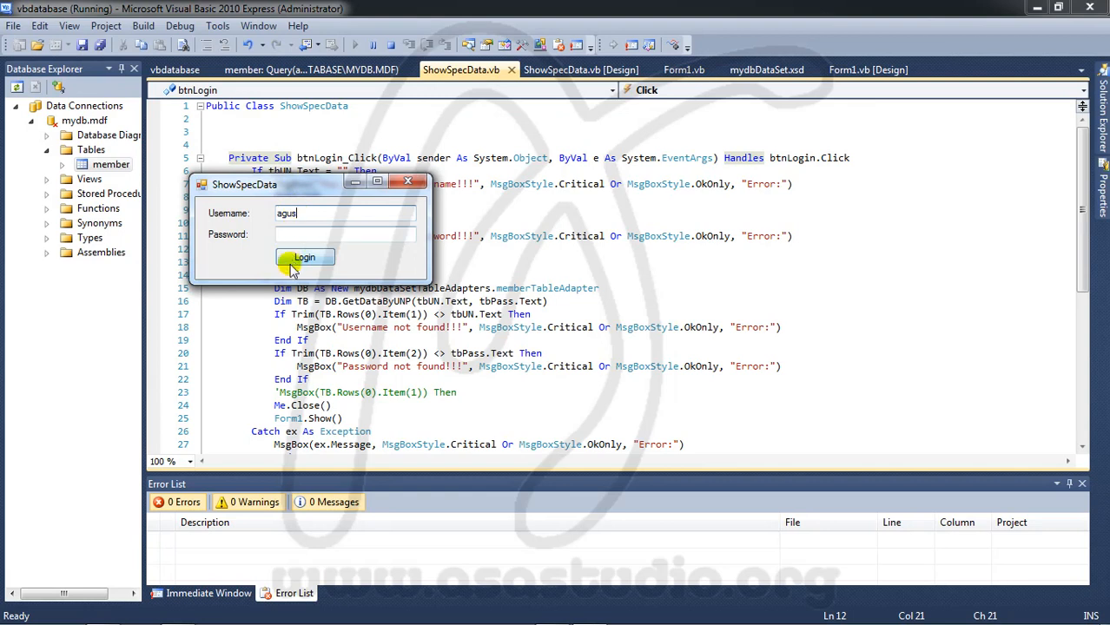
pyautogui.click(304, 257)
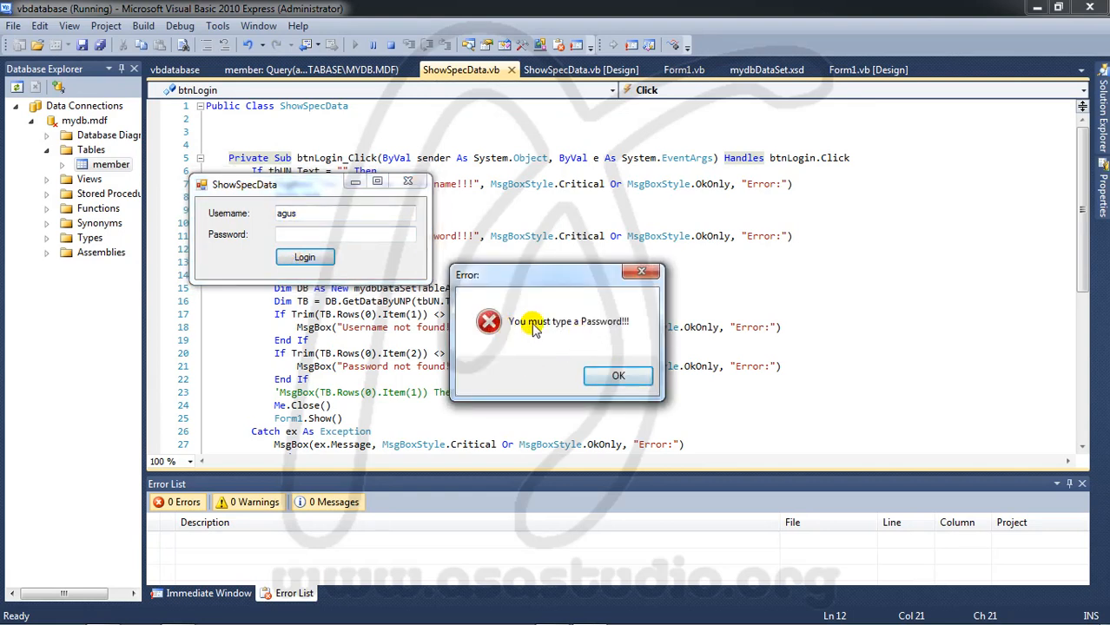
pyautogui.click(618, 375)
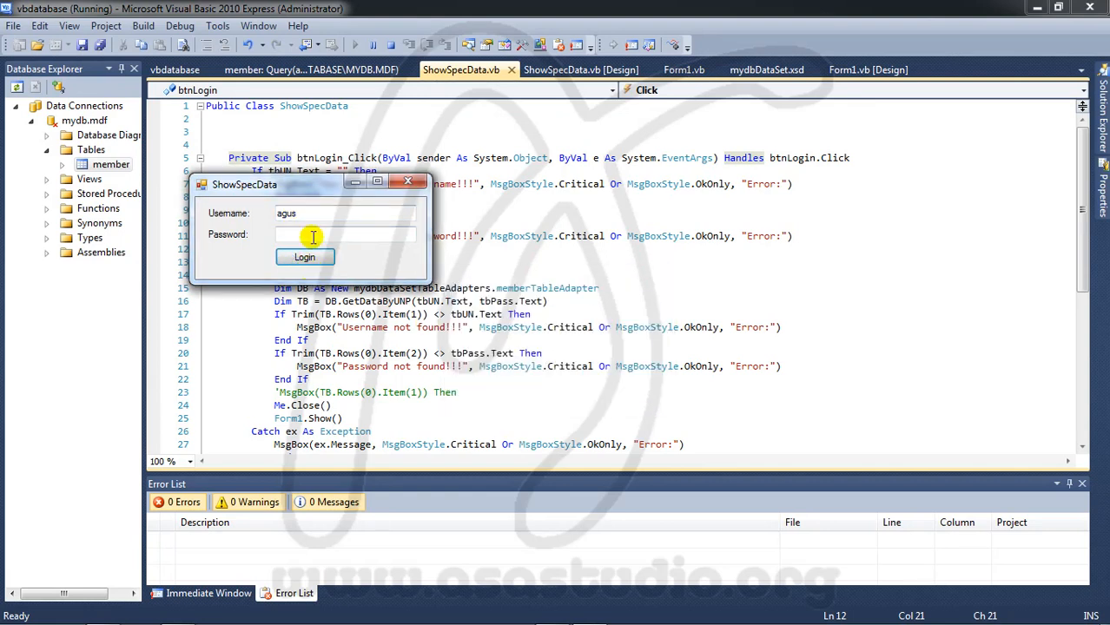
# Add password 123, submit, and dismiss the 'no row at position 0' error
pyautogui.write('123')
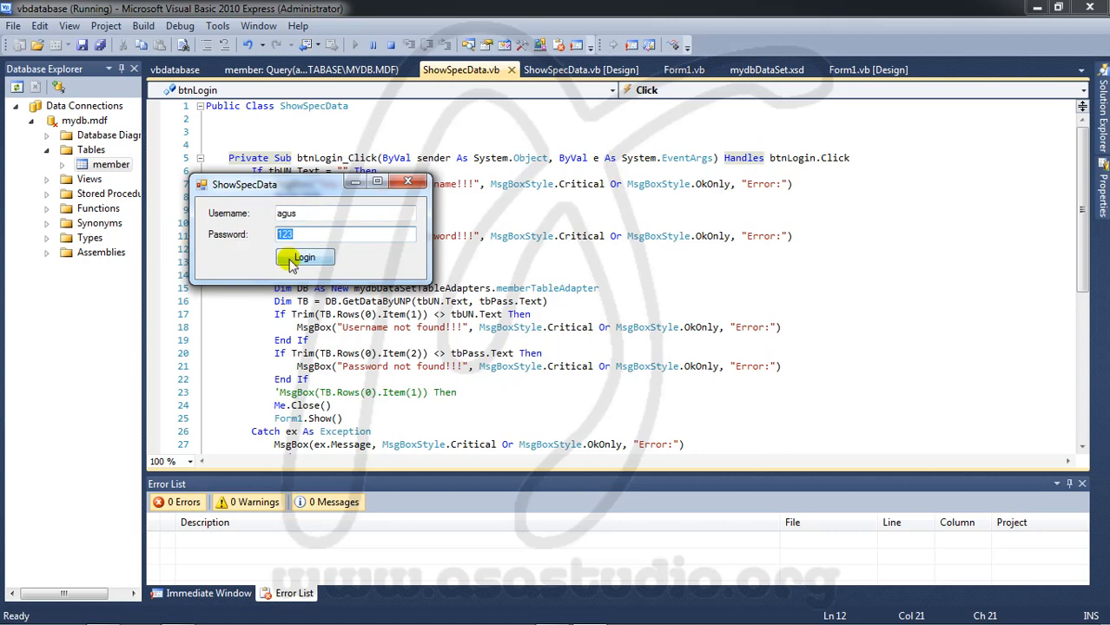
pyautogui.click(305, 256)
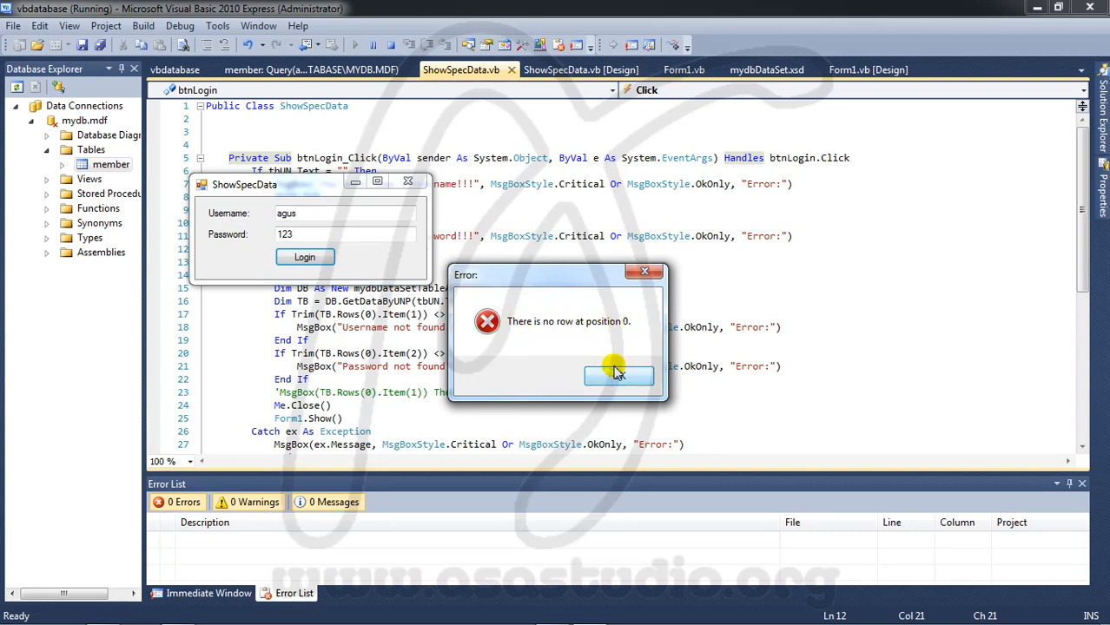
pyautogui.click(618, 375)
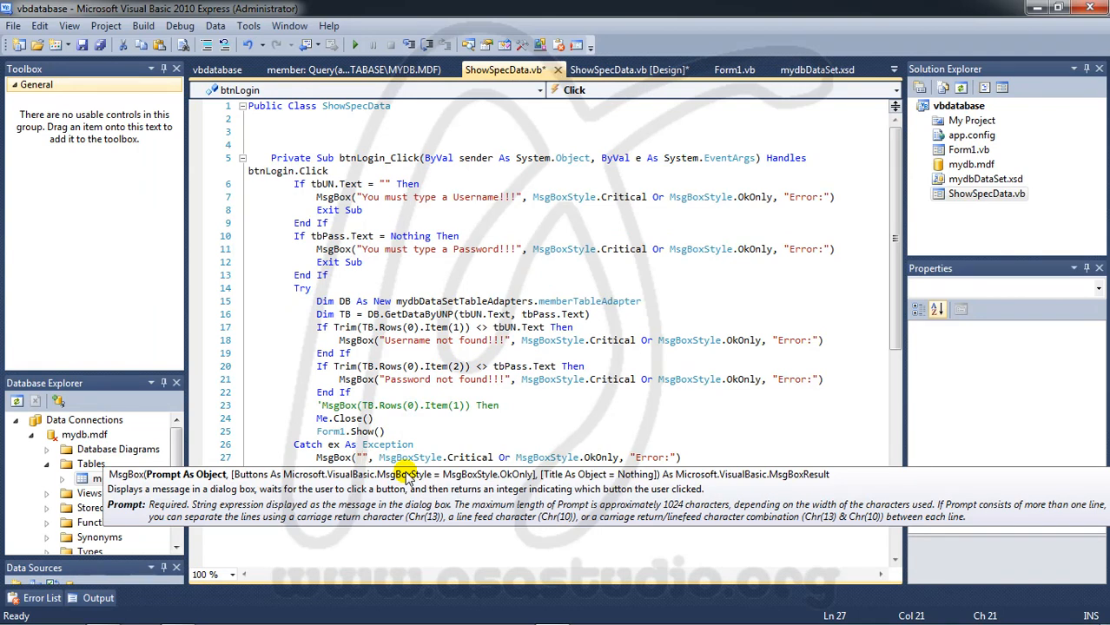
# Type the Catch MsgBox prompt 'No data found with your username and password!!!'
pyautogui.write('N')
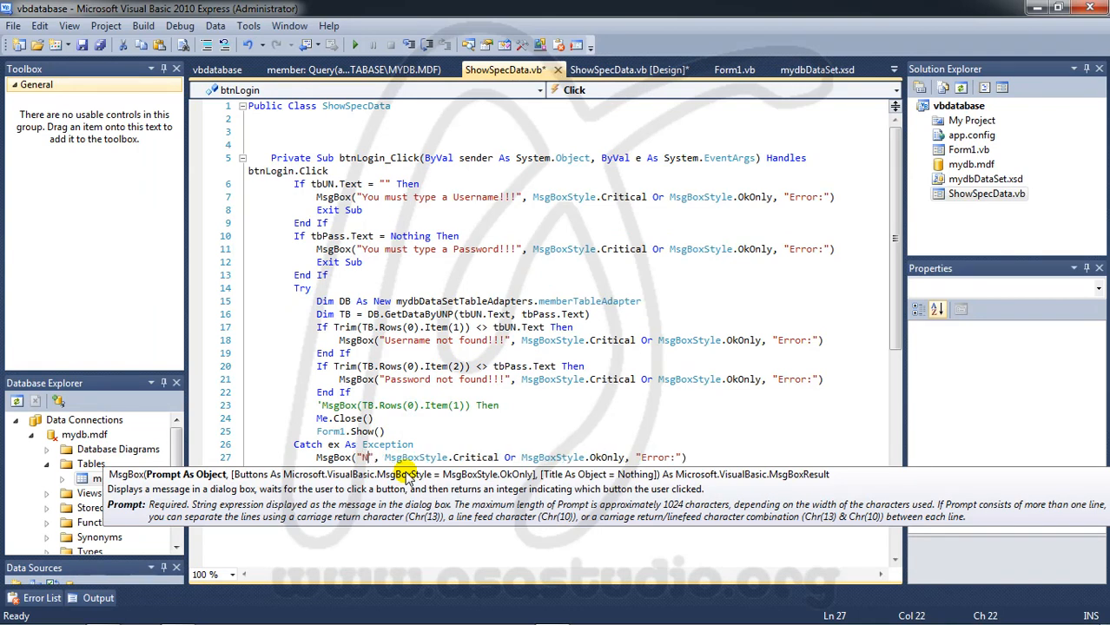
pyautogui.write('o data found')
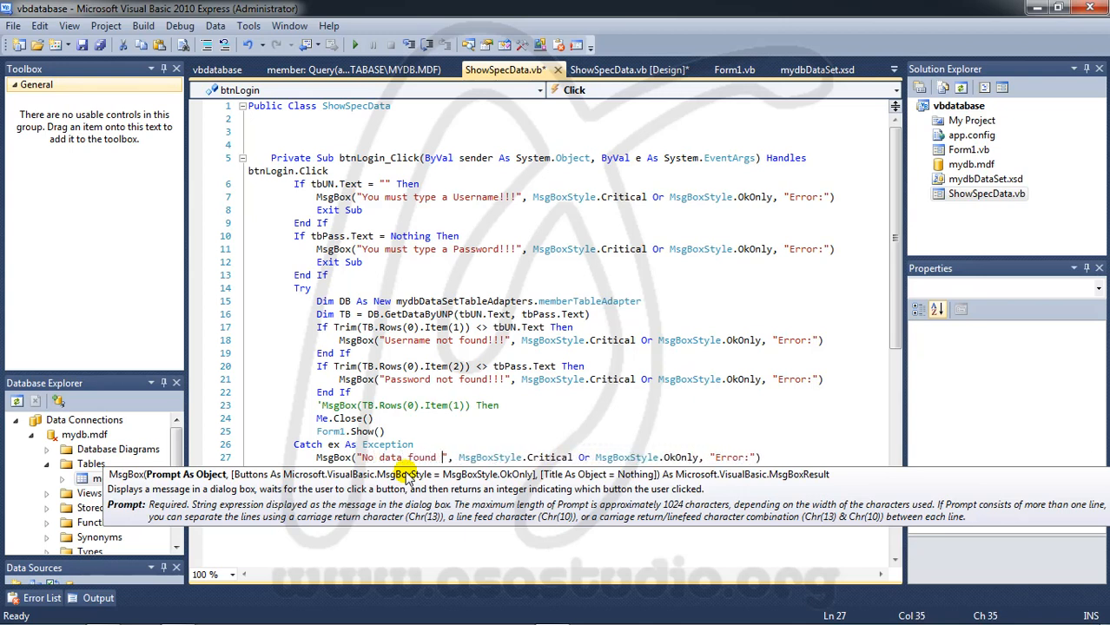
pyautogui.write('with')
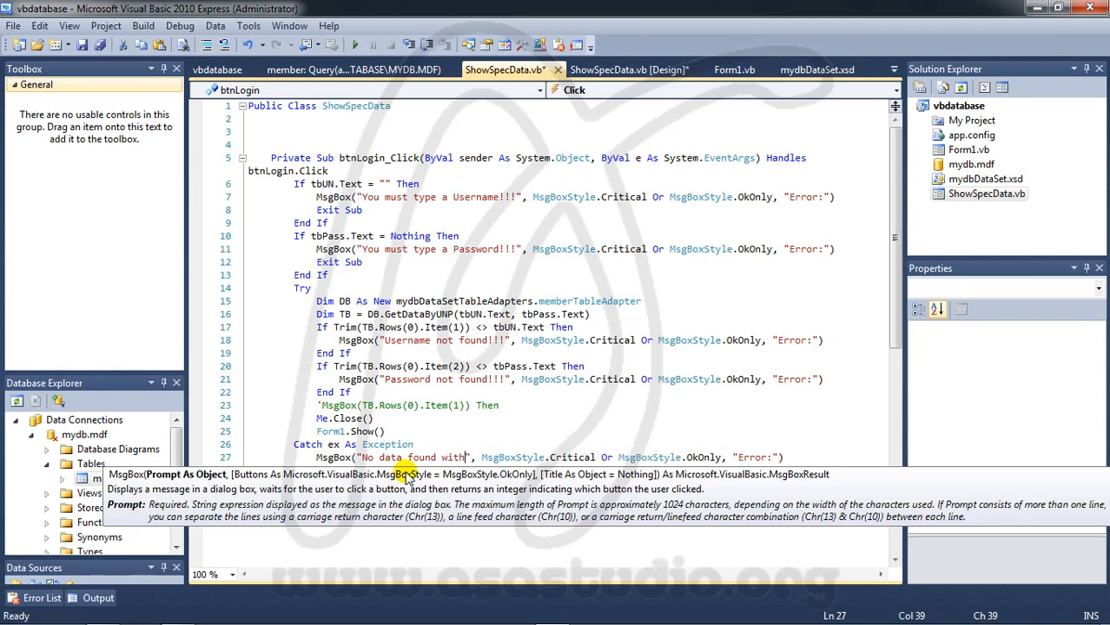
pyautogui.write('your')
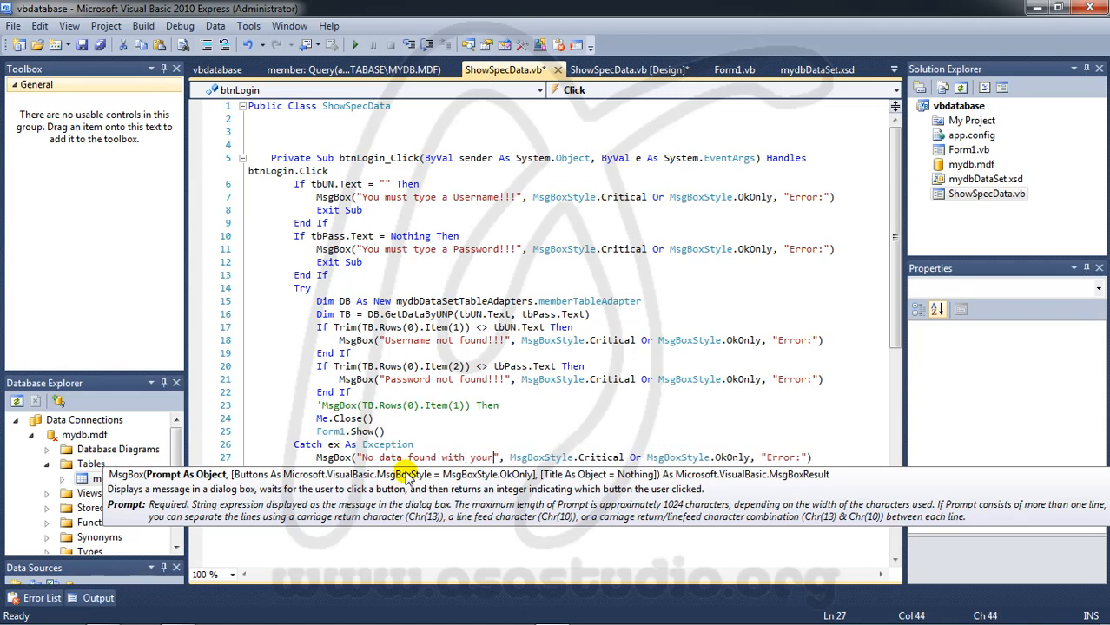
pyautogui.write('username and')
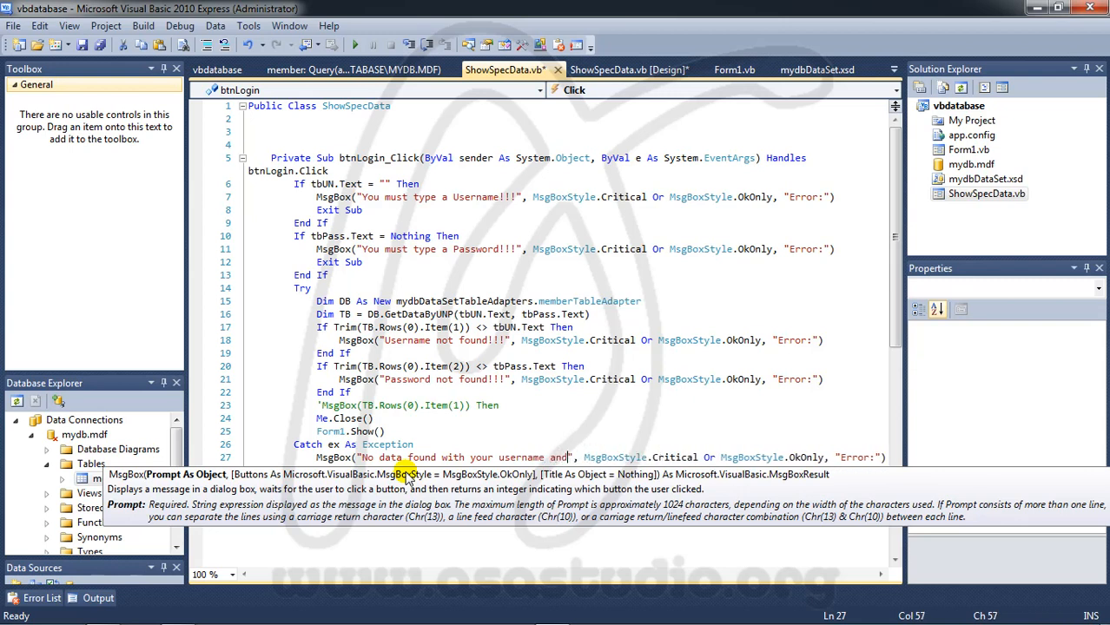
pyautogui.write('password!!!')
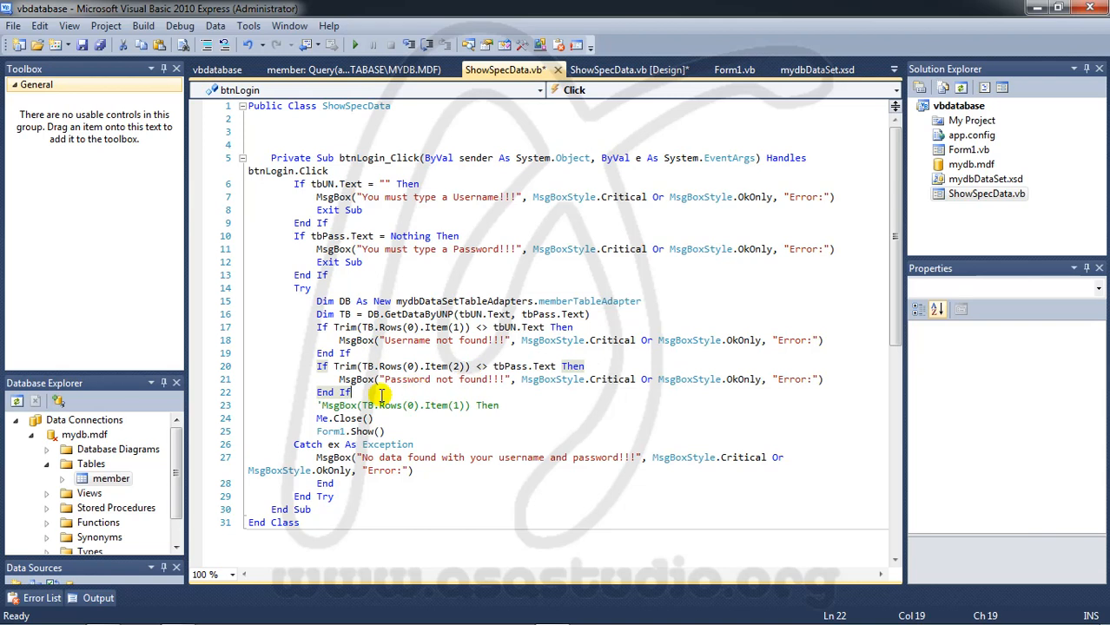
# Delete the two If Trim username and password not-found blocks on lines 16–22
pyautogui.moveTo(592, 313); pyautogui.dragTo(353, 392)
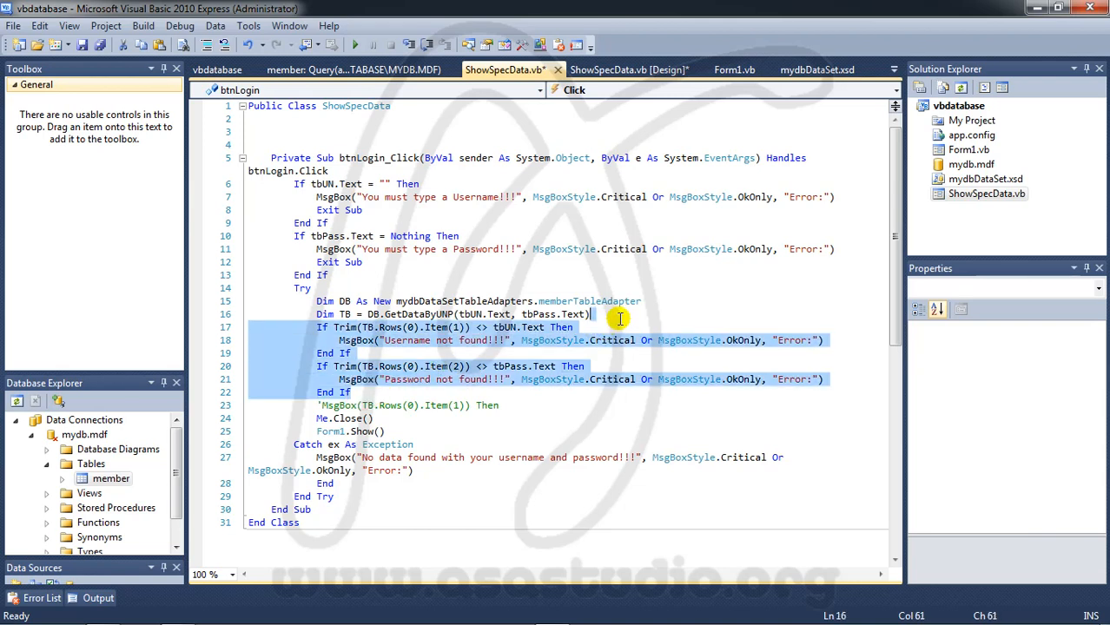
pyautogui.moveTo(621, 410)
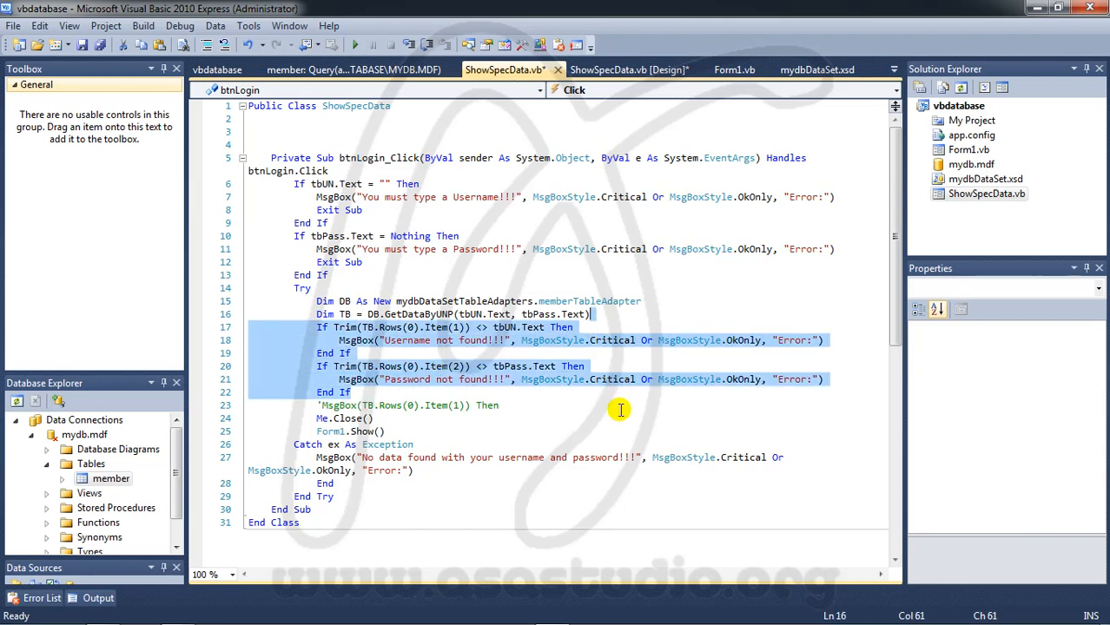
pyautogui.press('Delete')
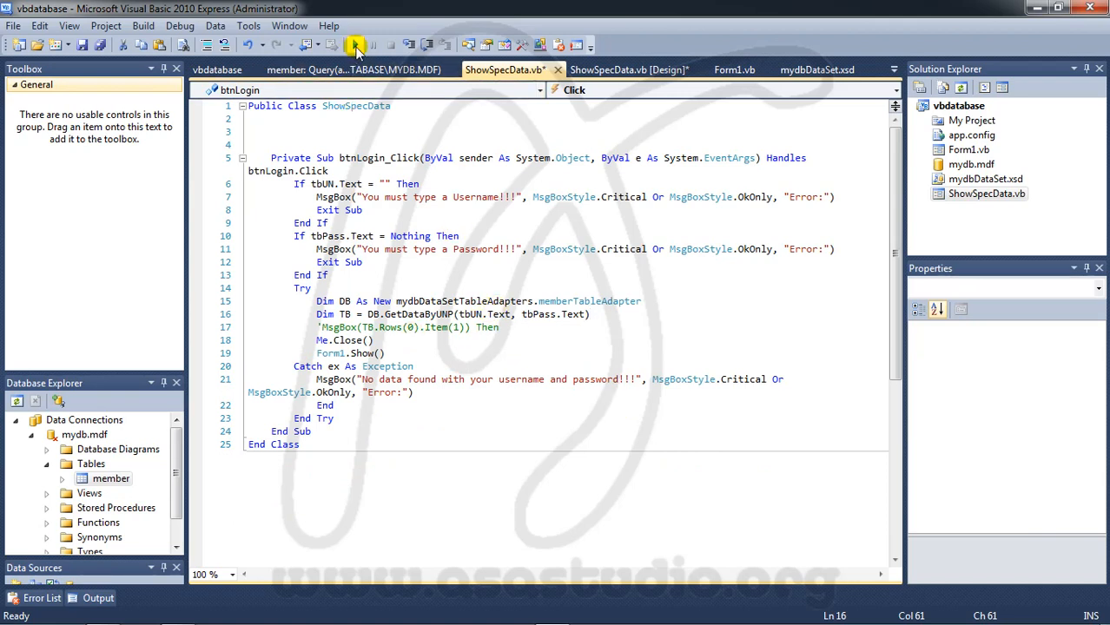
pyautogui.click(355, 44)
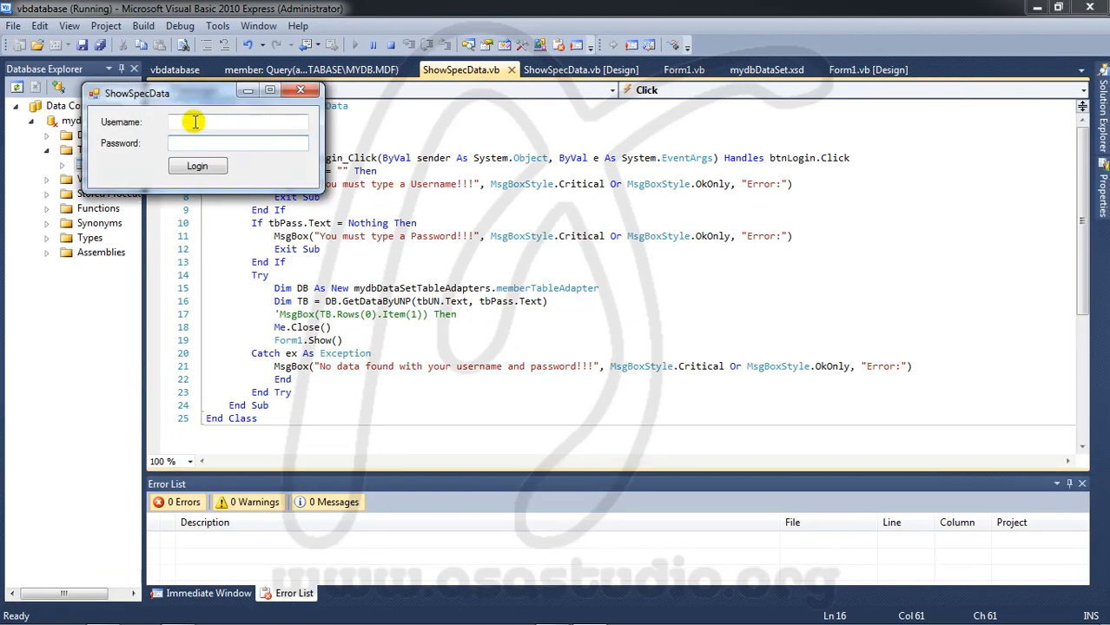
pyautogui.write('agus')
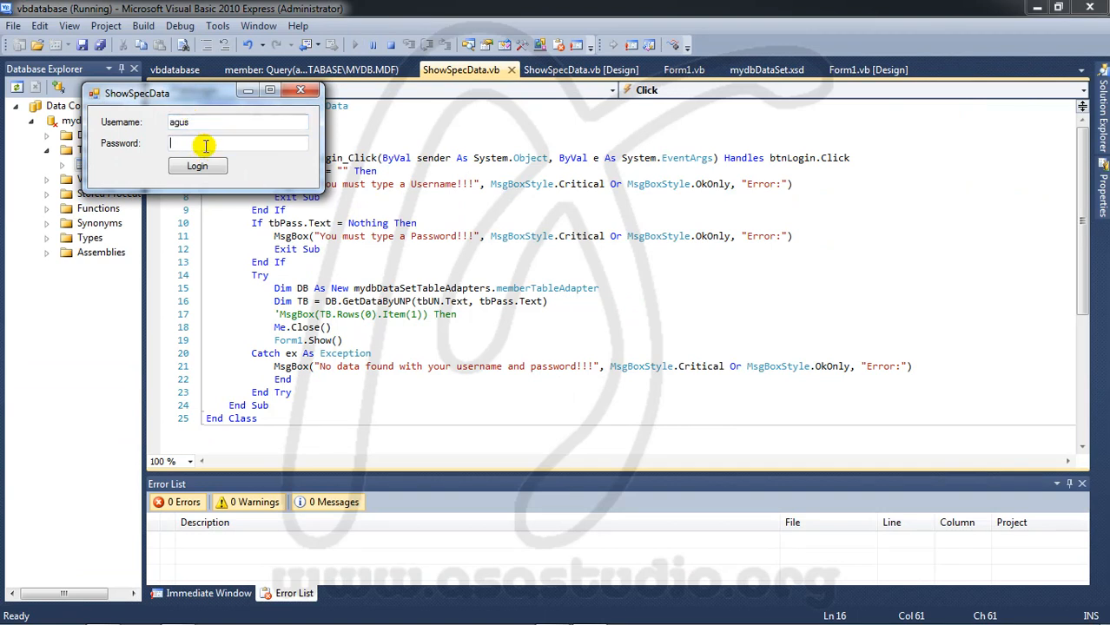
pyautogui.write('123')
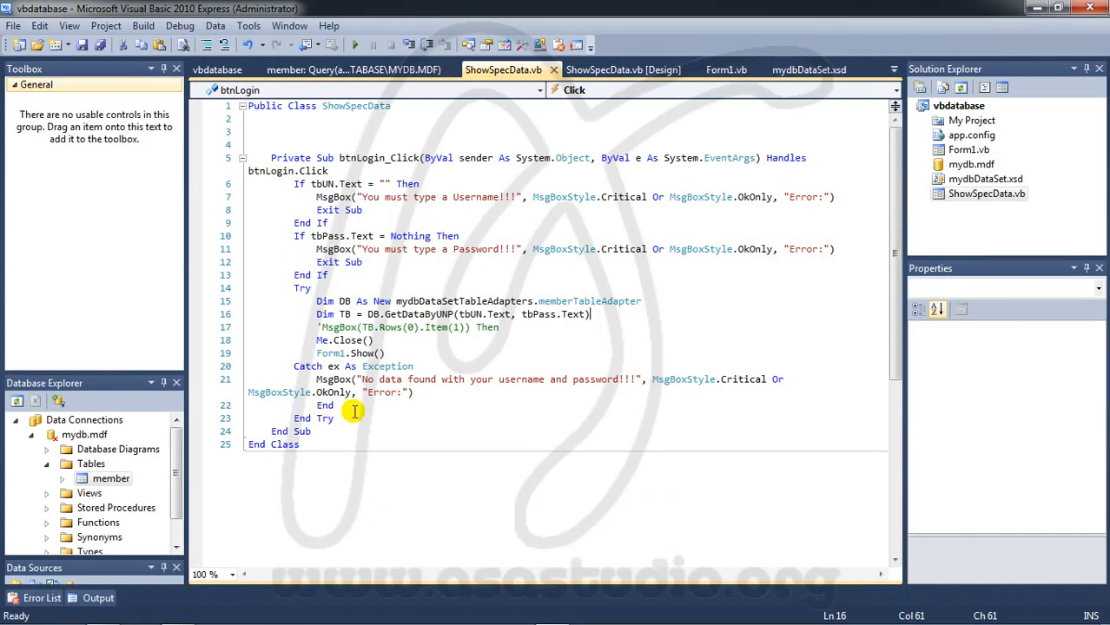
pyautogui.moveTo(475, 378)
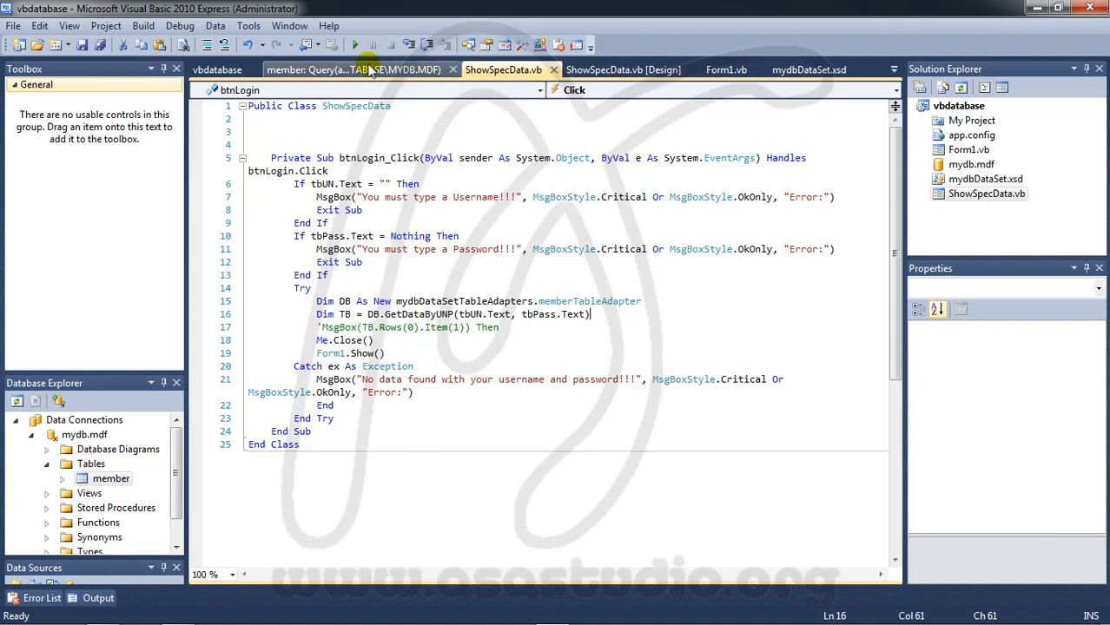
pyautogui.click(354, 44)
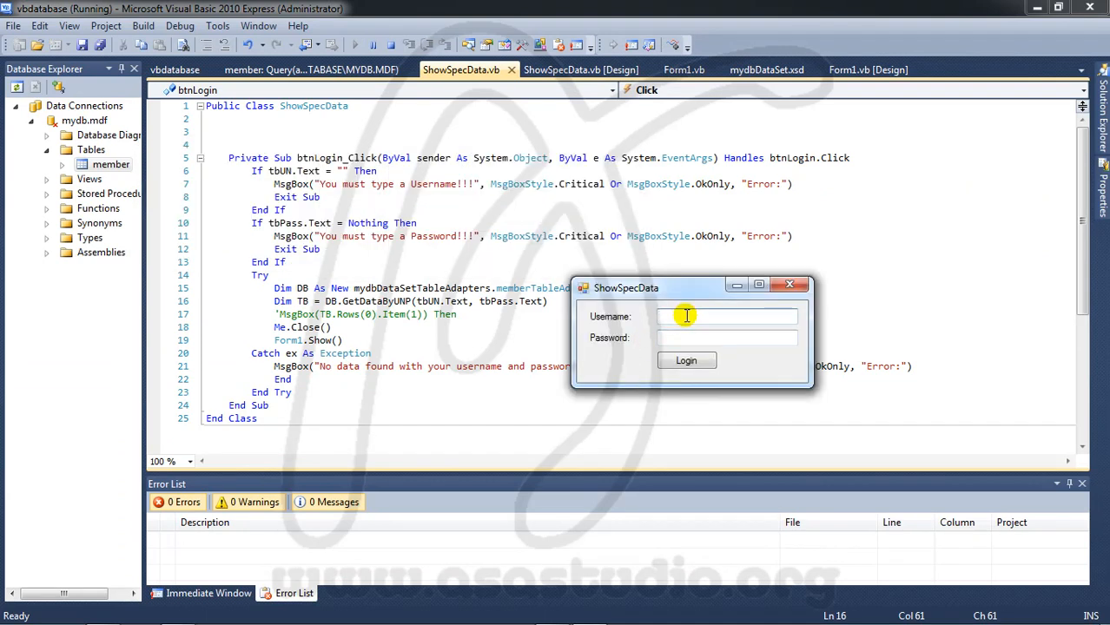
pyautogui.write('agus')
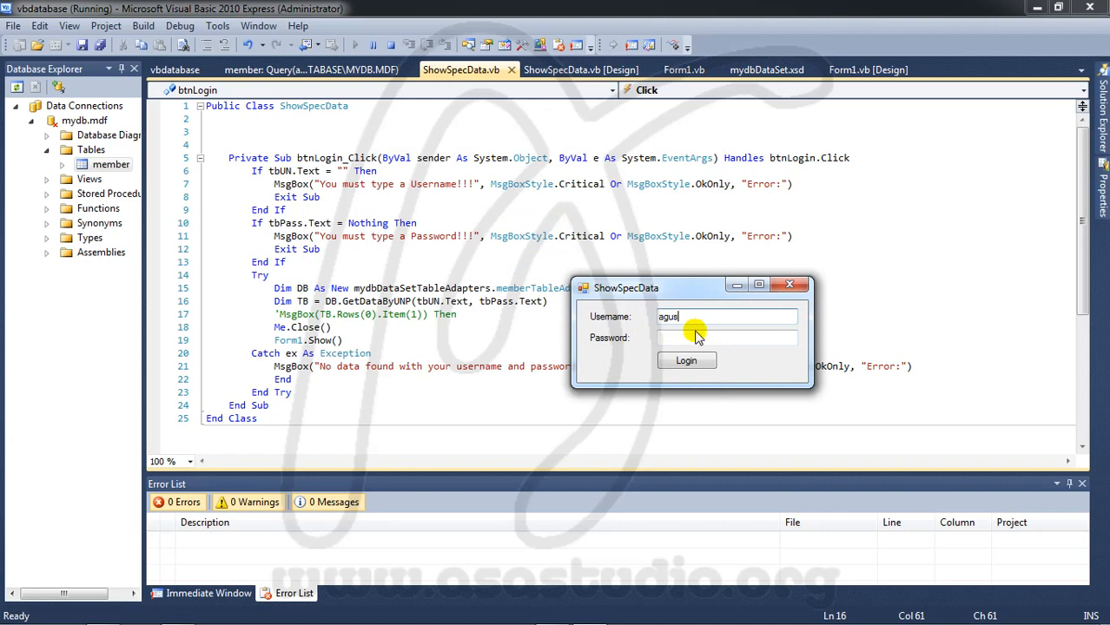
pyautogui.write('123')
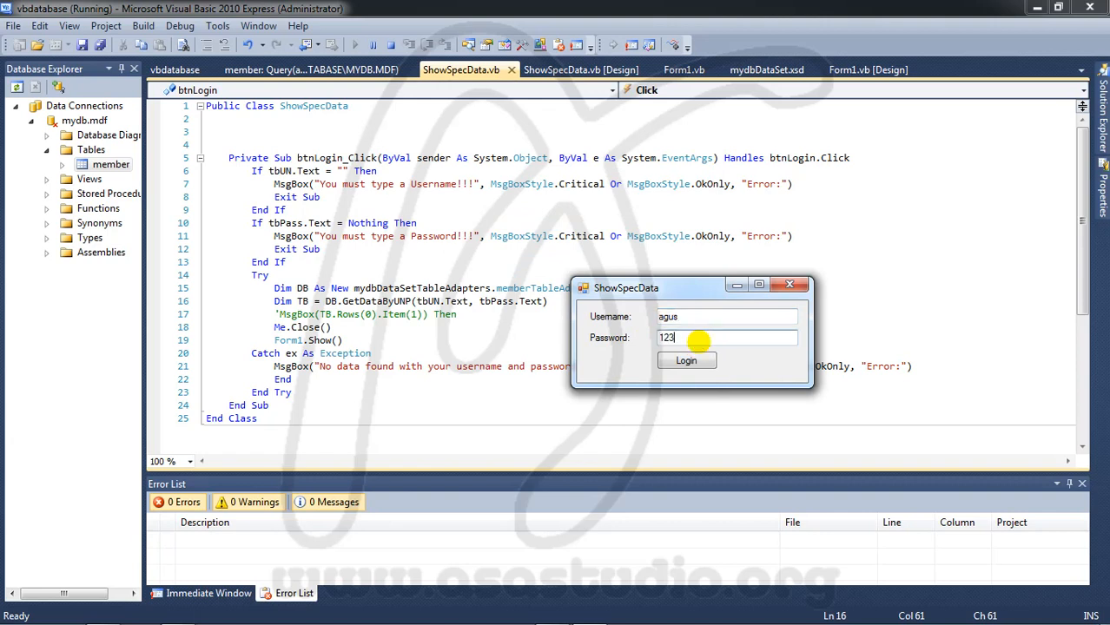
pyautogui.click(686, 360)
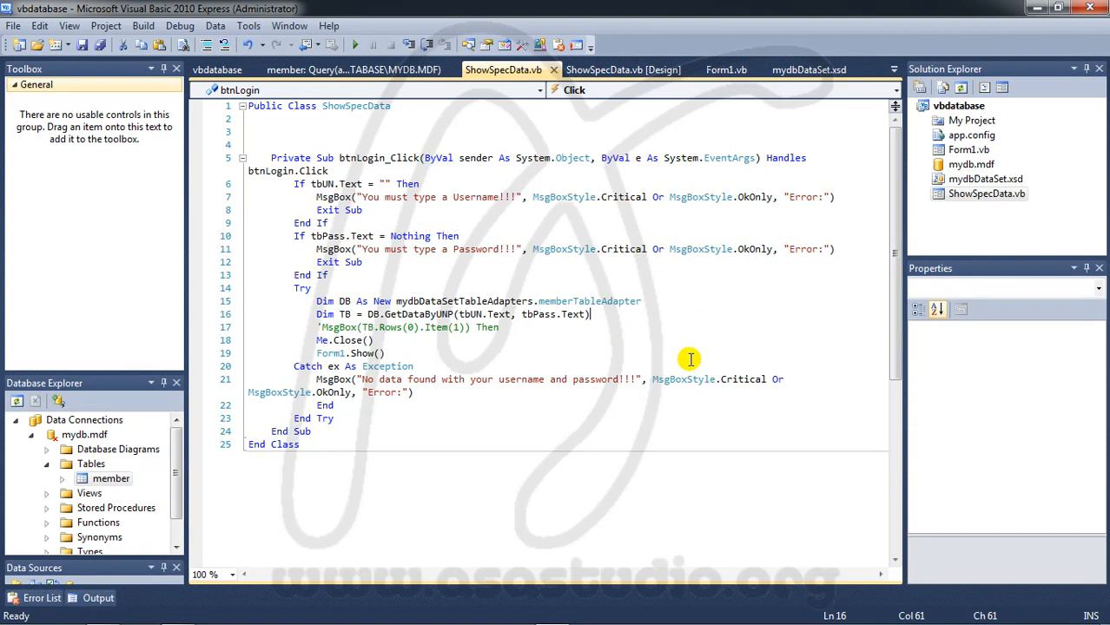
# On line 18, start an If comparing TB.Rows(0).Item(1) with tbUN
pyautogui.click(502, 328)
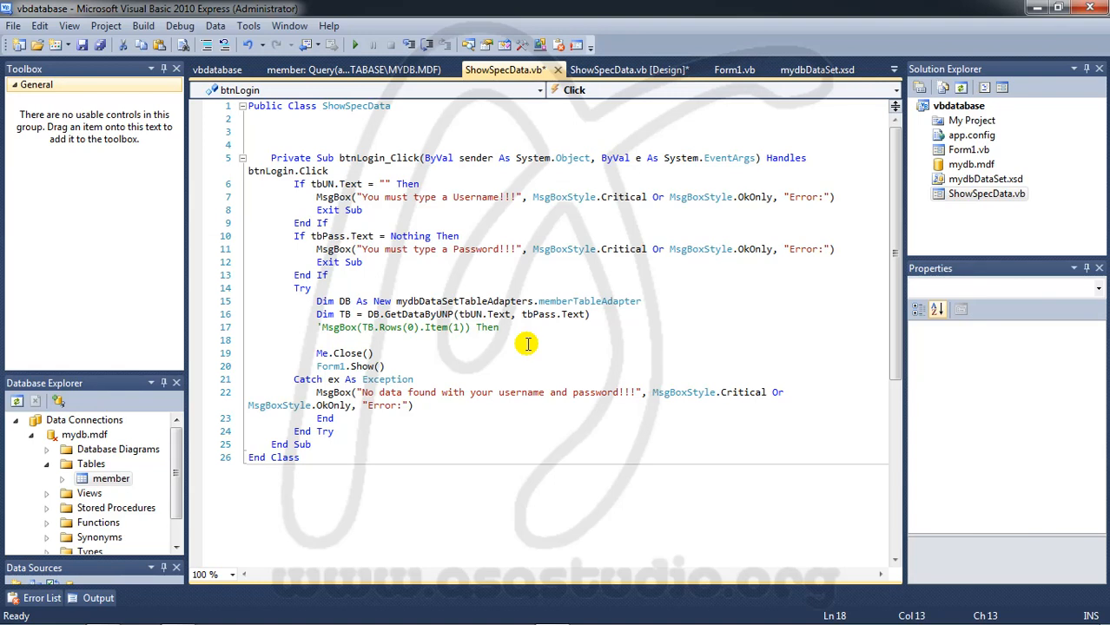
pyautogui.write('if')
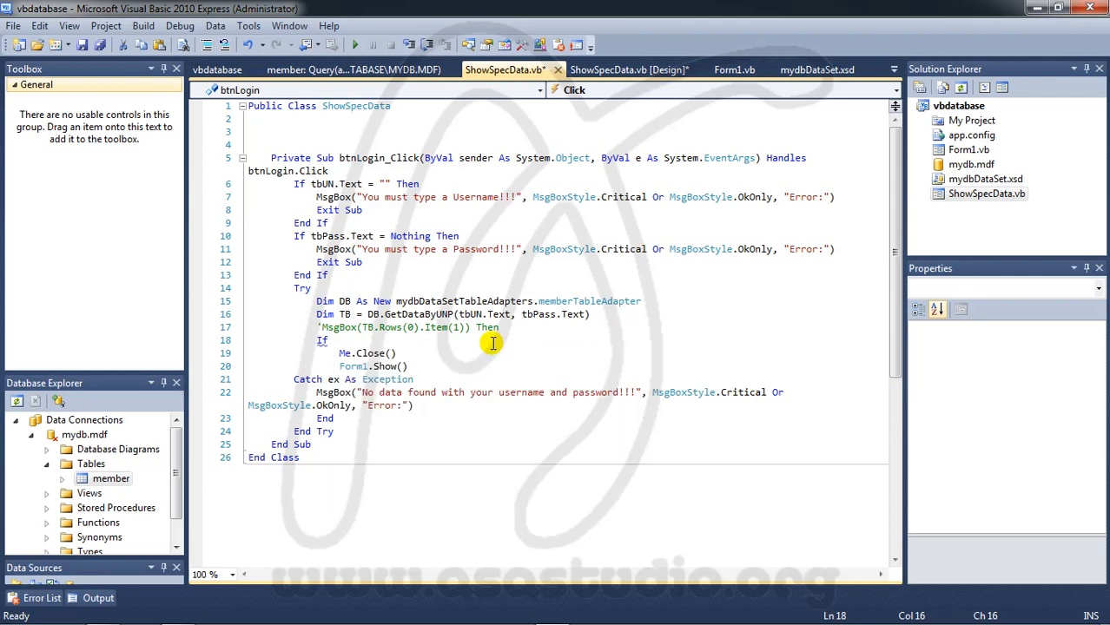
pyautogui.write('tb')
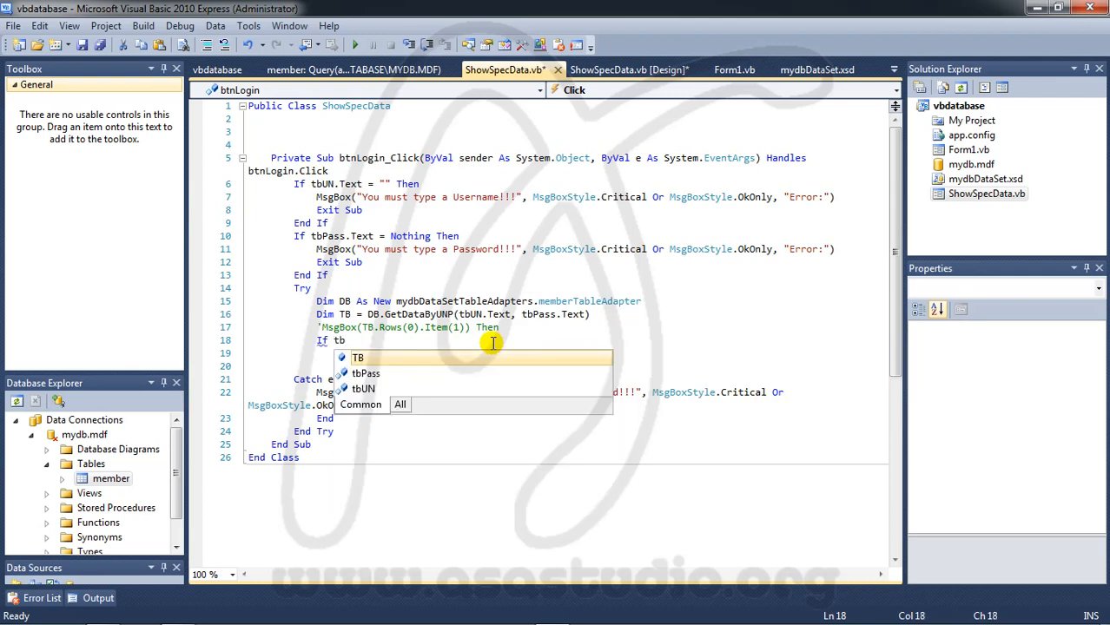
pyautogui.write('.')
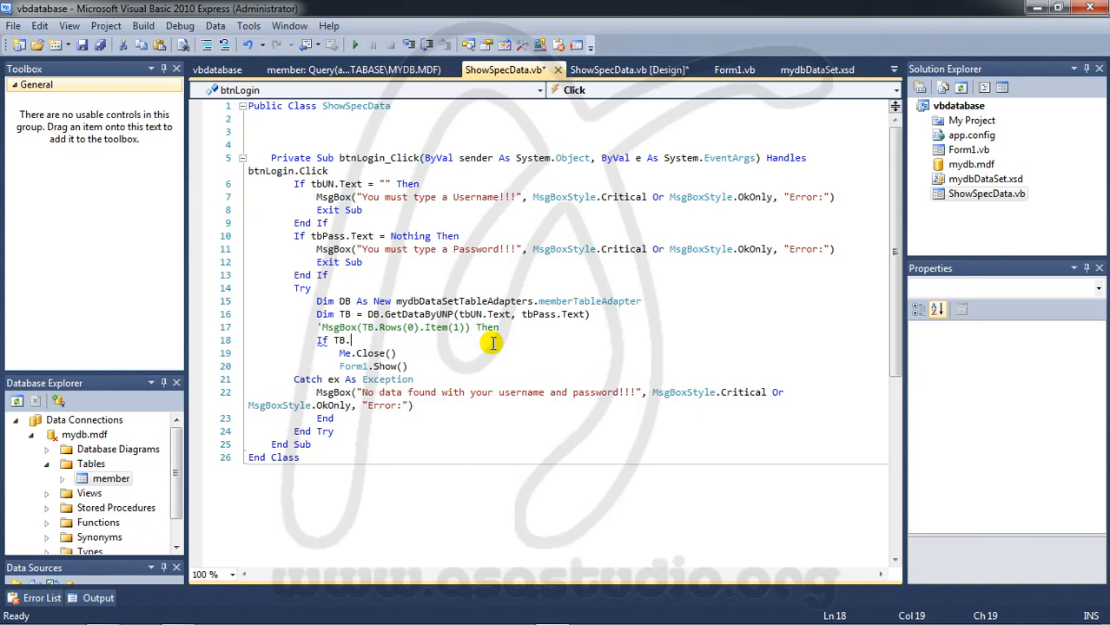
pyautogui.write('r')
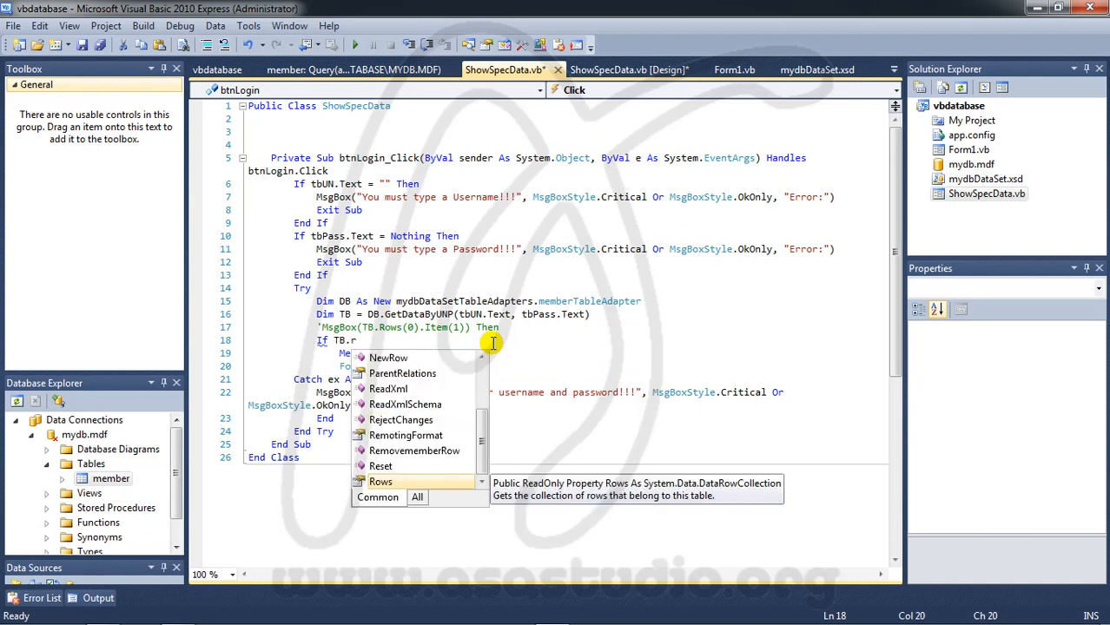
pyautogui.write('Rows(0')
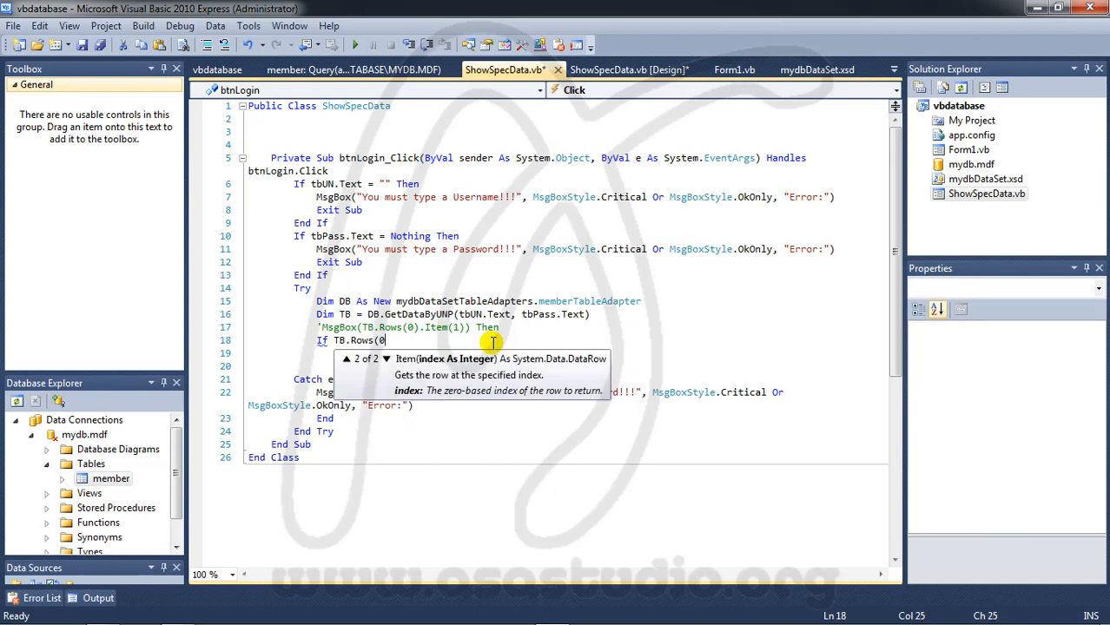
pyautogui.write(').i')
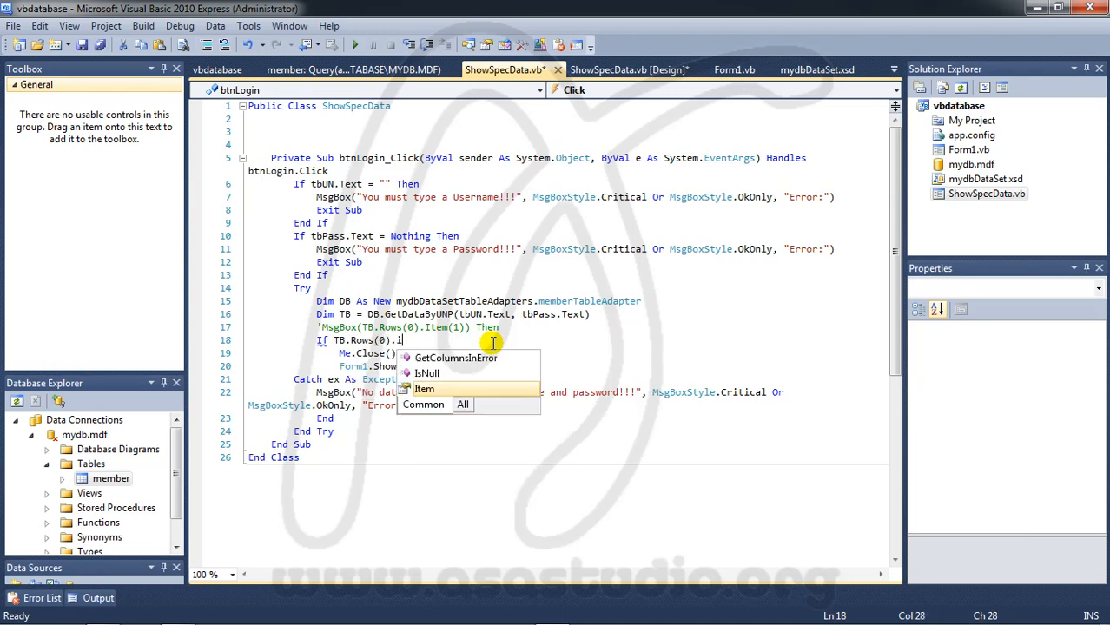
pyautogui.write('tem(1')
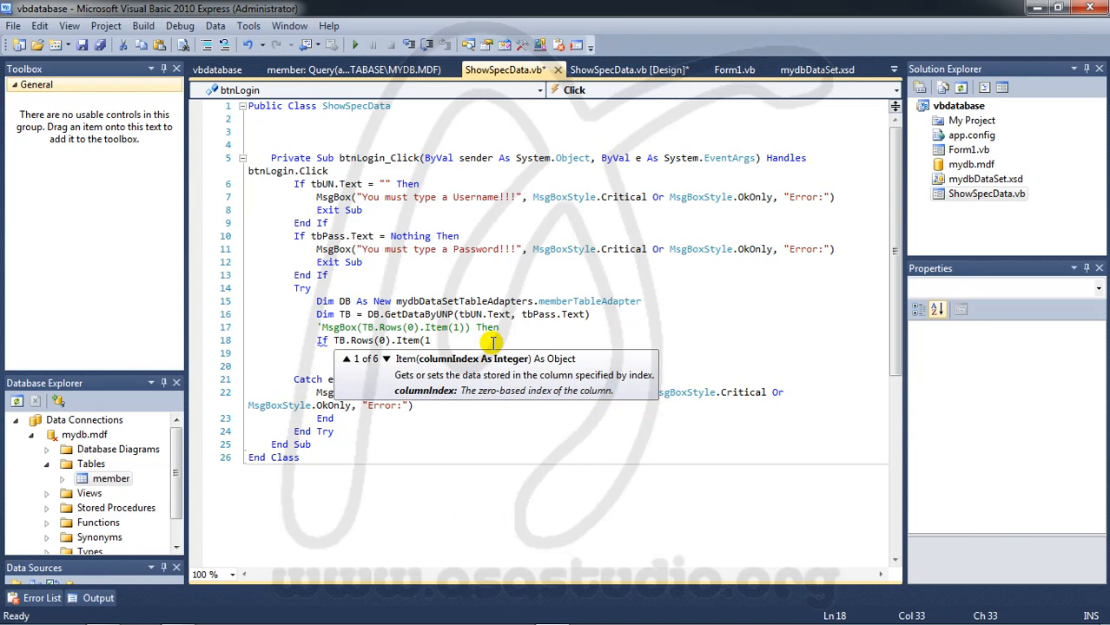
pyautogui.write('=')
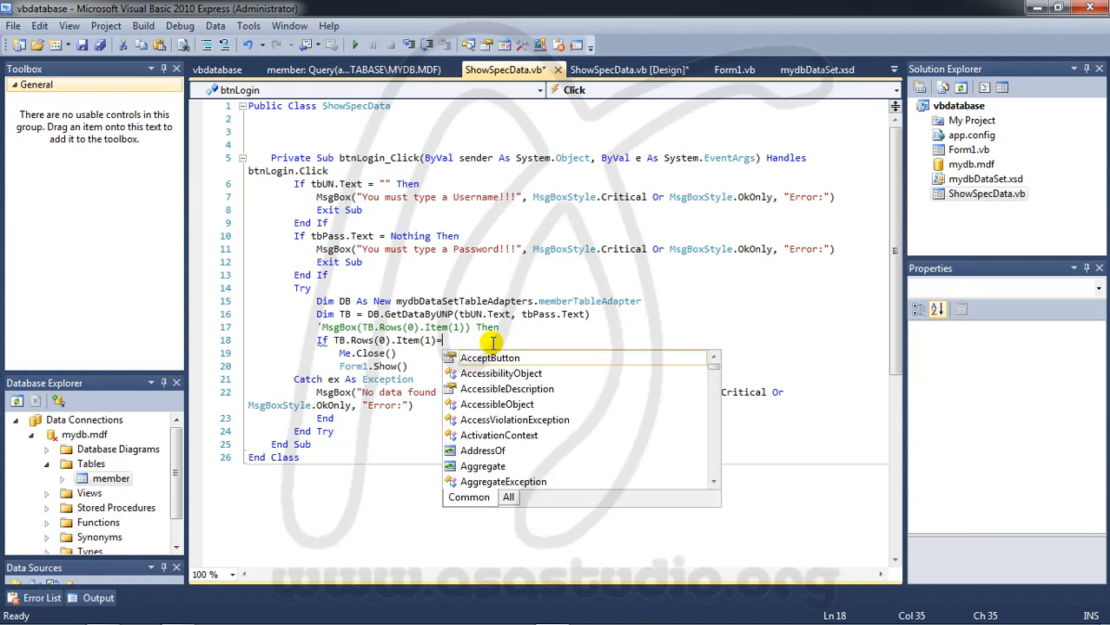
pyautogui.write('tb')
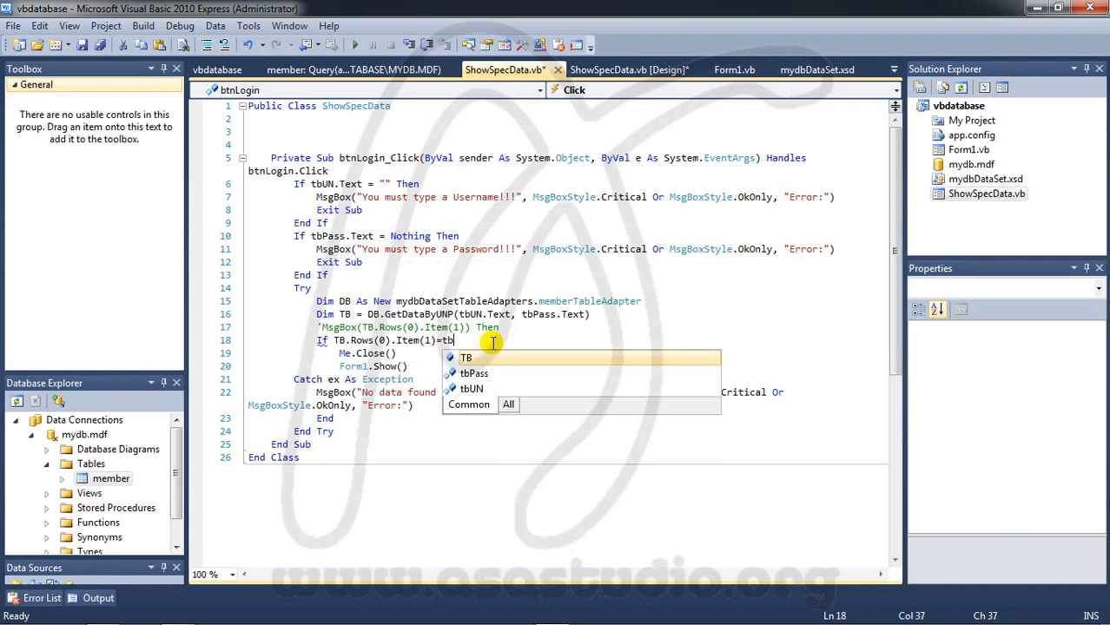
pyautogui.moveTo(502, 389)
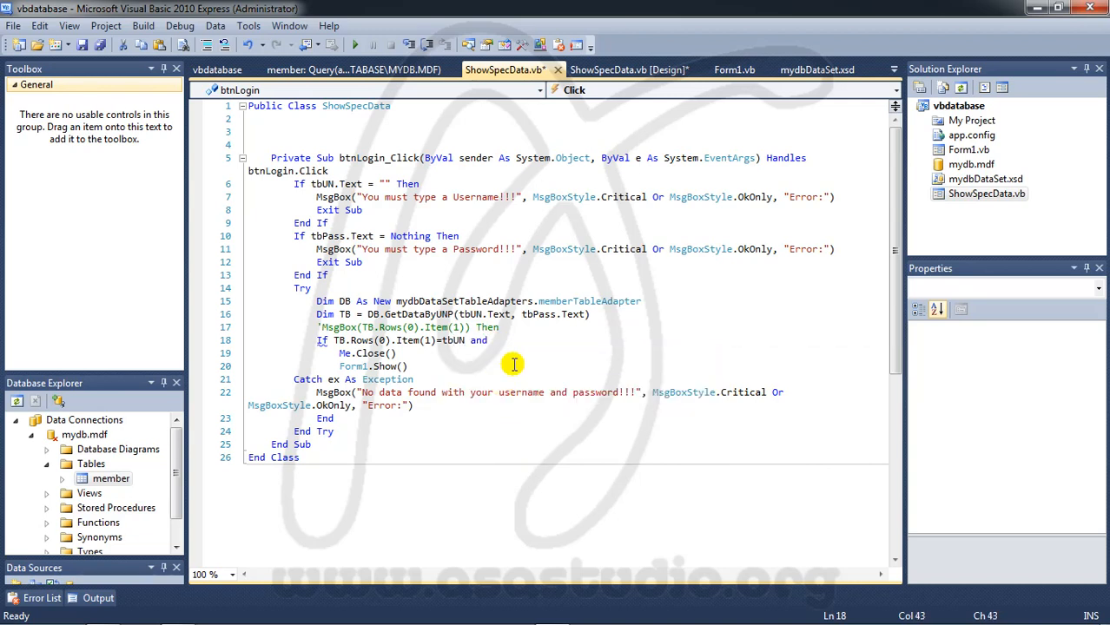
# Add the And condition comparing TB.Rows(0).Item(2) with tbPass.Text
pyautogui.write('tb')
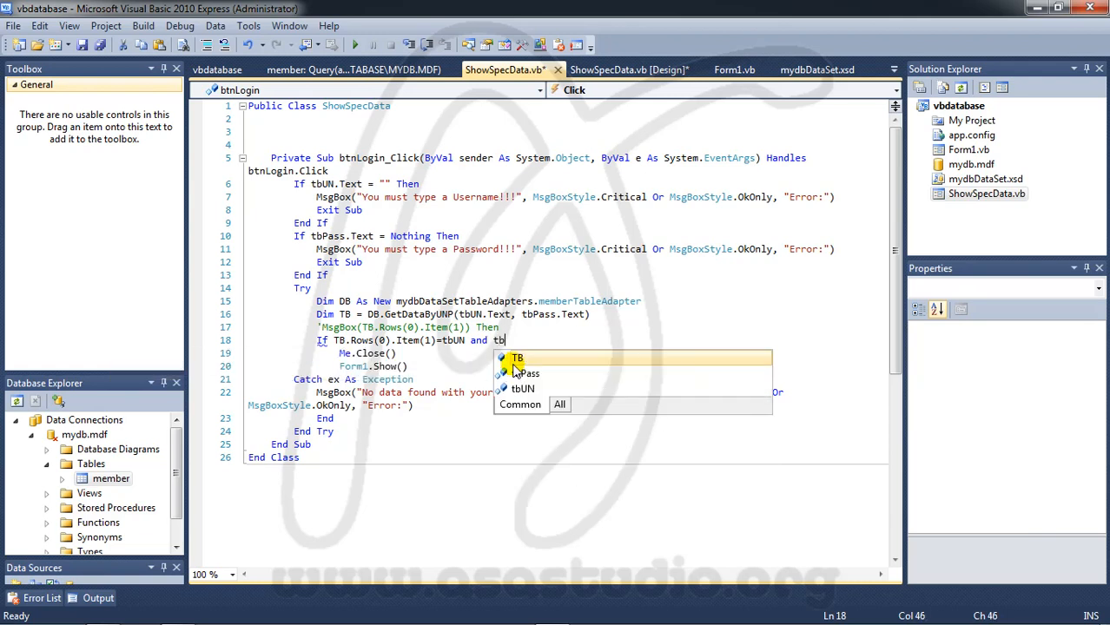
pyautogui.write('.')
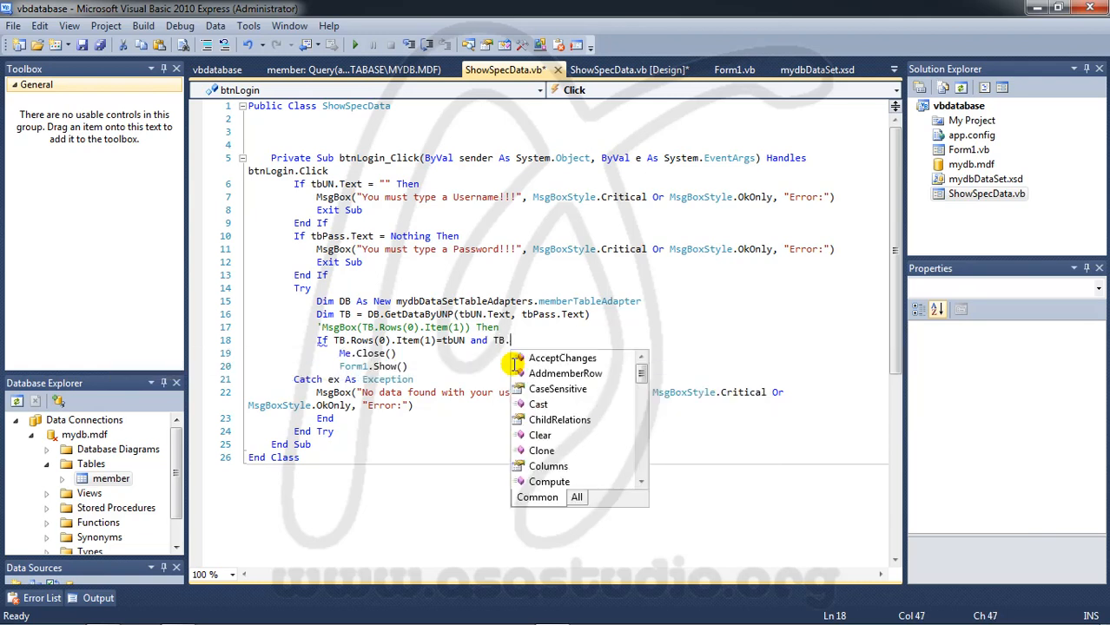
pyautogui.write('row')
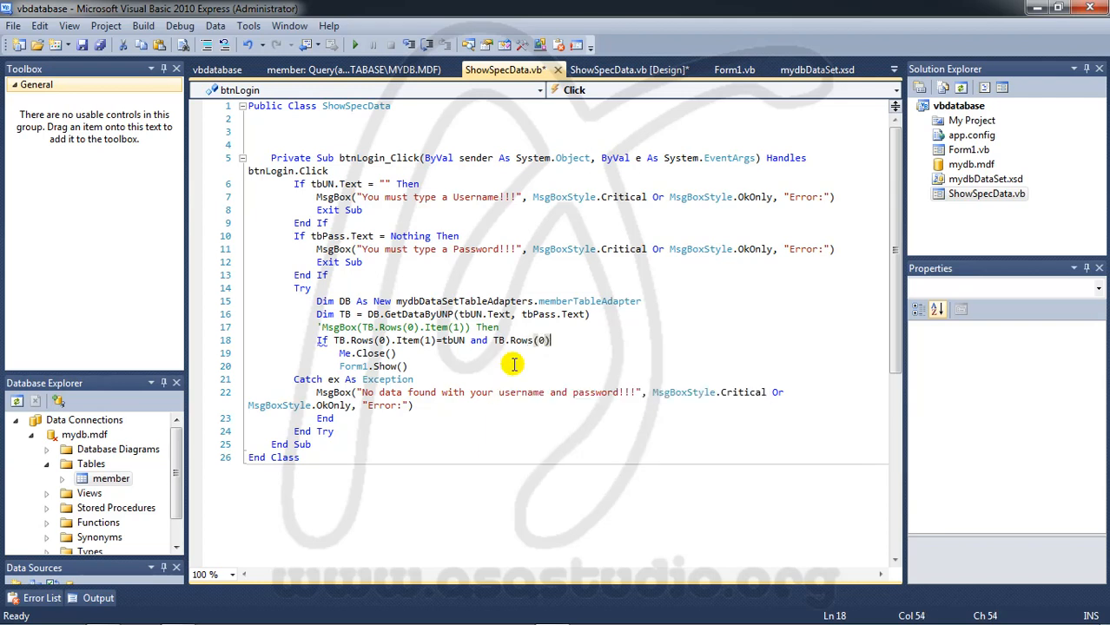
pyautogui.write('.')
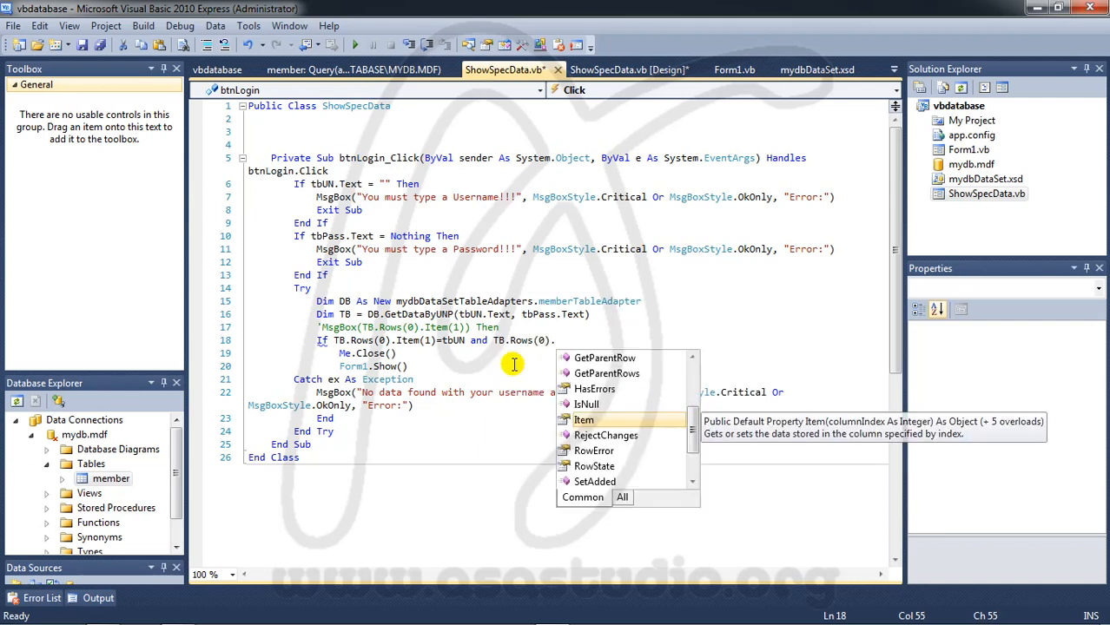
pyautogui.write('i')
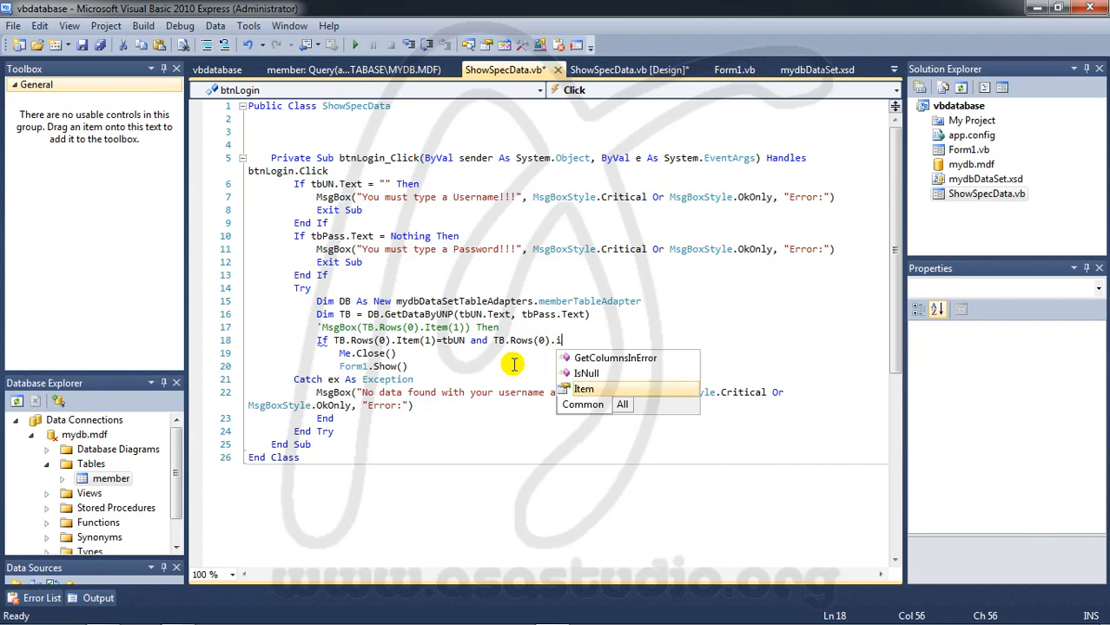
pyautogui.write('Item(2')
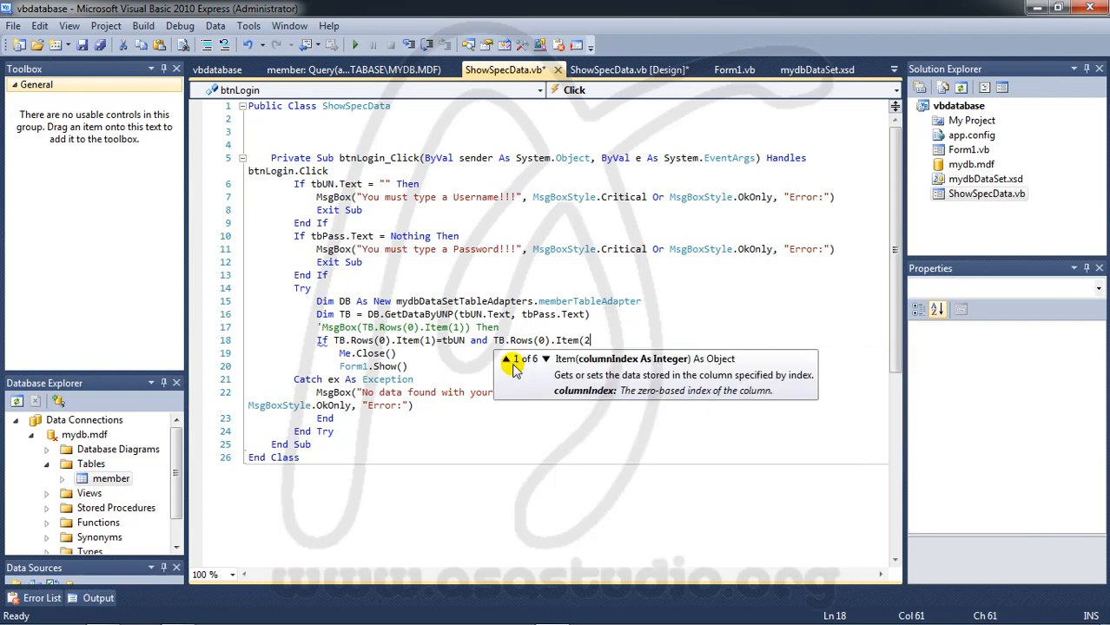
pyautogui.write(')')
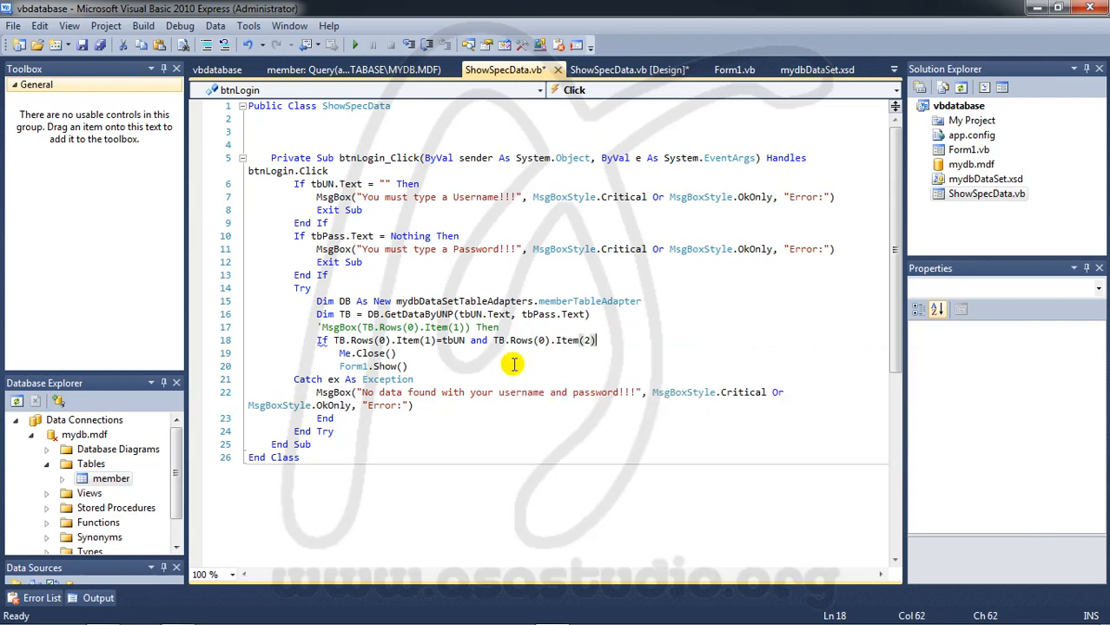
pyautogui.write('=')
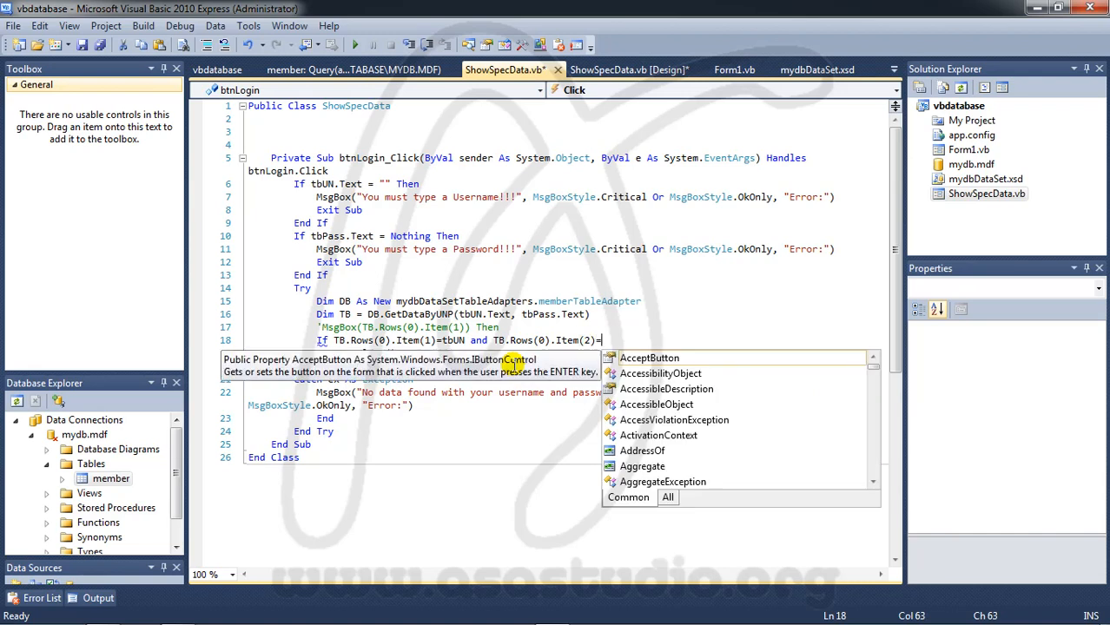
pyautogui.write('tbpa')
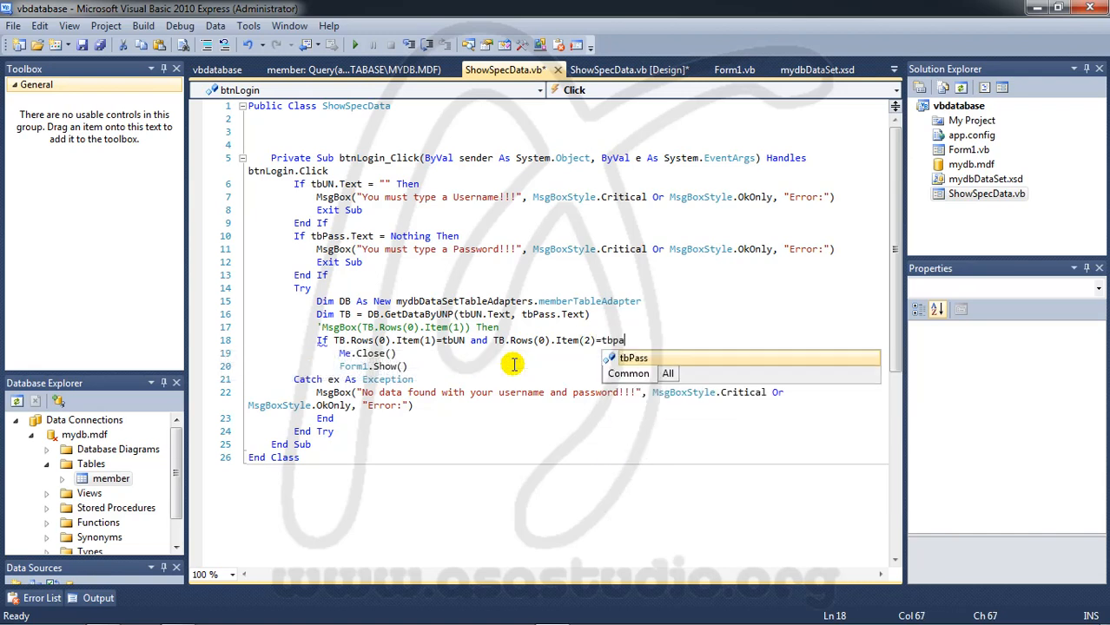
pyautogui.write('.text Then')
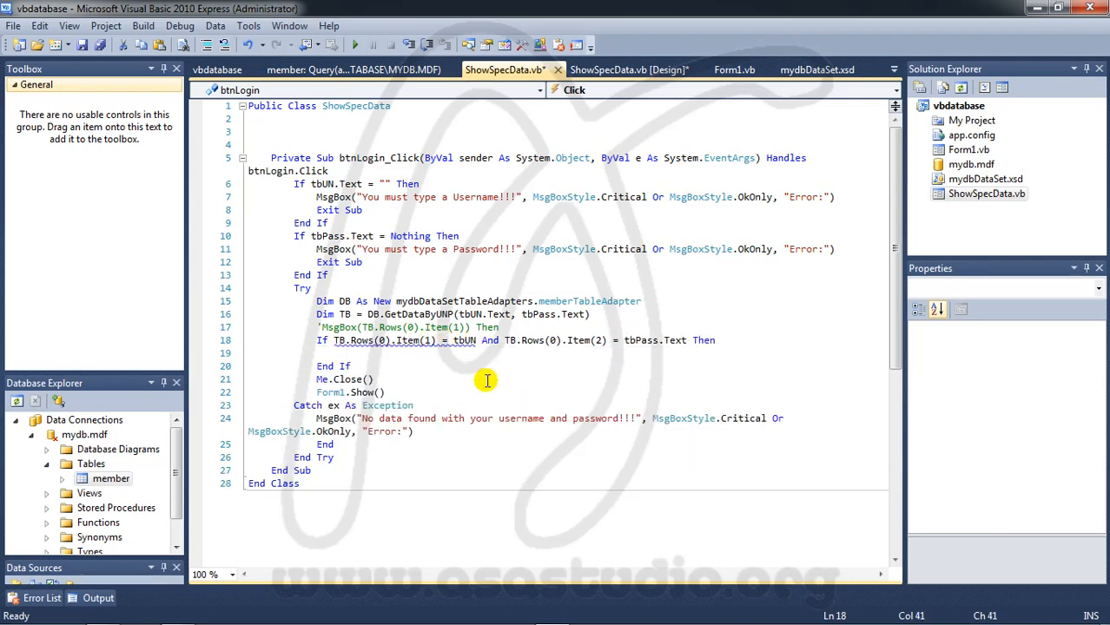
# Append .Text to tbUN in the username comparison
pyautogui.write('.text')
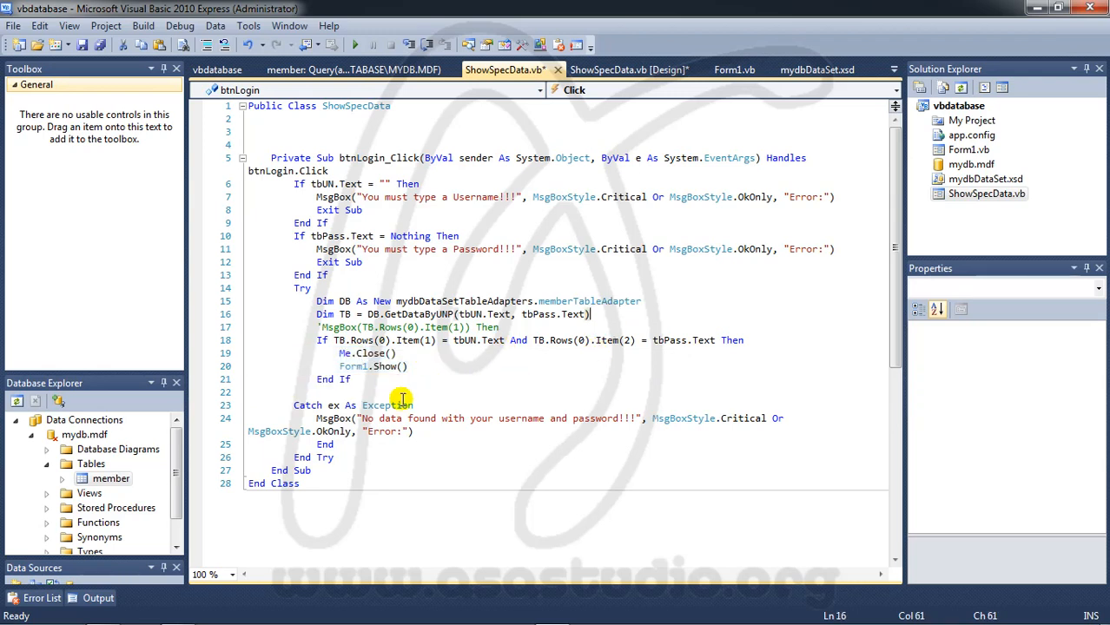
pyautogui.moveTo(655, 421)
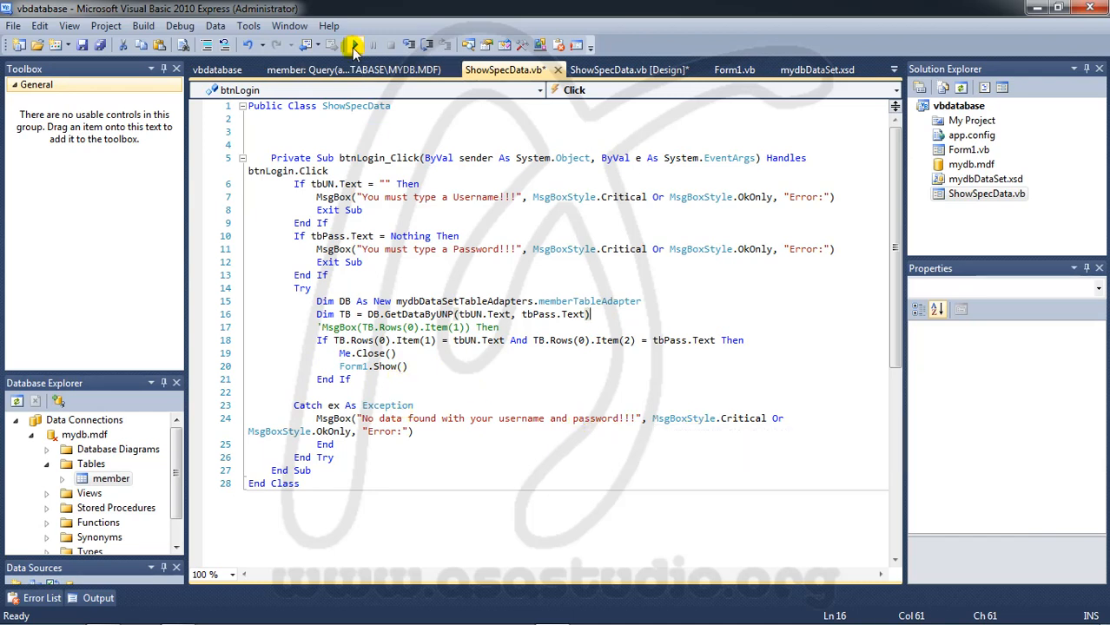
pyautogui.click(354, 45)
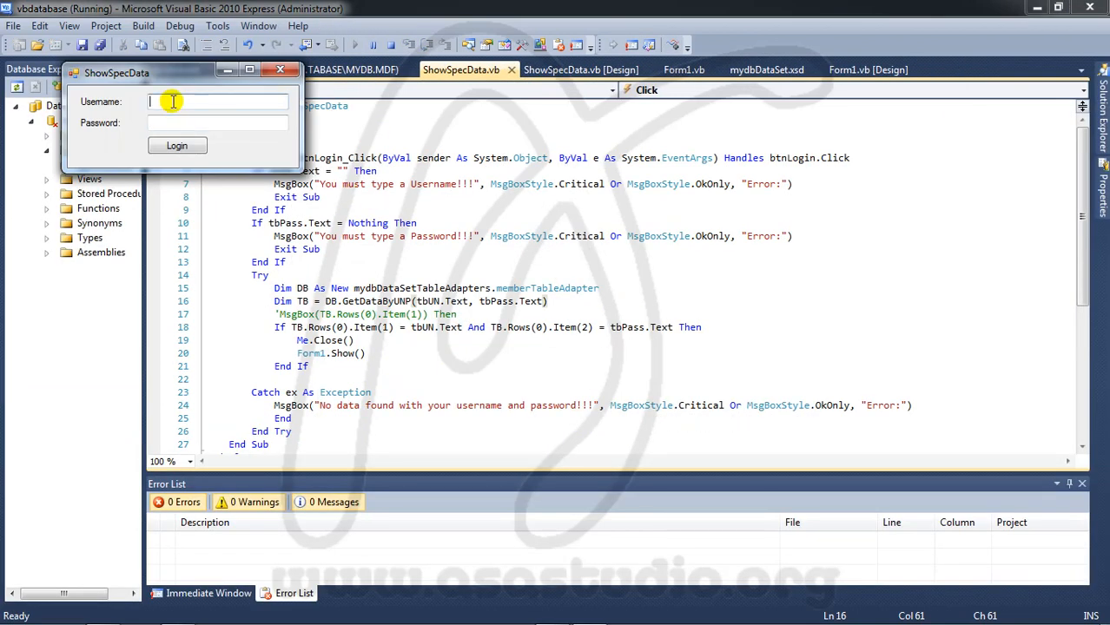
pyautogui.write('agus')
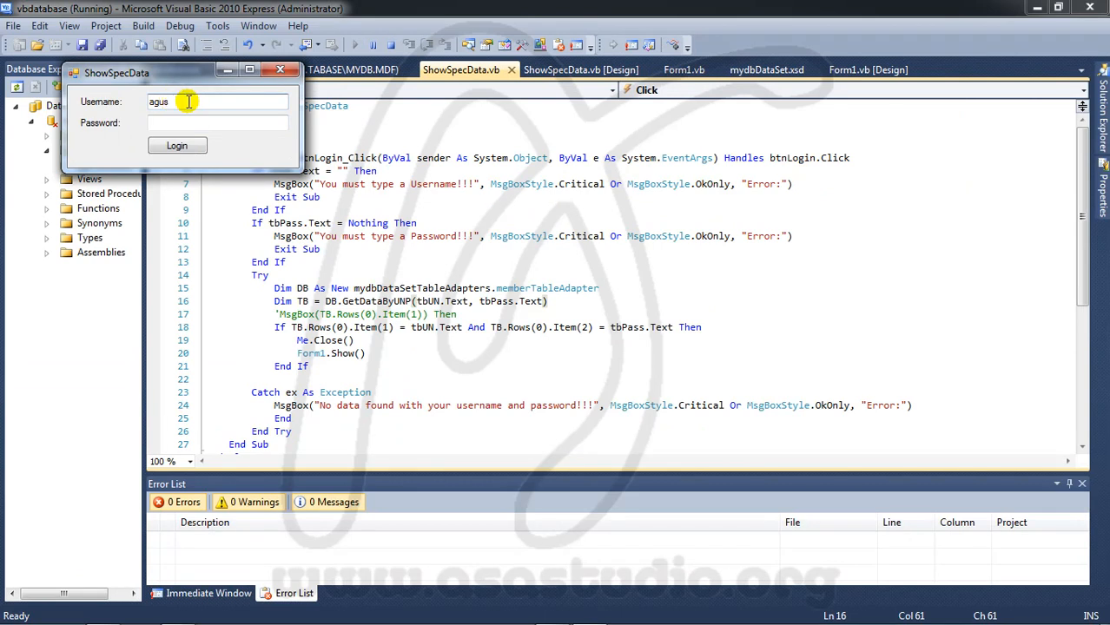
pyautogui.write('123')
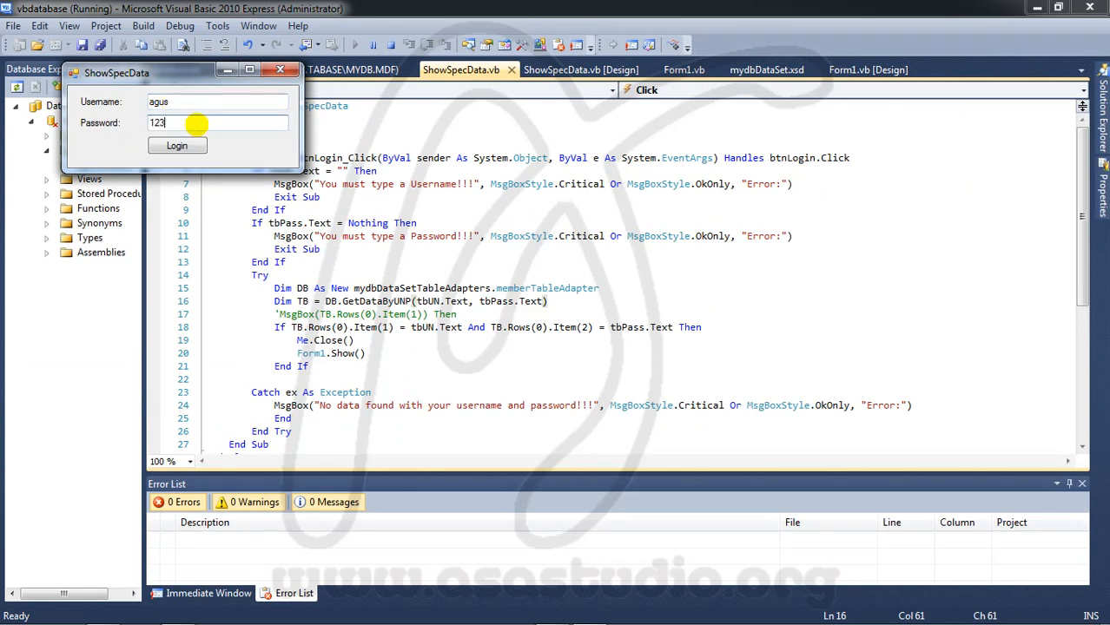
pyautogui.click(178, 145)
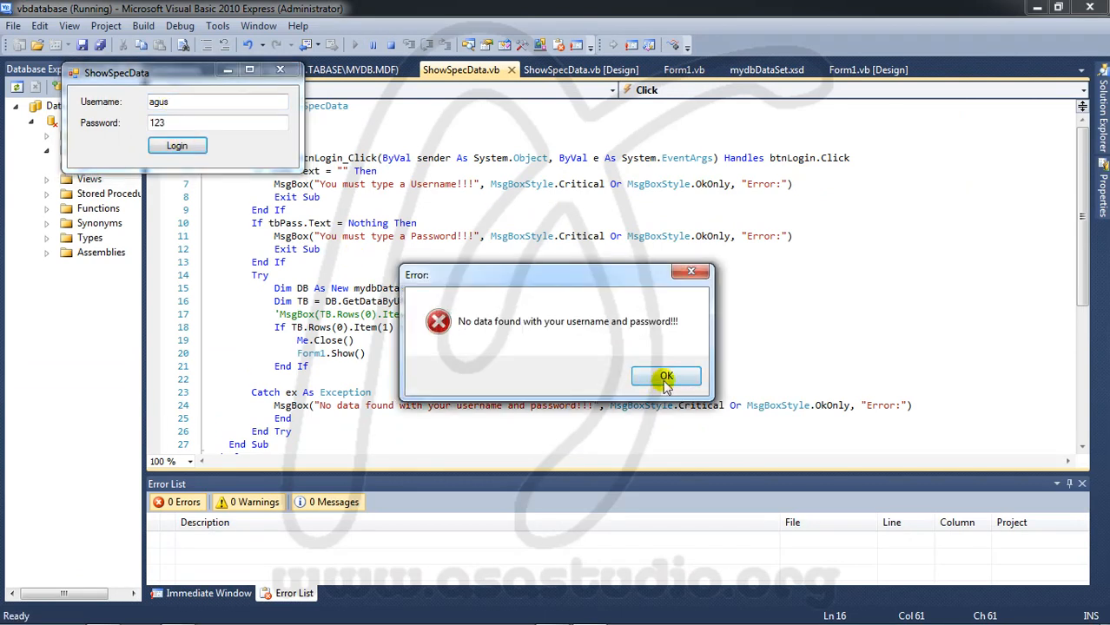
pyautogui.moveTo(484, 331)
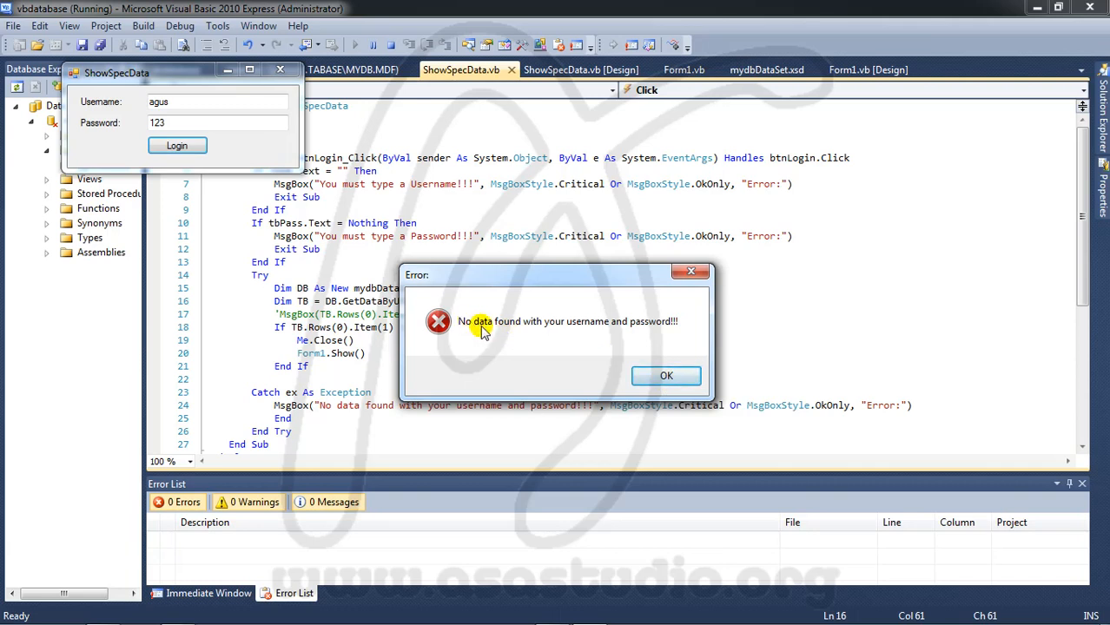
pyautogui.moveTo(547, 328)
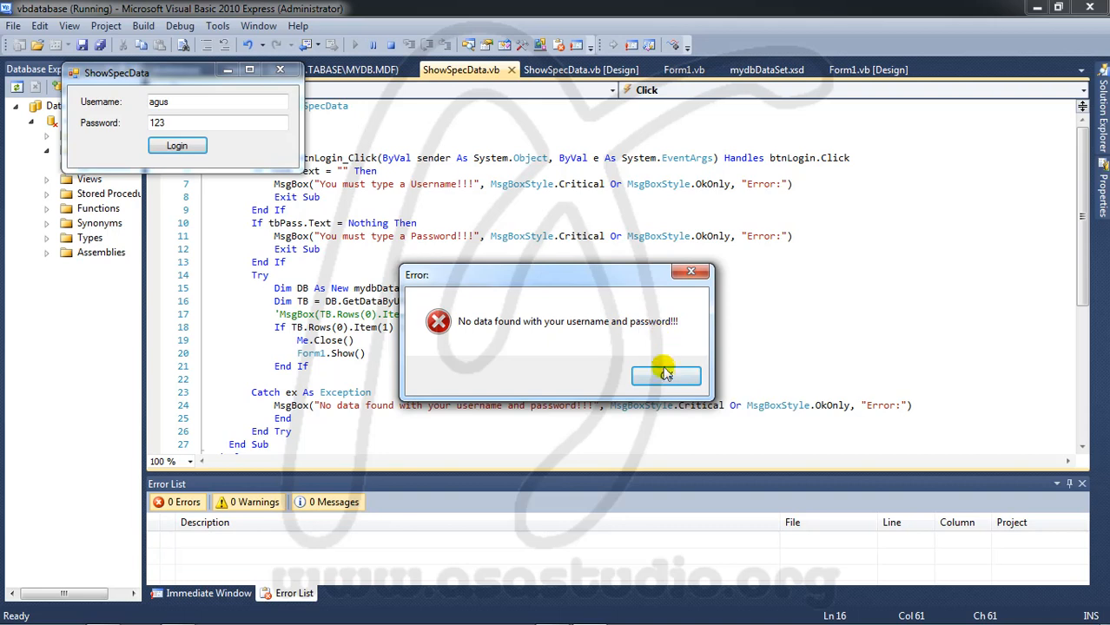
pyautogui.click(666, 374)
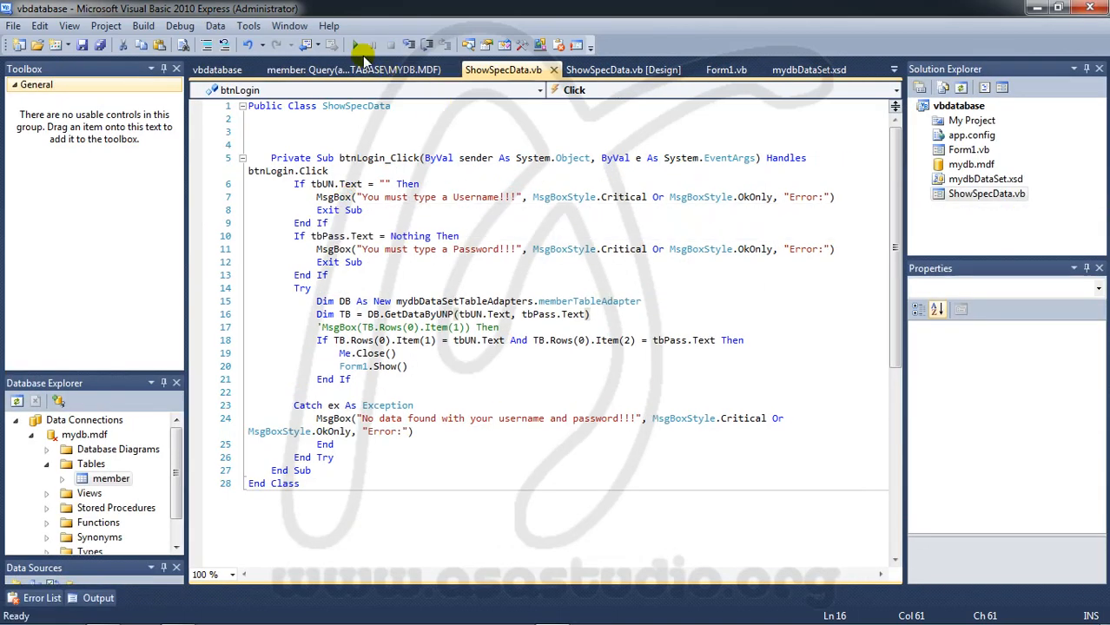
pyautogui.click(355, 44)
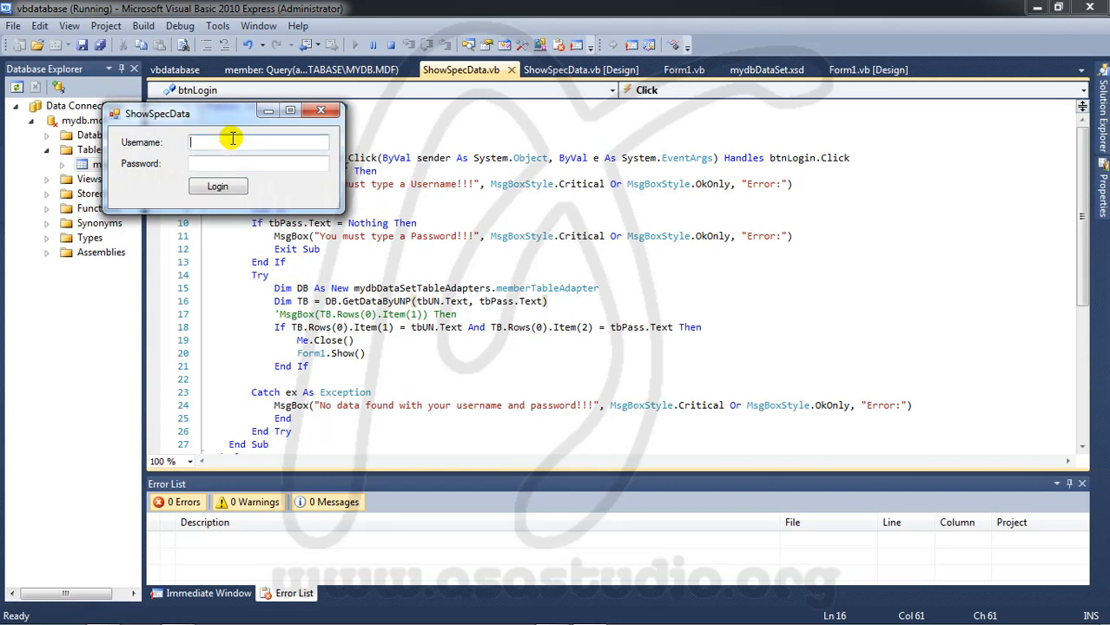
pyautogui.write('agus')
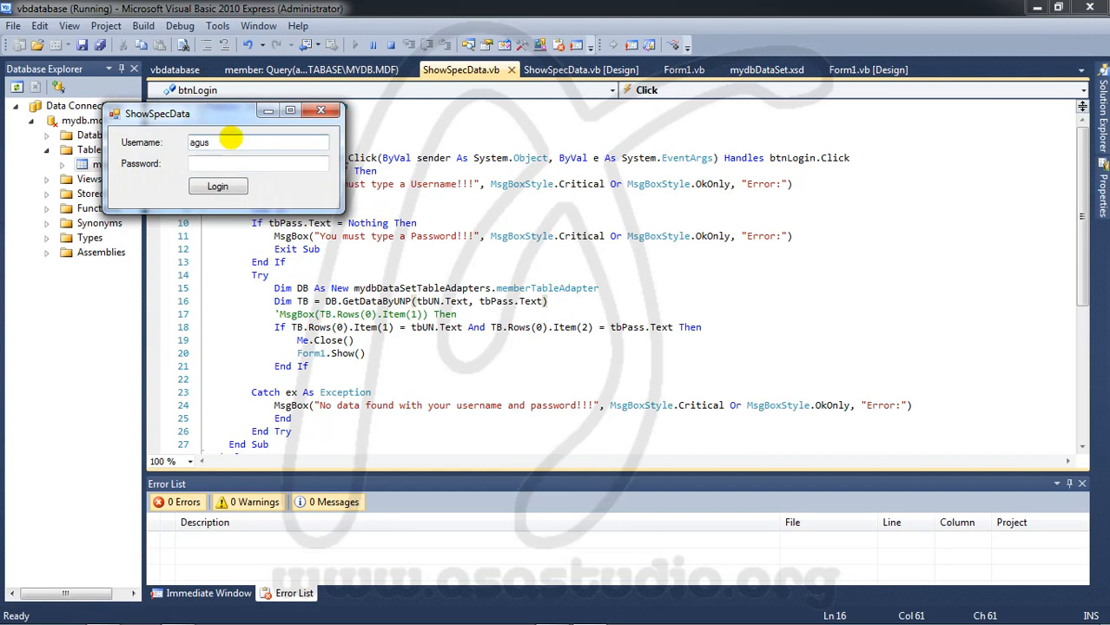
pyautogui.write('1234')
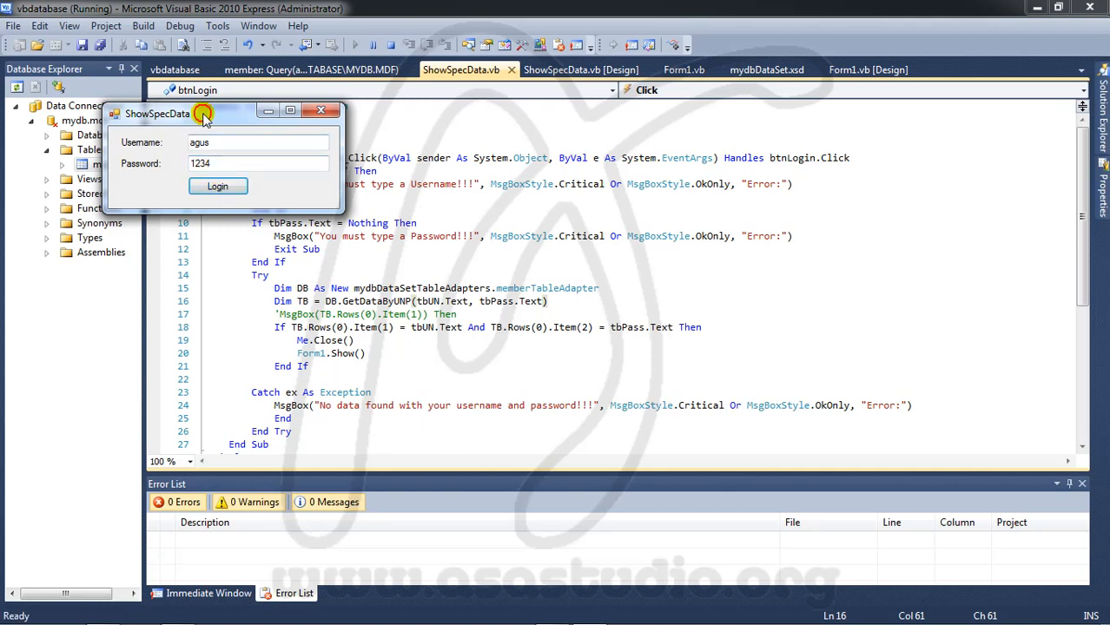
pyautogui.moveTo(156, 113); pyautogui.dragTo(574, 179)
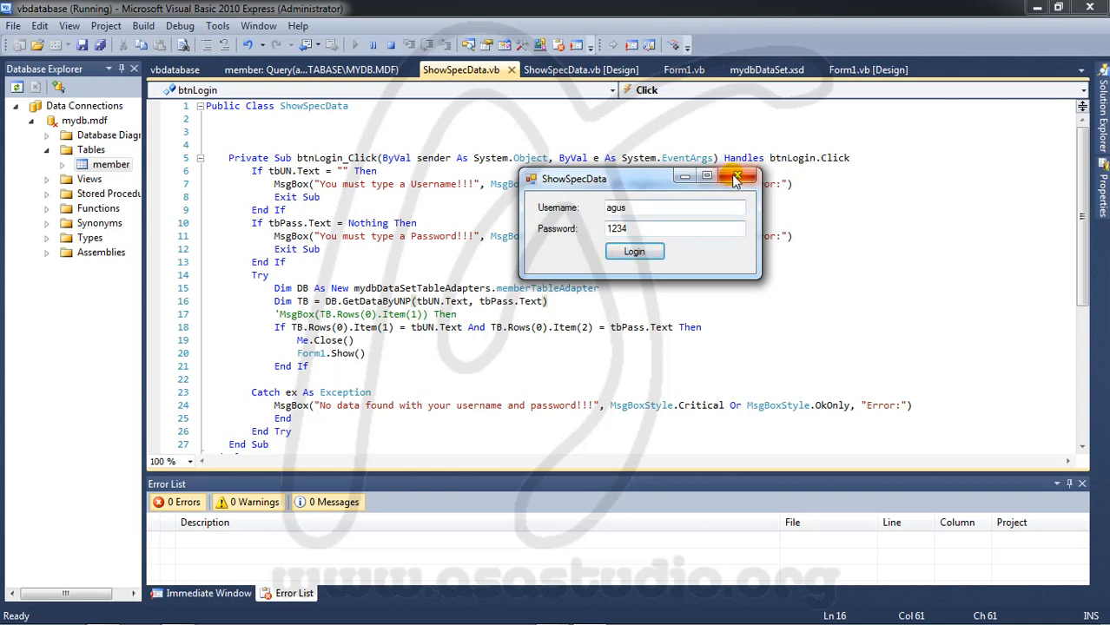
pyautogui.click(737, 177)
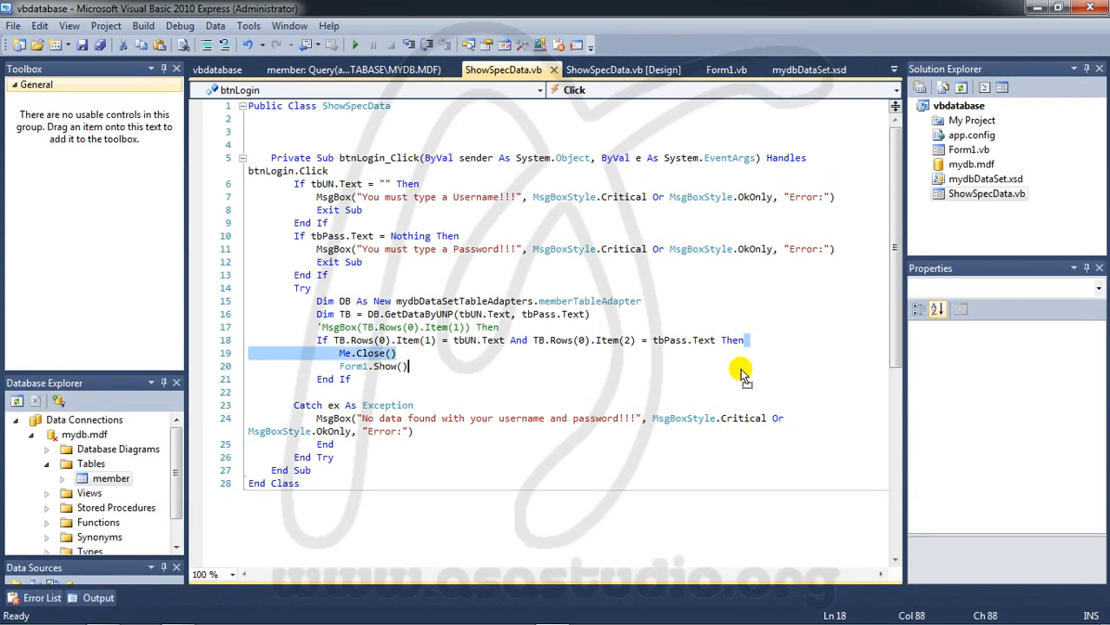
pyautogui.click(355, 44)
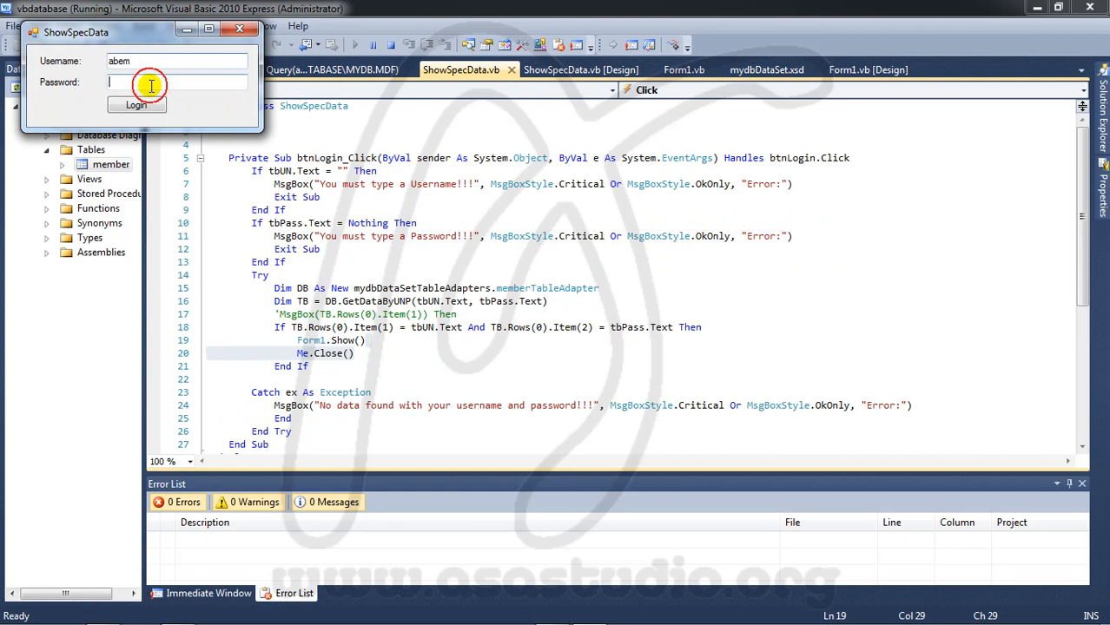
pyautogui.write('1234')
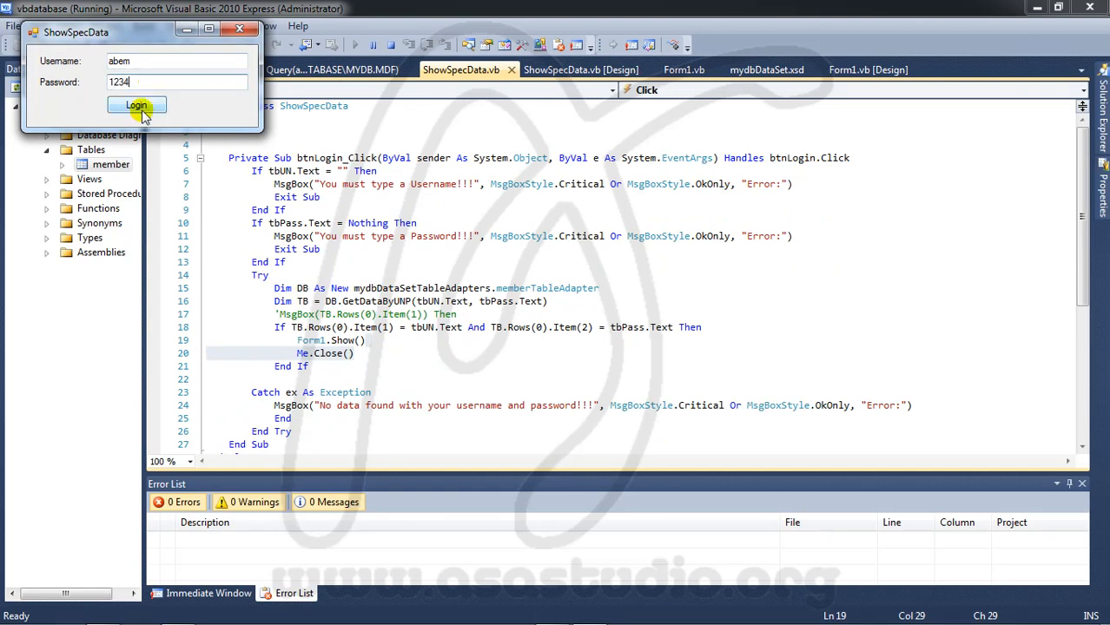
pyautogui.moveTo(75, 32); pyautogui.dragTo(394, 218)
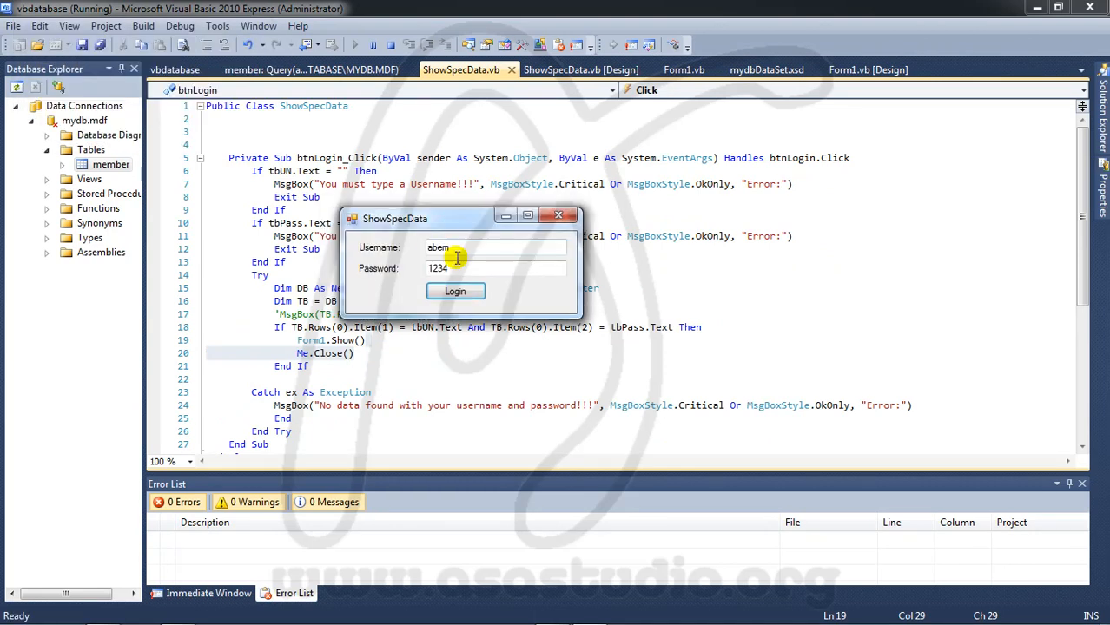
pyautogui.moveTo(395, 218); pyautogui.dragTo(621, 266)
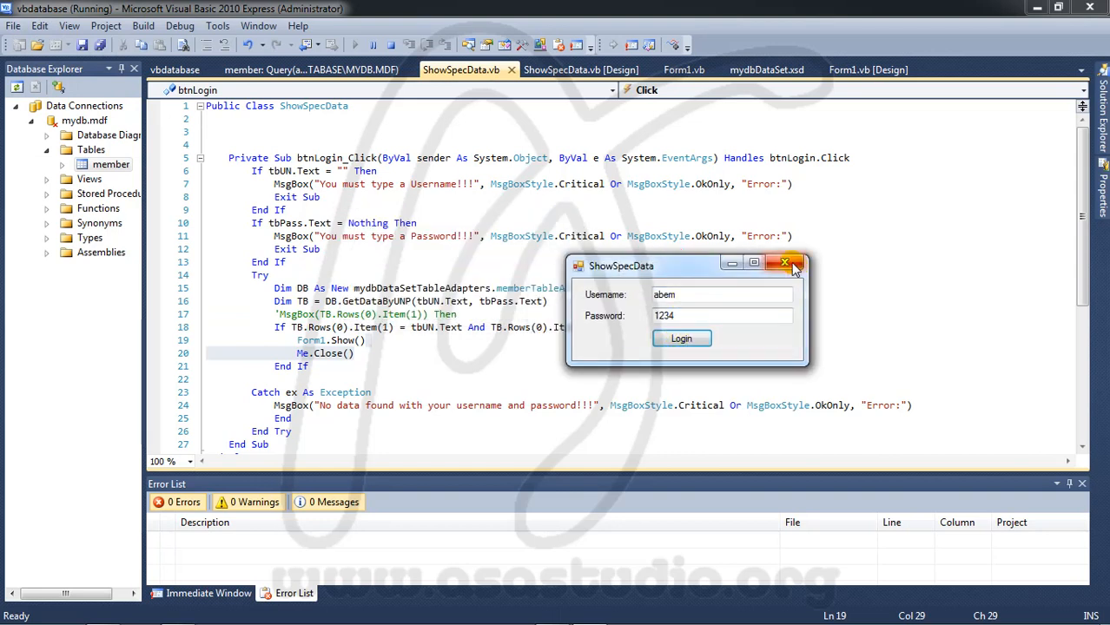
pyautogui.click(784, 264)
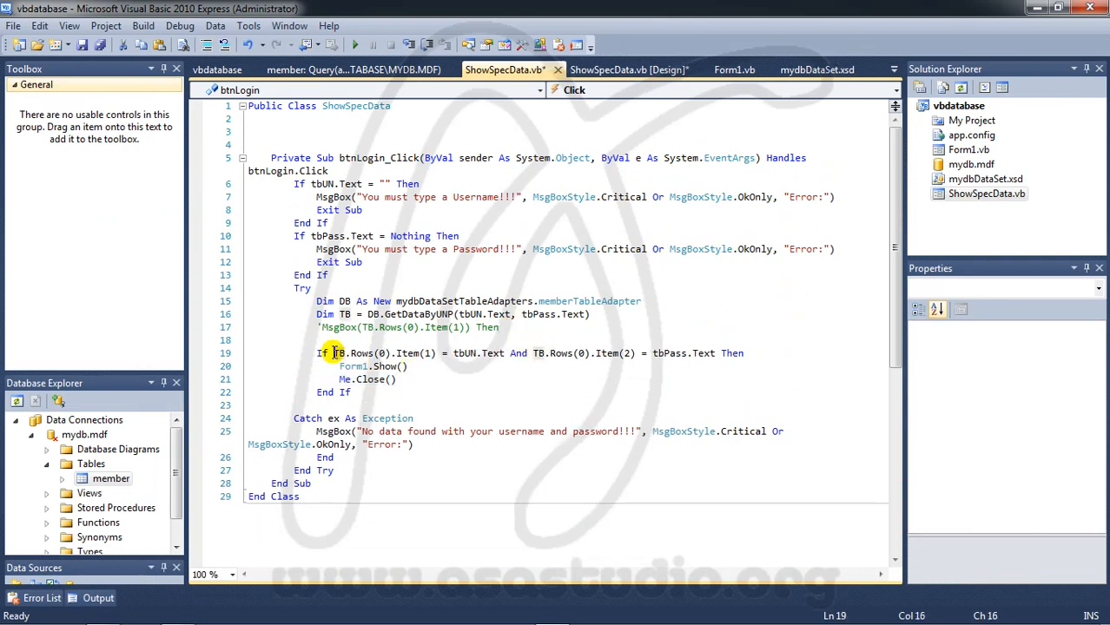
# Wrap TB.Rows(0).Item(1) and Item(2) in Trim() in the login comparison
pyautogui.write('tri')
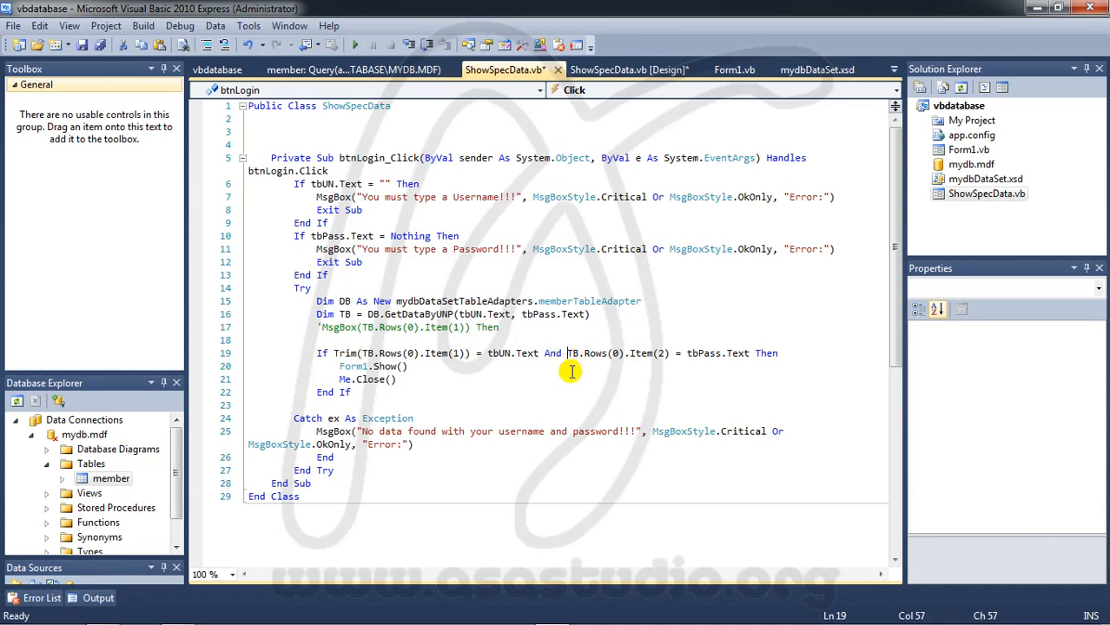
pyautogui.write('trim')
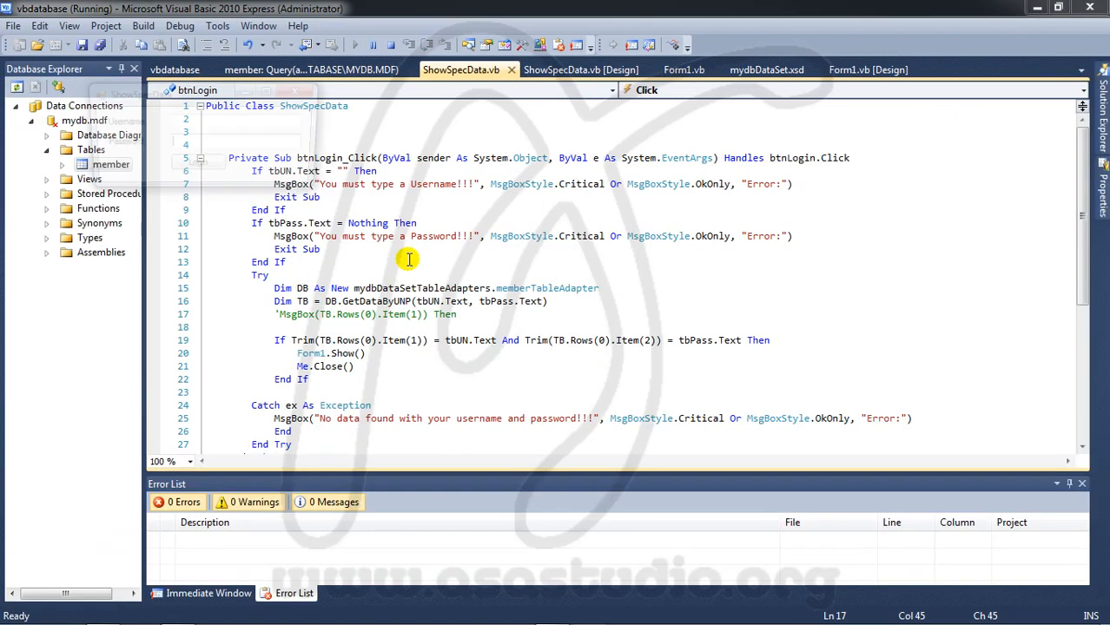
pyautogui.write('abem')
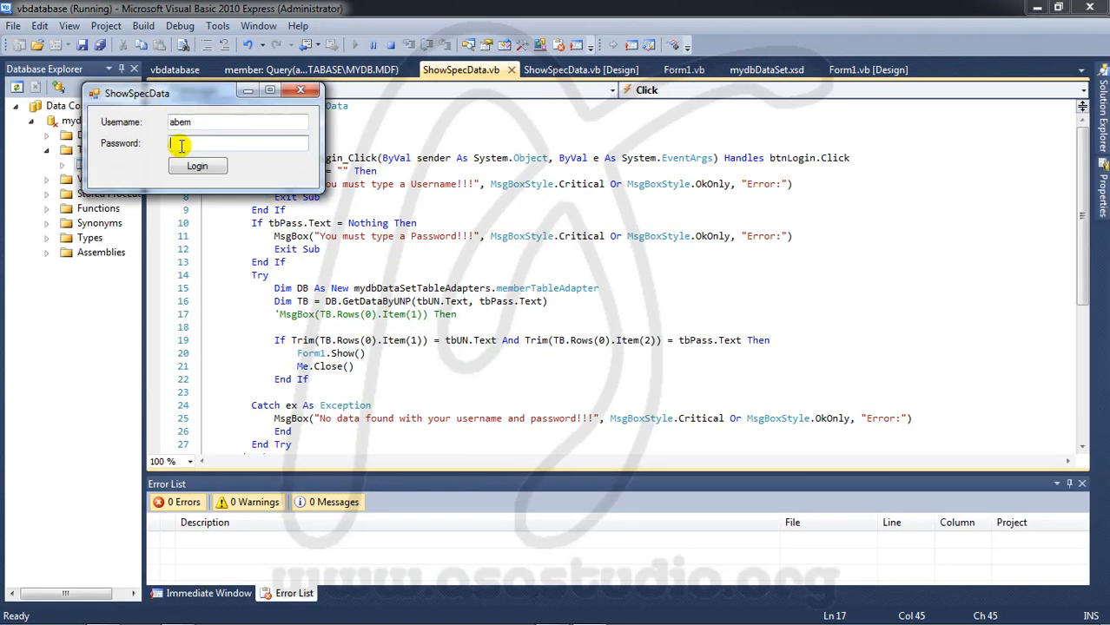
pyautogui.write('1234')
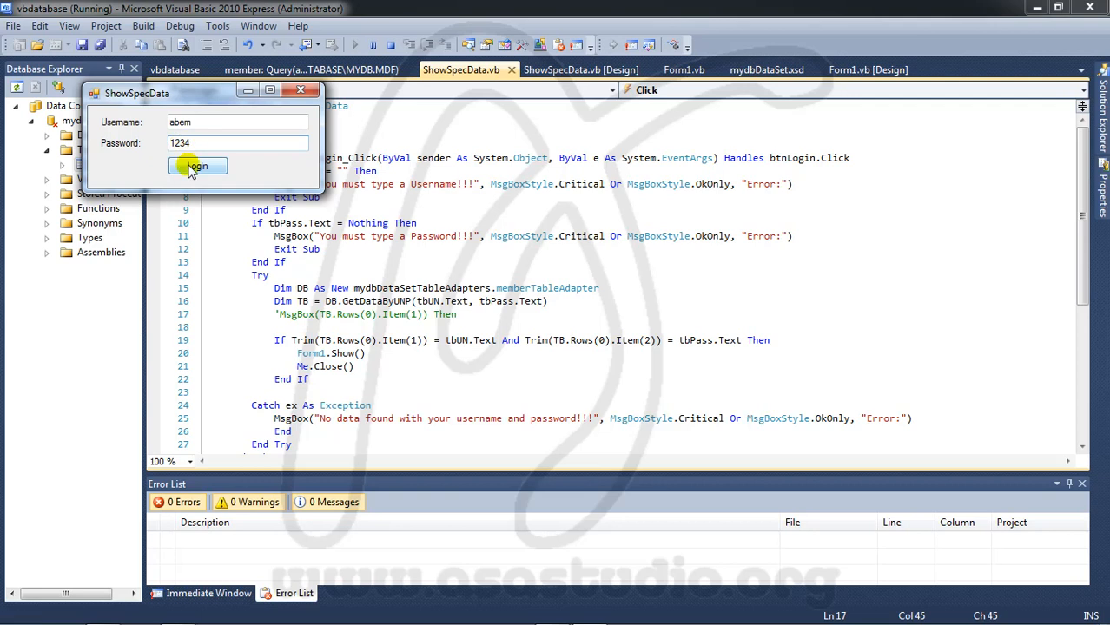
pyautogui.click(197, 166)
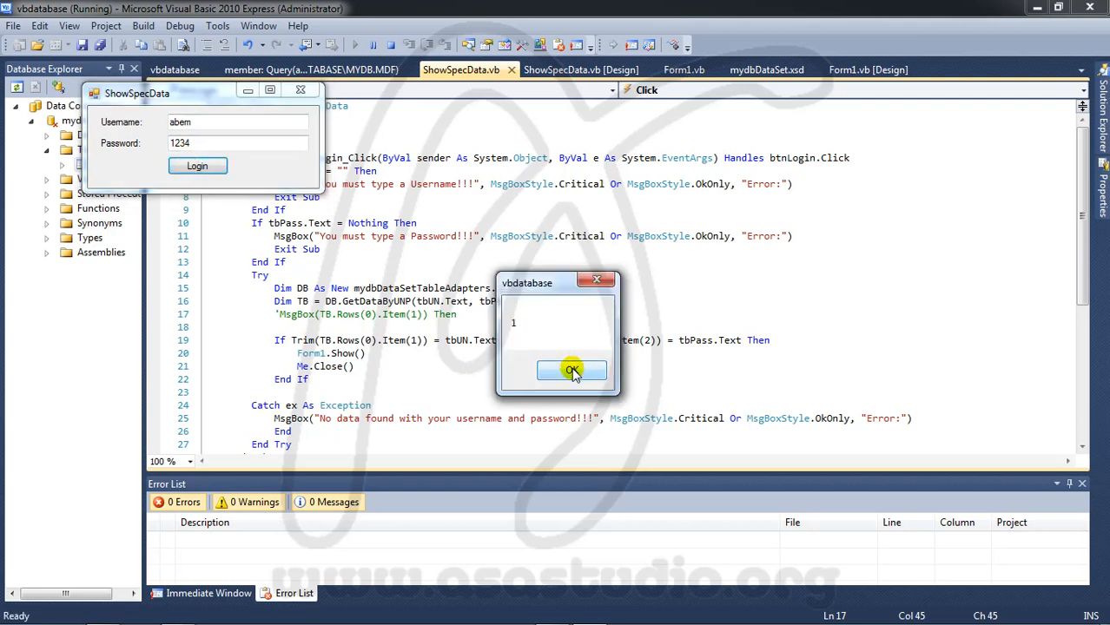
pyautogui.click(573, 371)
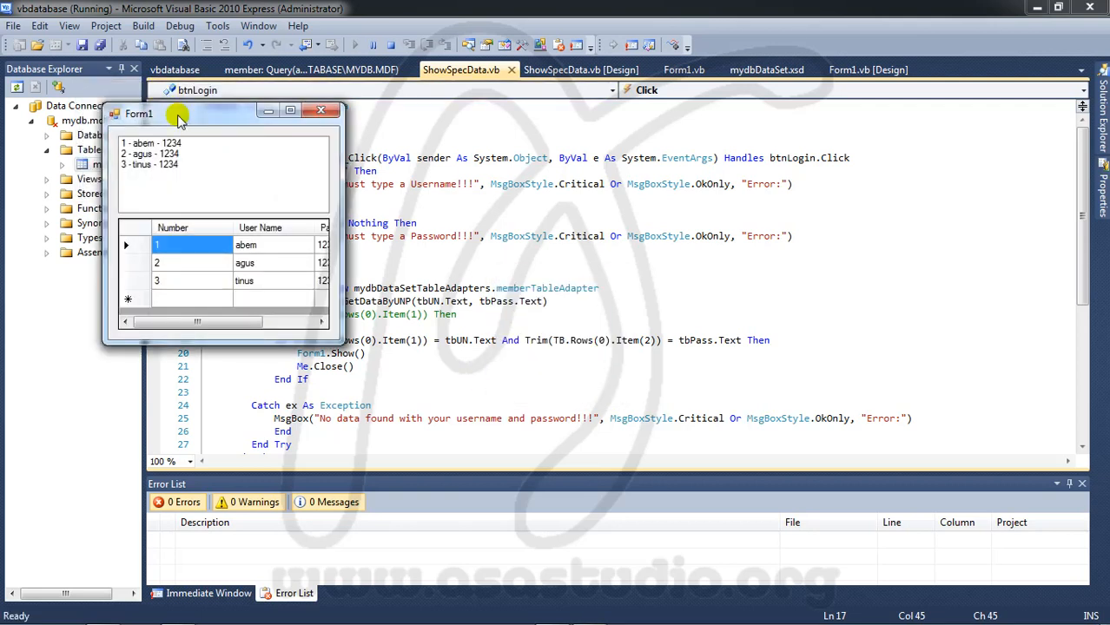
pyautogui.click(321, 111)
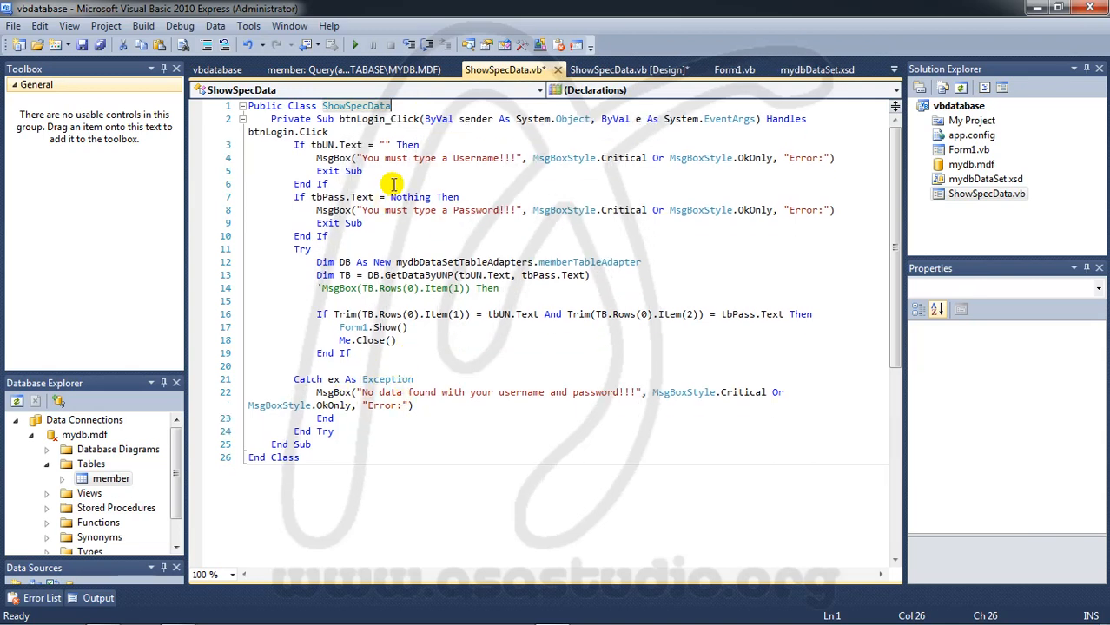
# Confirm the blank-username warning, then the 'No data found' error for agus with a wrong password
pyautogui.click(355, 45)
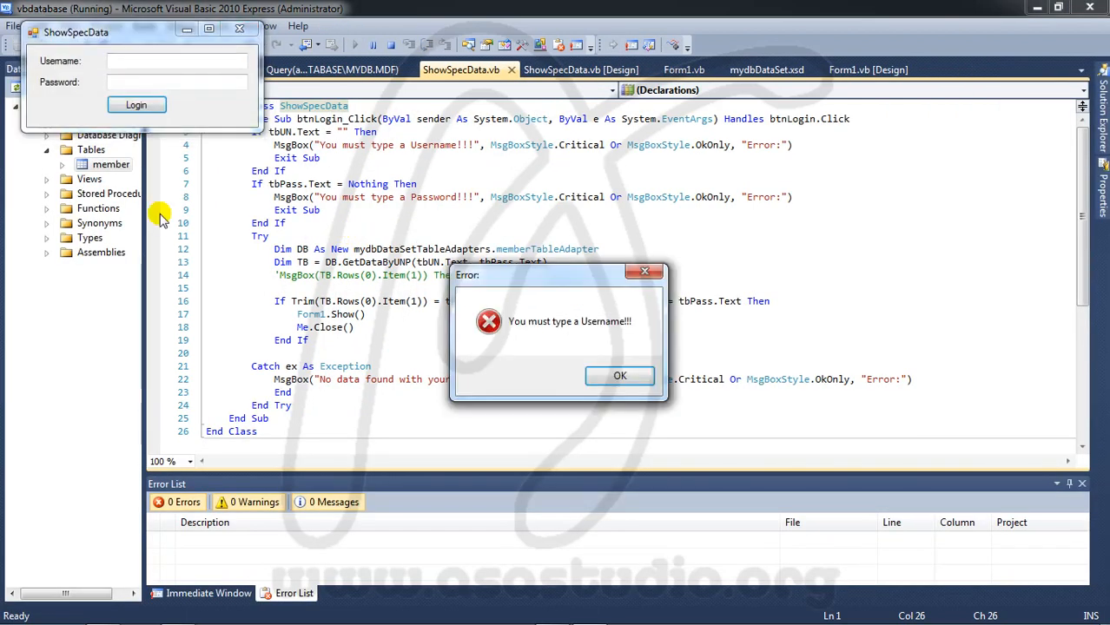
pyautogui.click(619, 375)
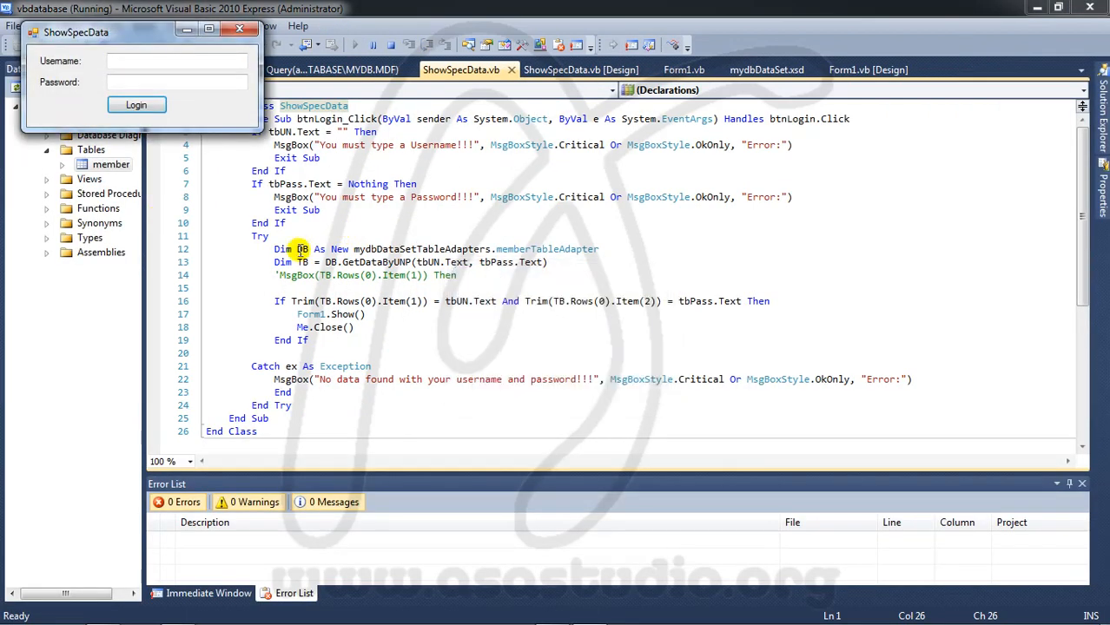
pyautogui.write('a')
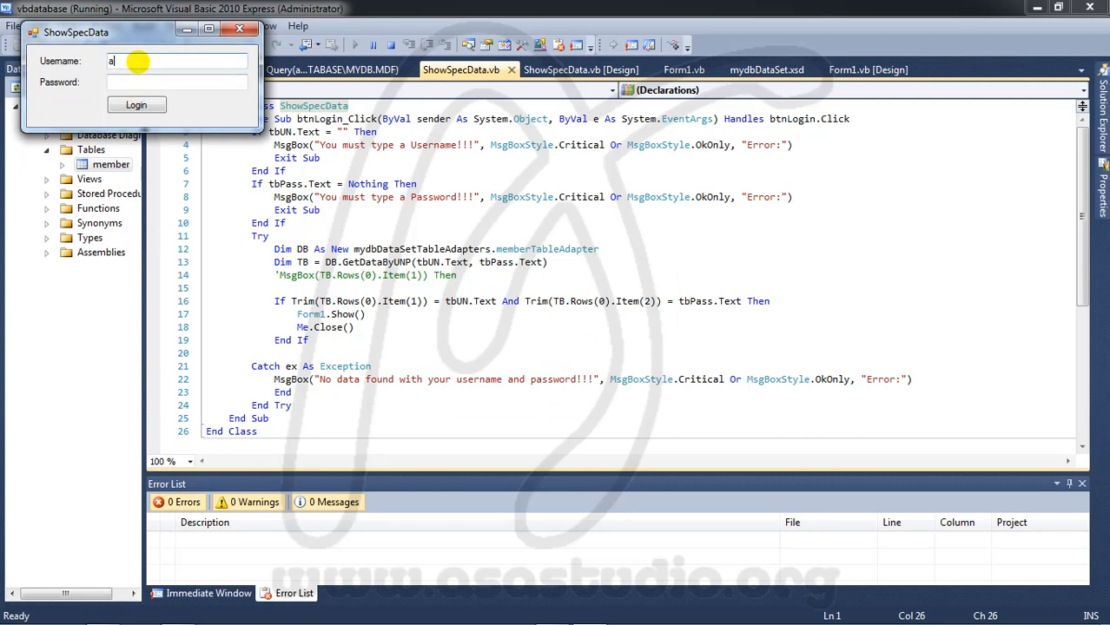
pyautogui.write('gus')
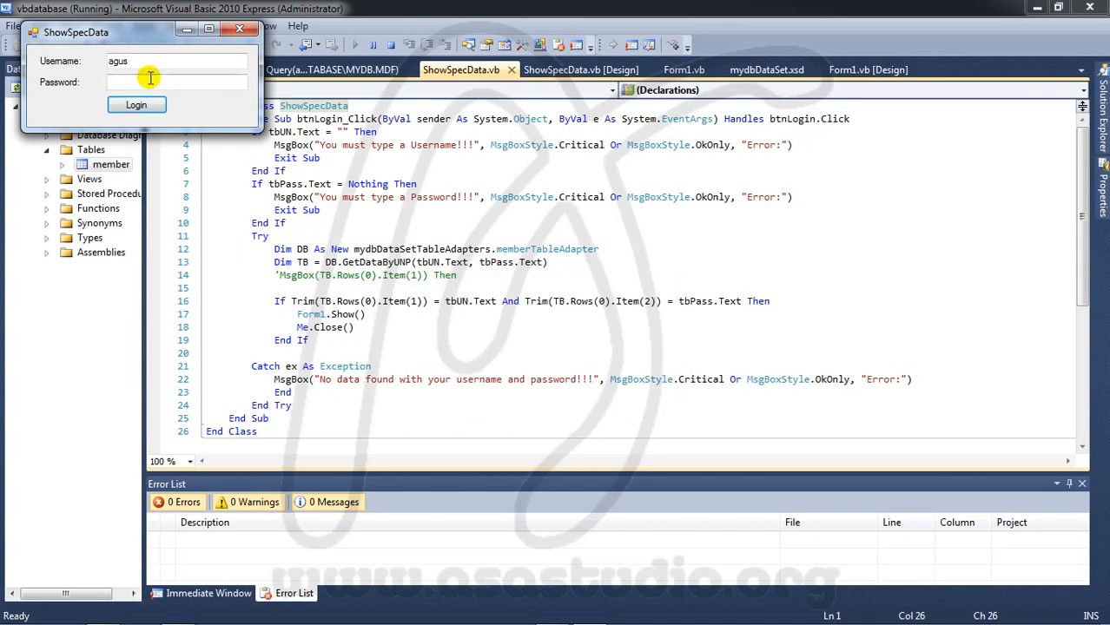
pyautogui.write('1')
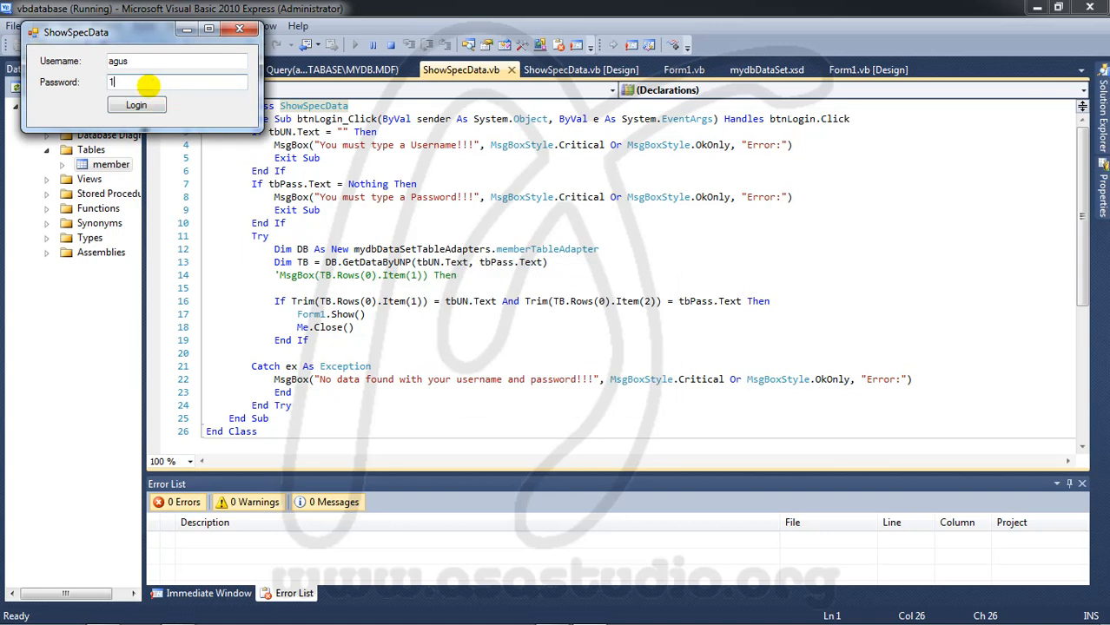
pyautogui.click(135, 104)
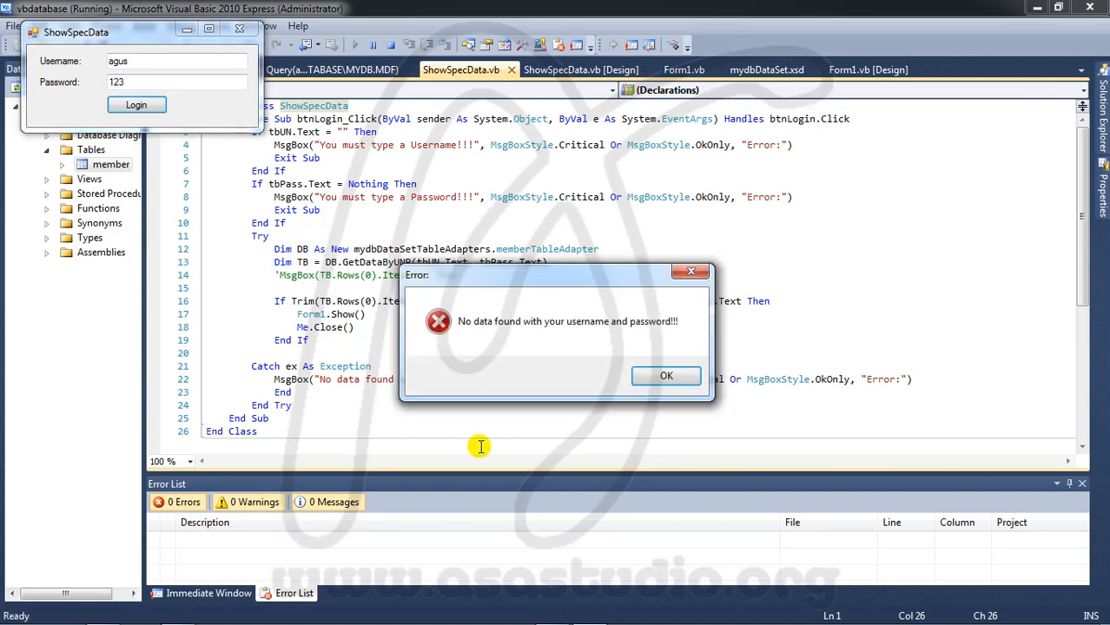
pyautogui.click(666, 375)
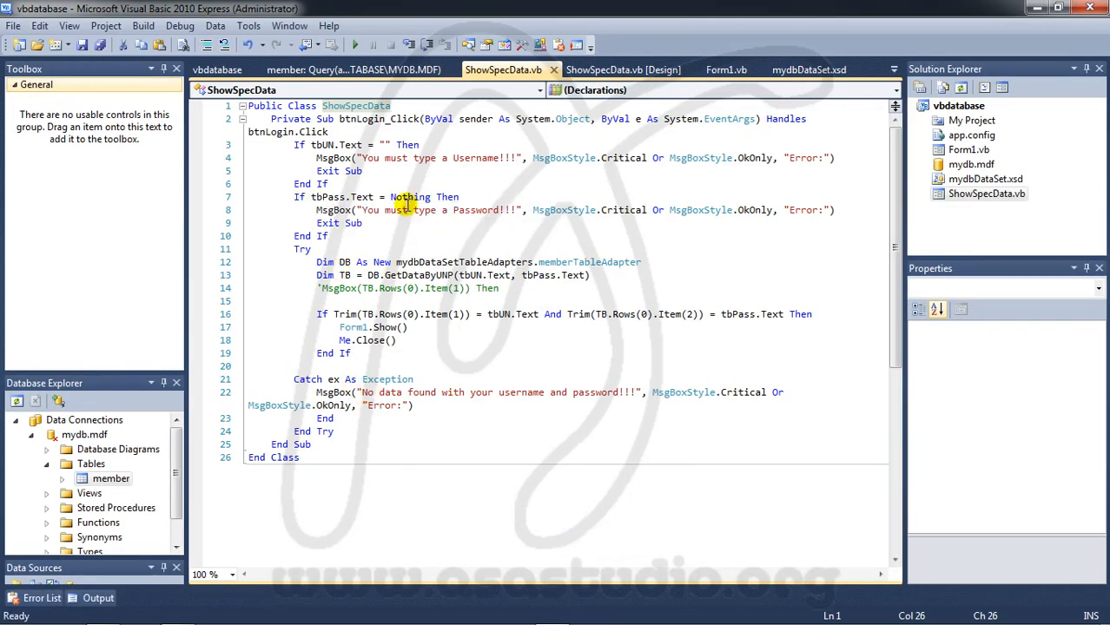
pyautogui.click(354, 45)
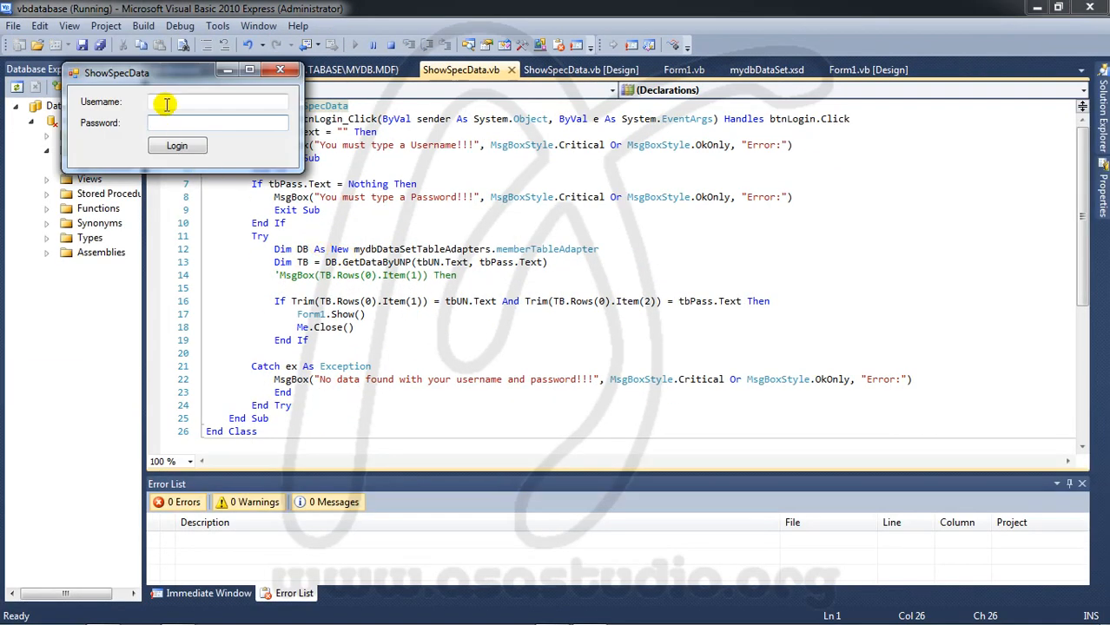
pyautogui.write('agus')
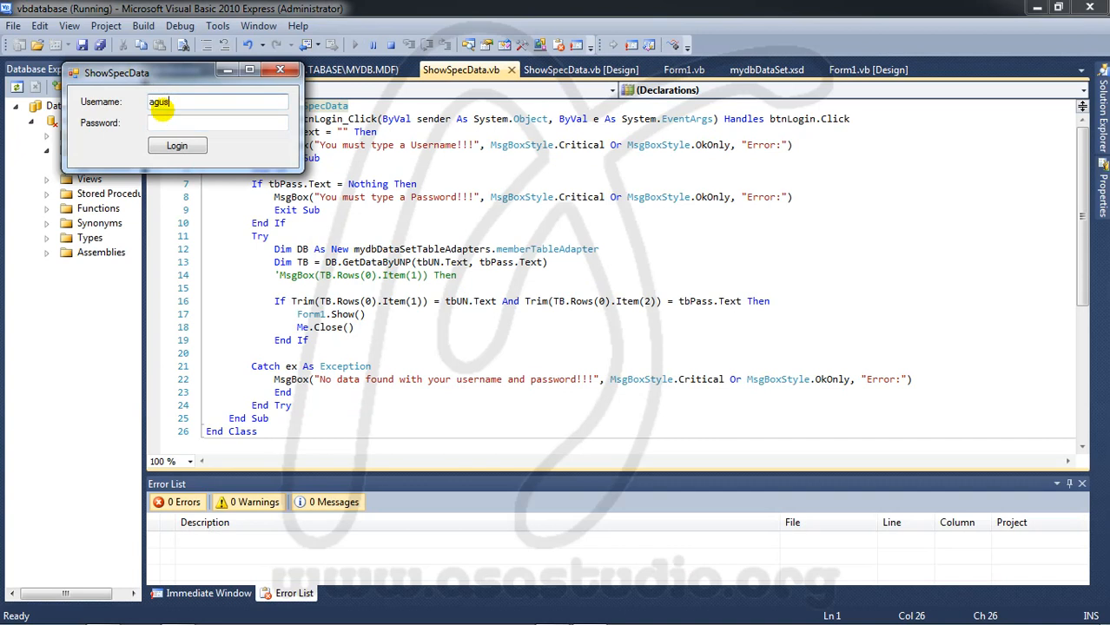
pyautogui.click(217, 122)
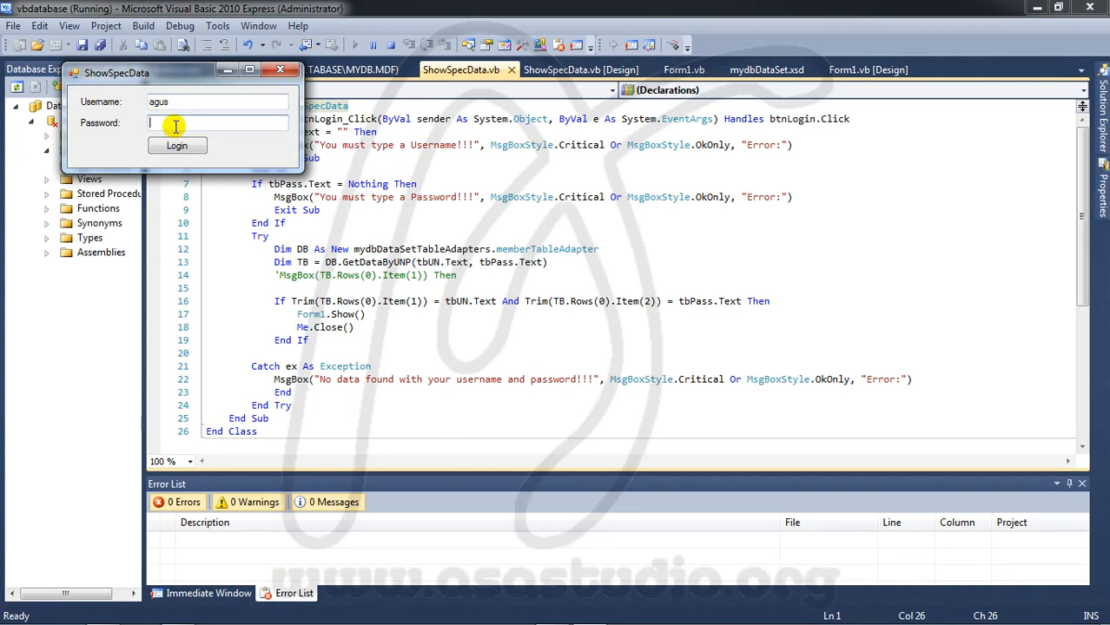
pyautogui.write('1')
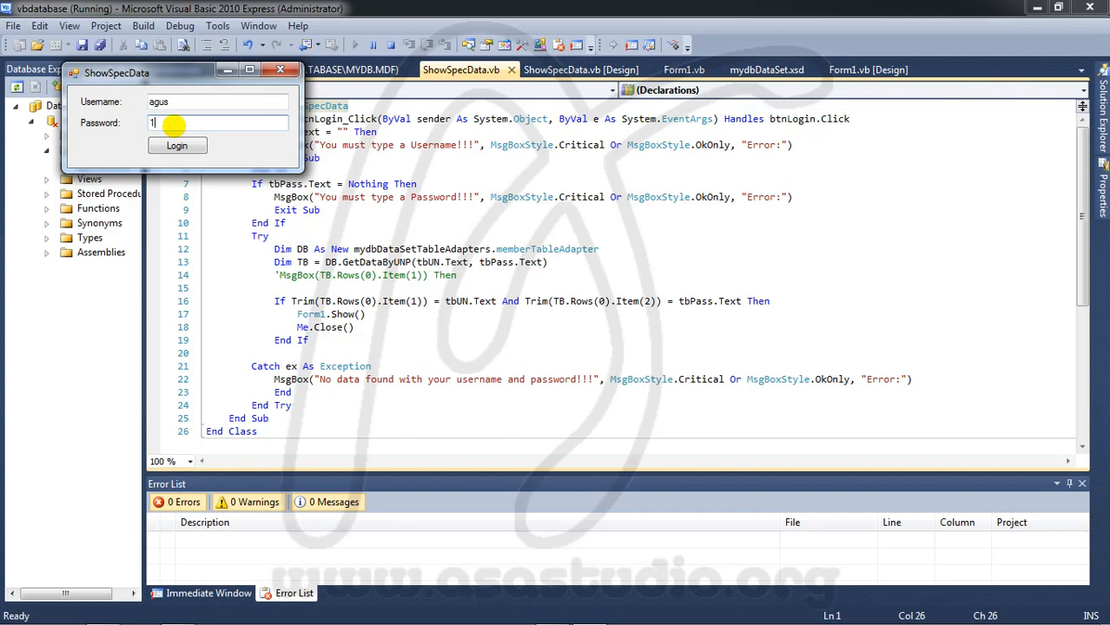
pyautogui.write('234')
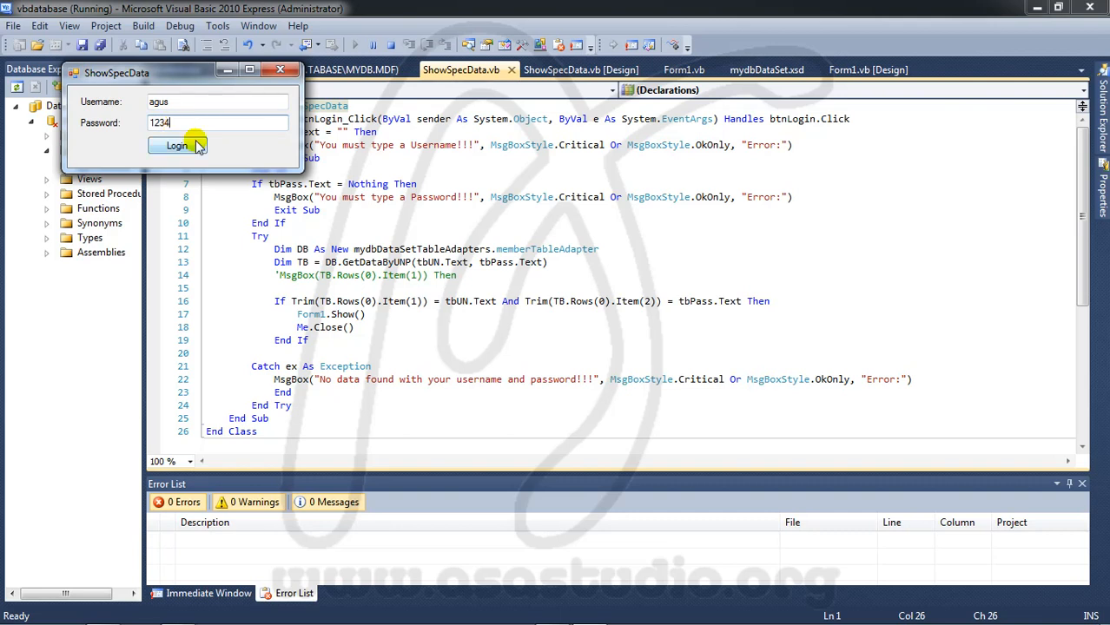
pyautogui.click(177, 145)
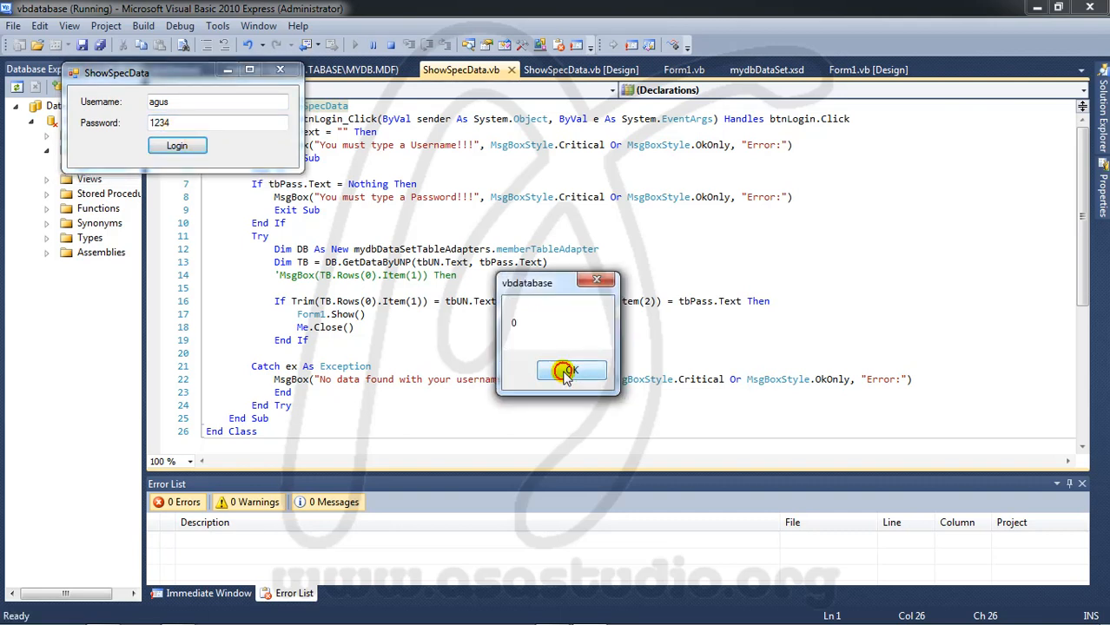
pyautogui.click(570, 371)
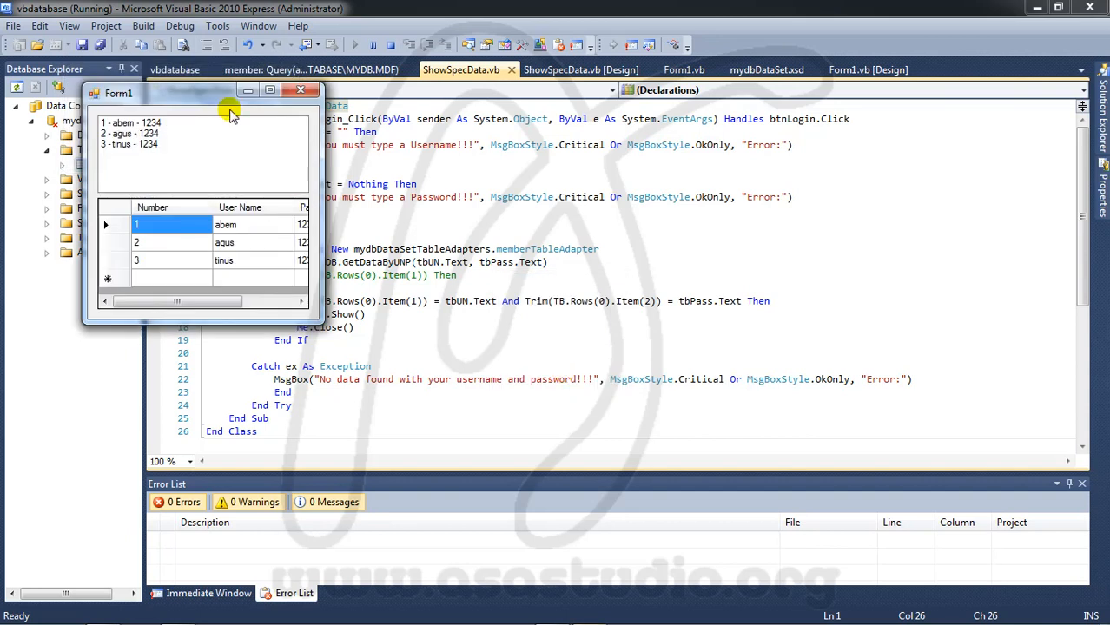